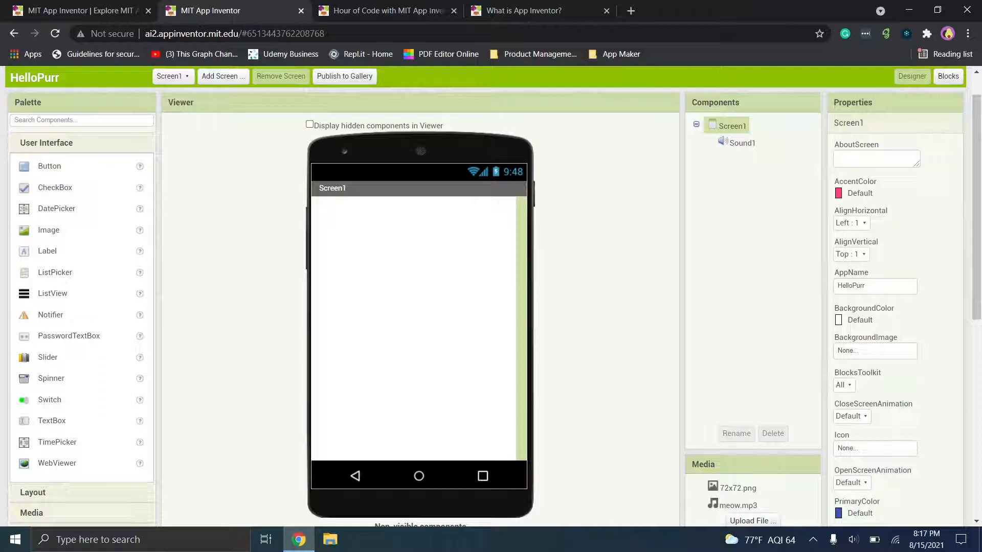
mouse_move(254, 284)
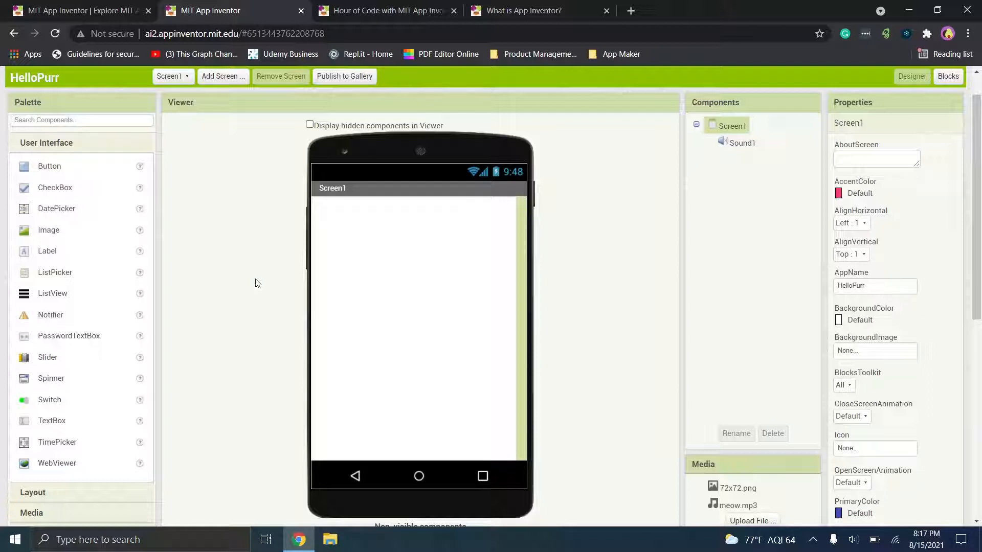
mouse_move(262, 263)
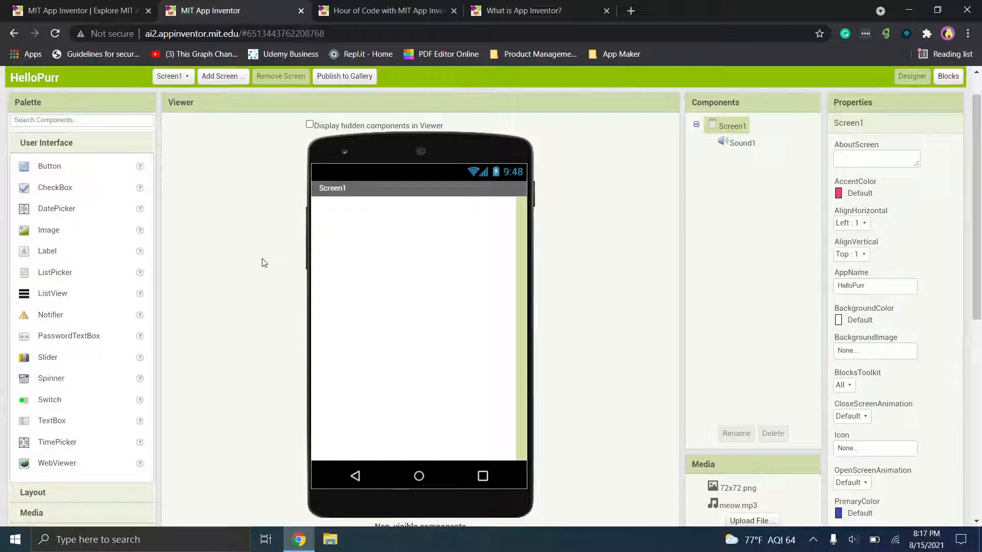
Browse the appinventor.mit.edu homepage down to the footer and back to the top
left_click(82, 10)
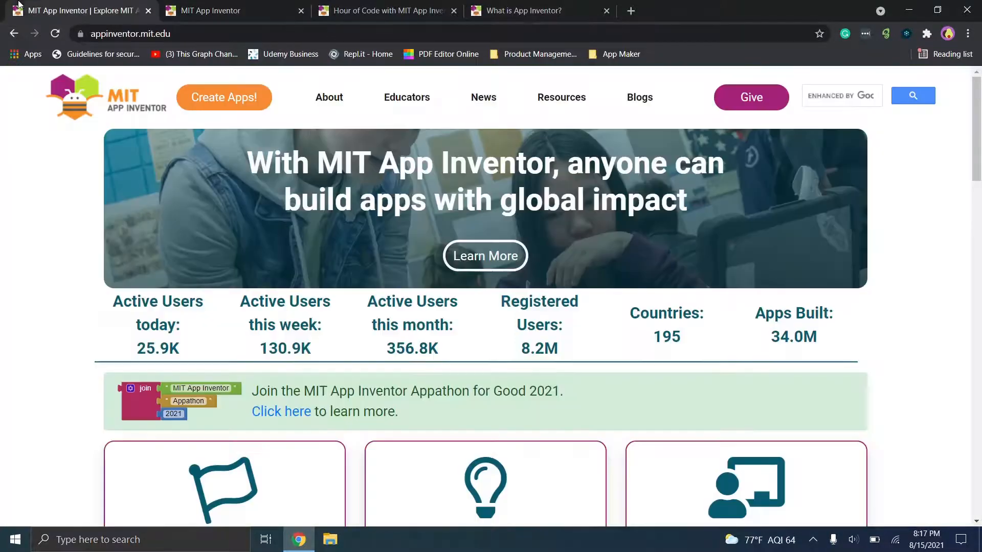
mouse_move(471, 325)
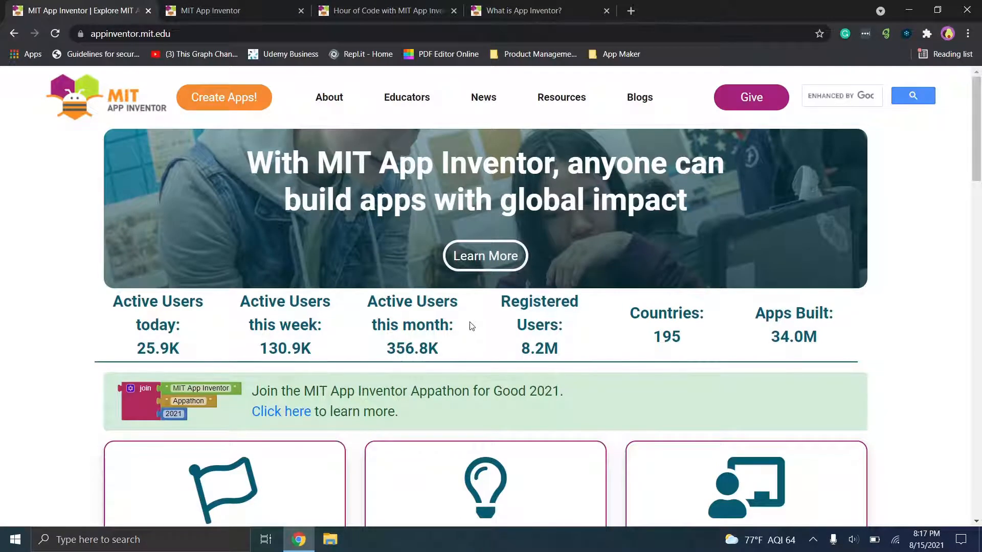
mouse_move(829, 220)
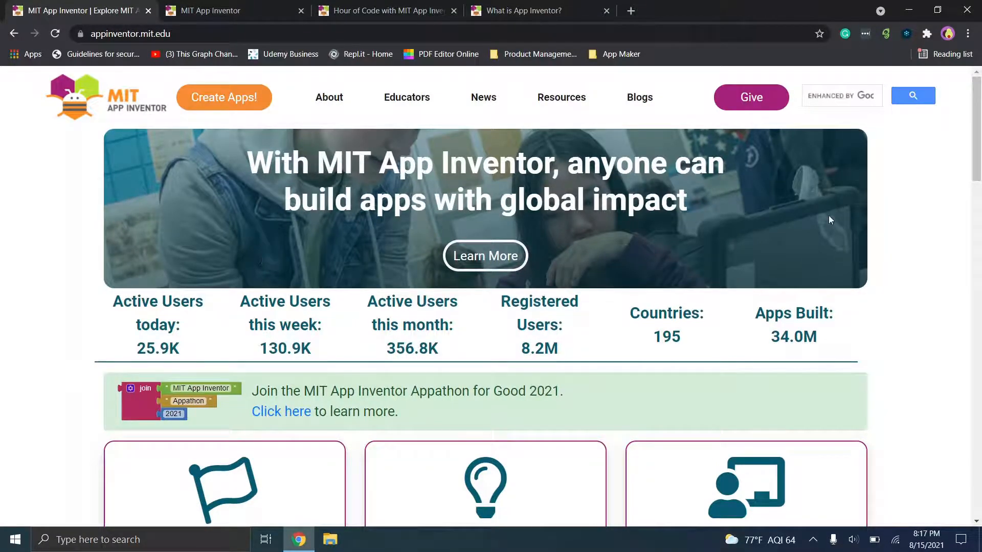
mouse_move(838, 217)
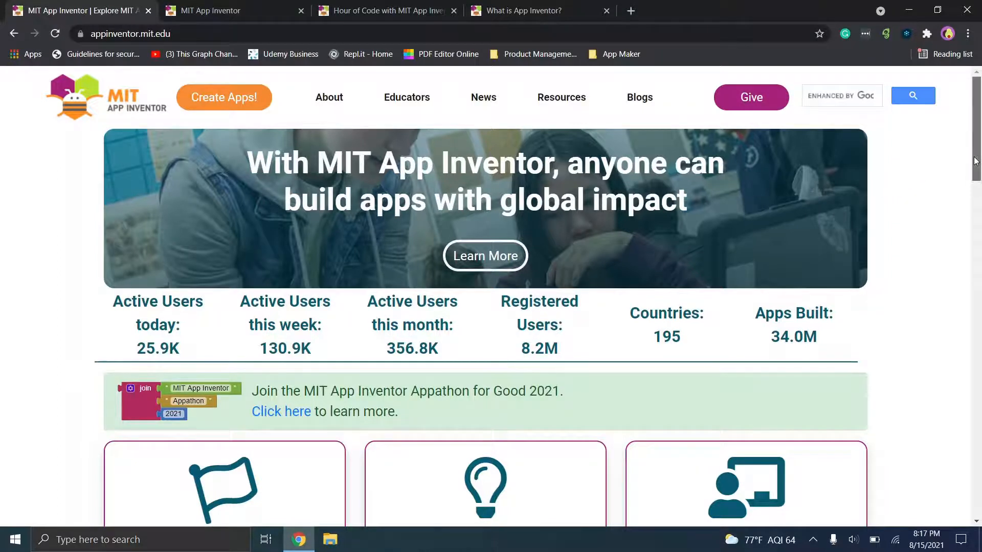
scroll("down", 3)
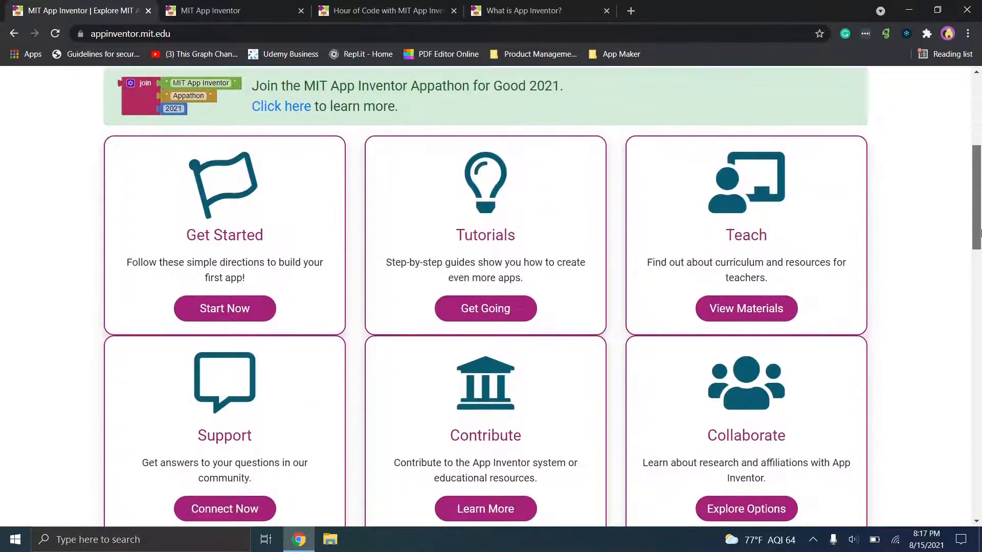
scroll("up", 3)
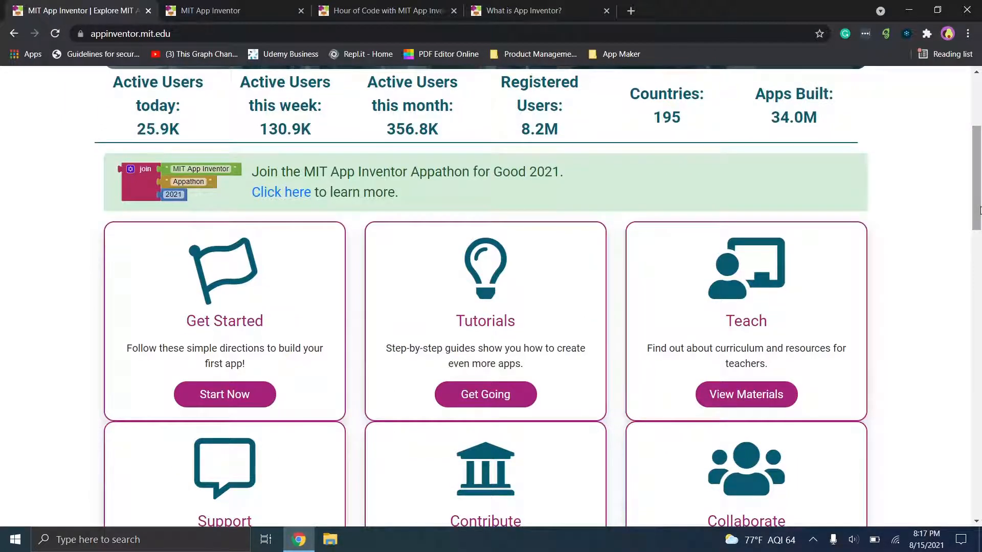
scroll("down", 3)
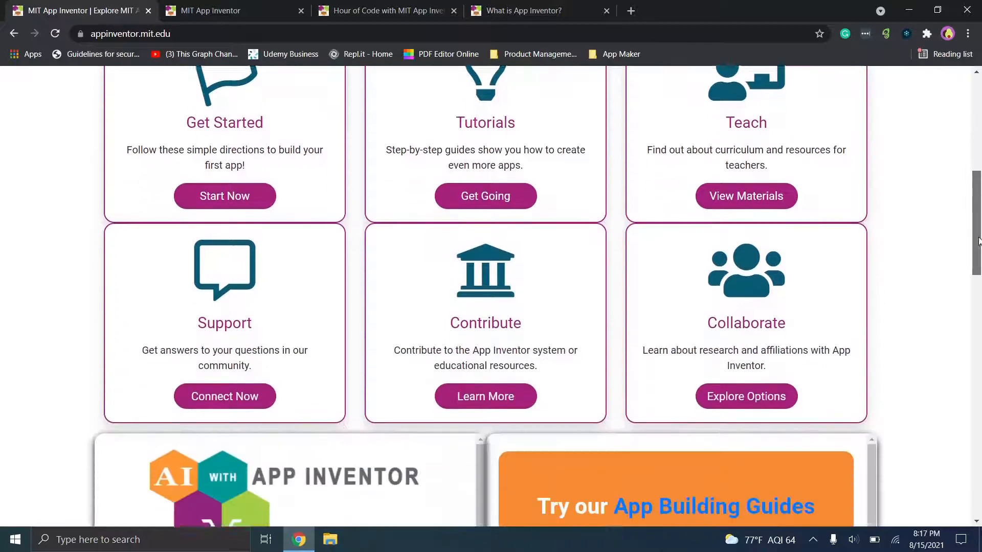
scroll("down", 3)
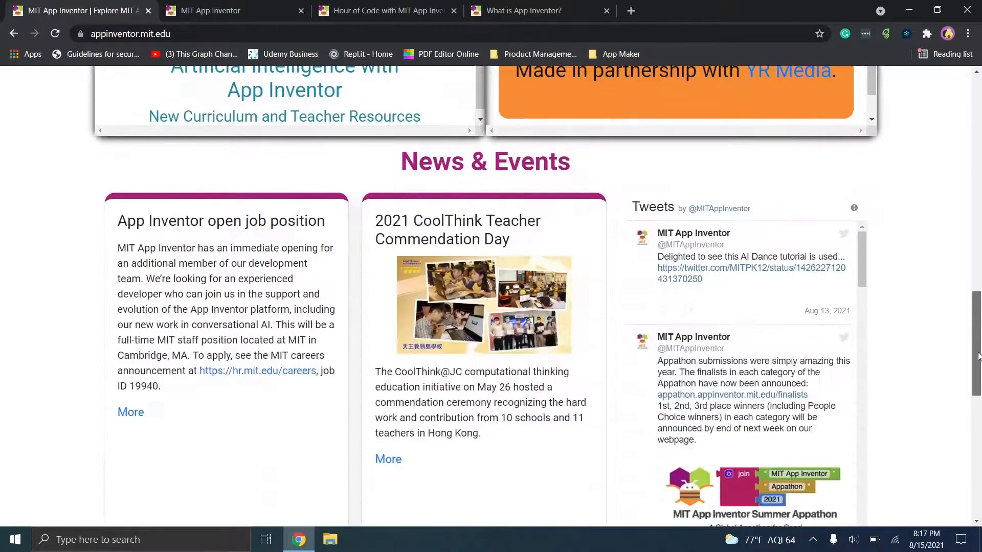
scroll("down", 3)
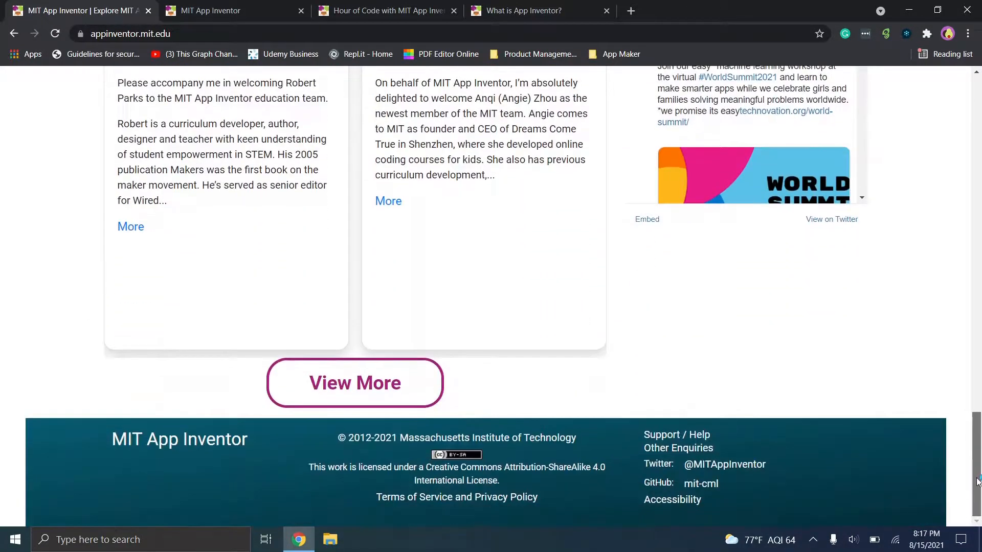
scroll("up", 3)
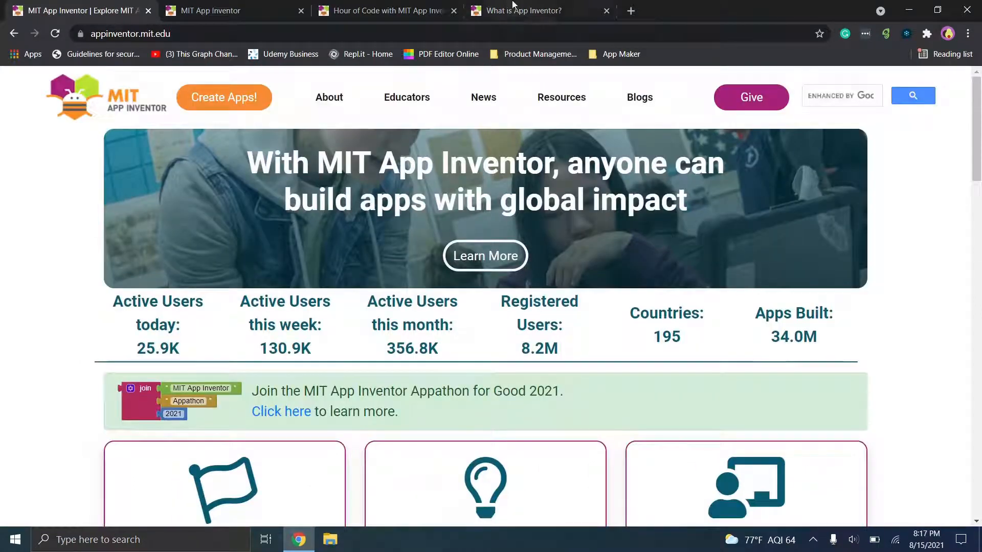
Read the 'What is App Inventor?' page, glancing at the Hour of Code page in between
left_click(539, 10)
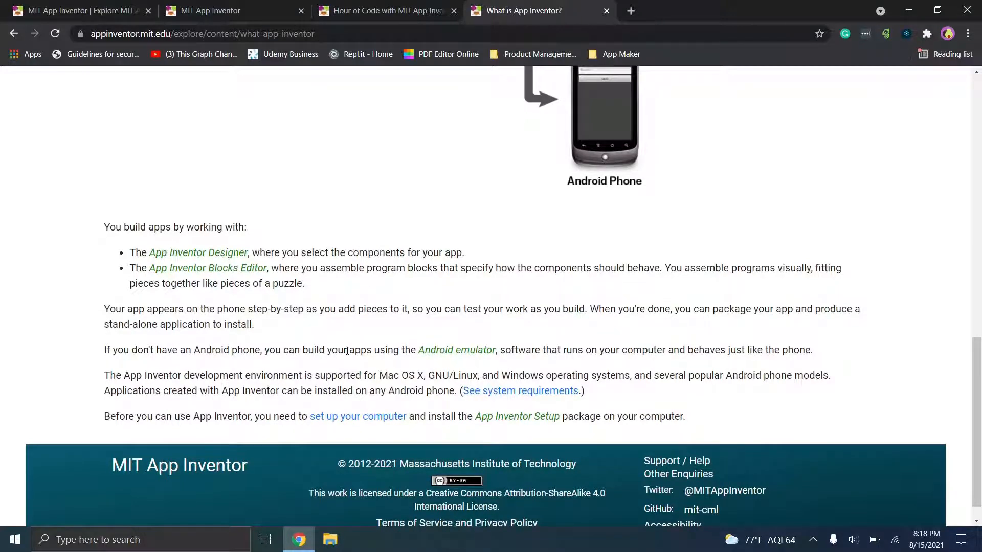
mouse_move(193, 361)
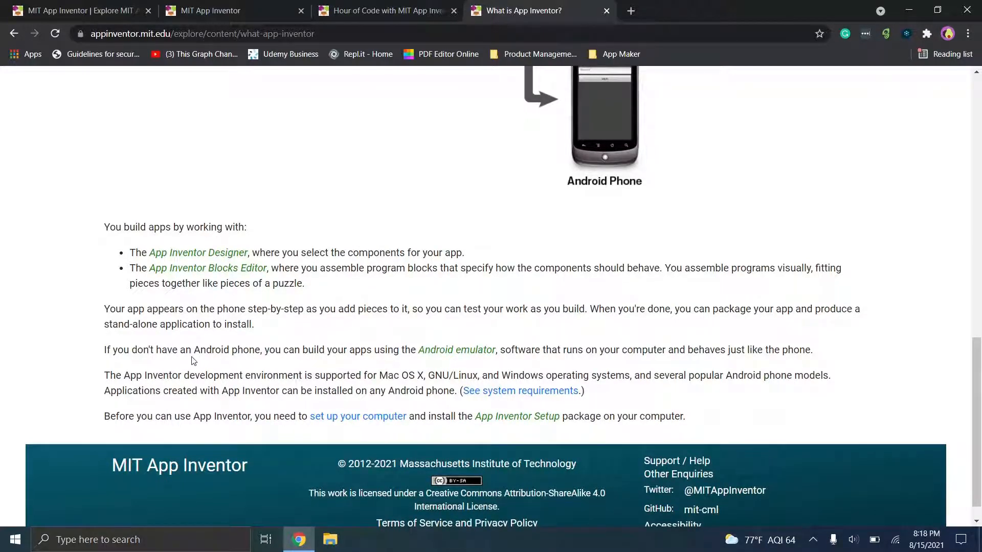
mouse_move(406, 363)
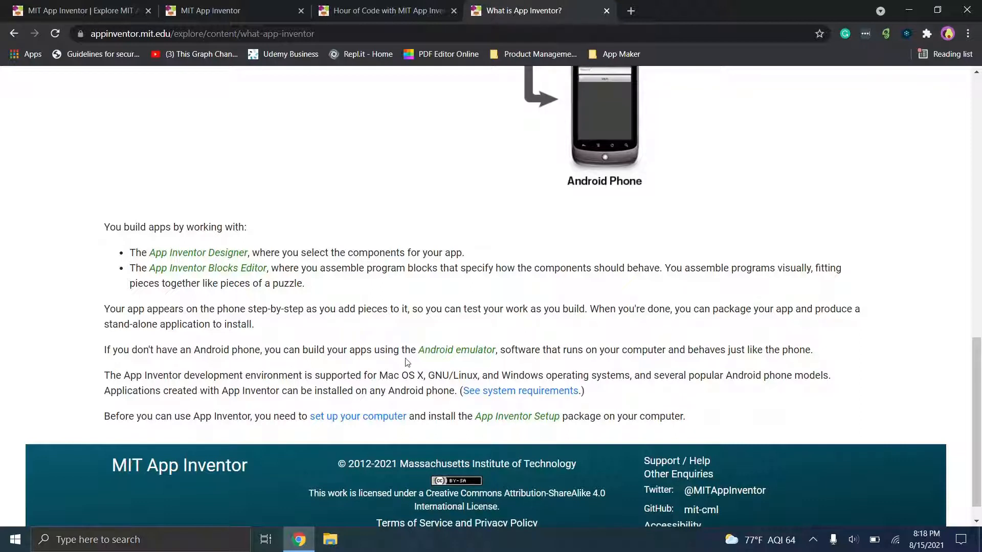
mouse_move(463, 374)
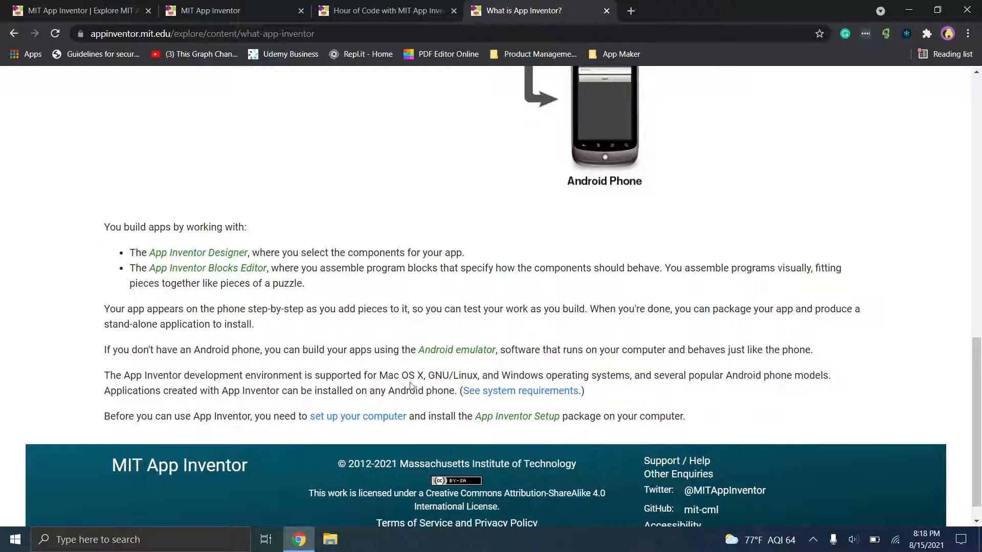
mouse_move(521, 389)
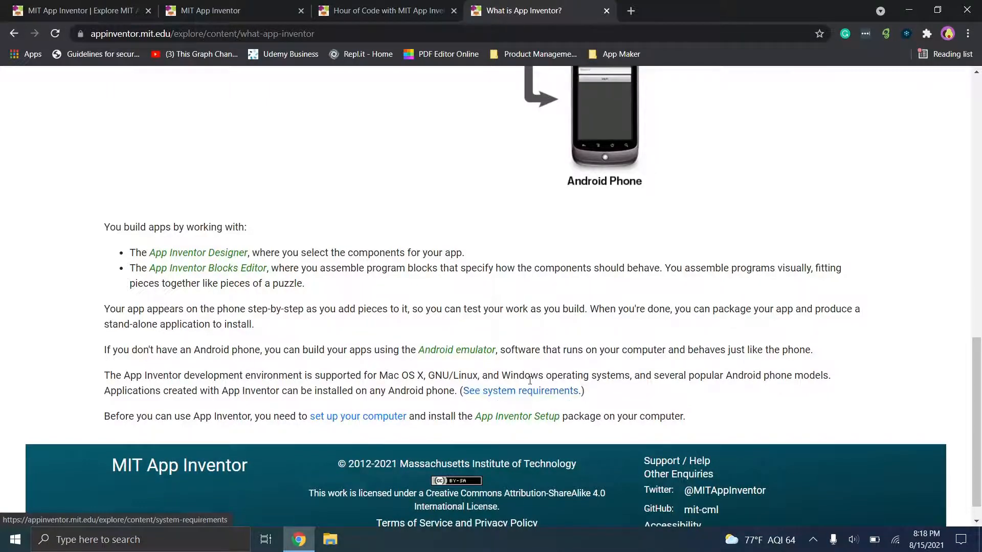
mouse_move(599, 376)
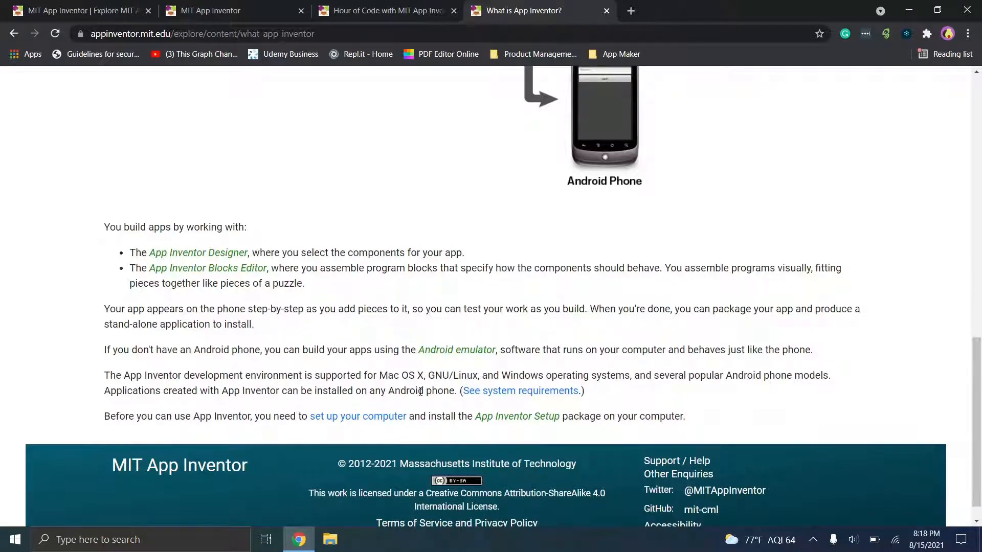
mouse_move(515, 354)
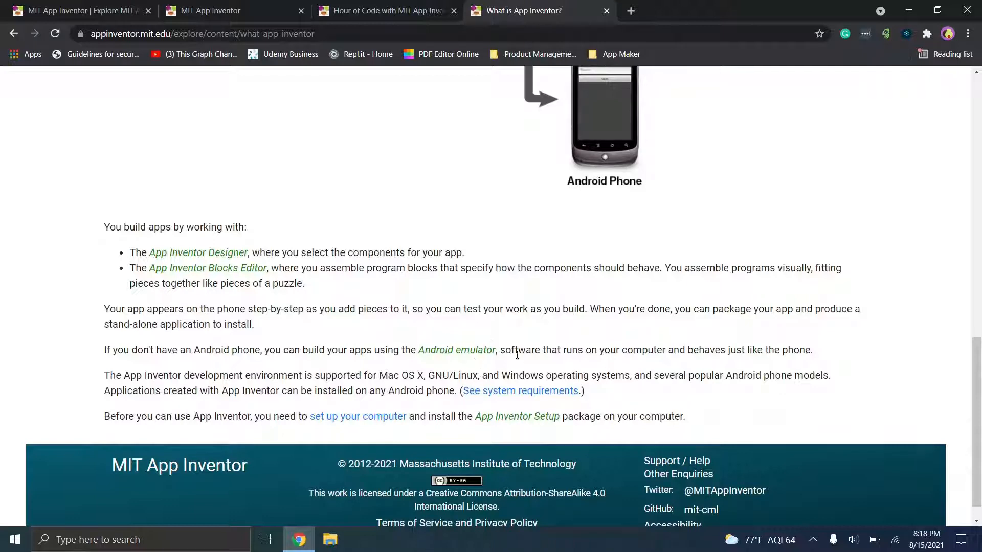
mouse_move(481, 82)
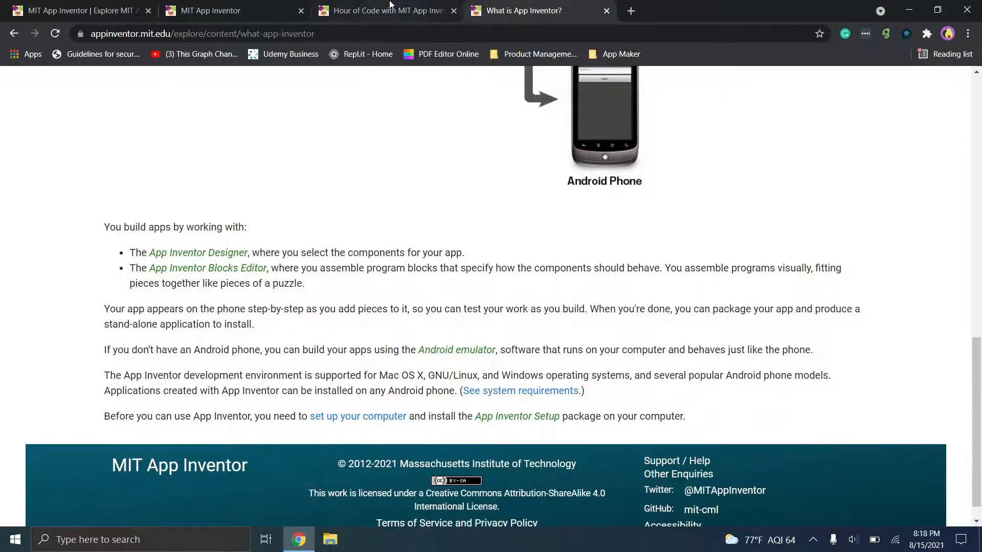
left_click(382, 11)
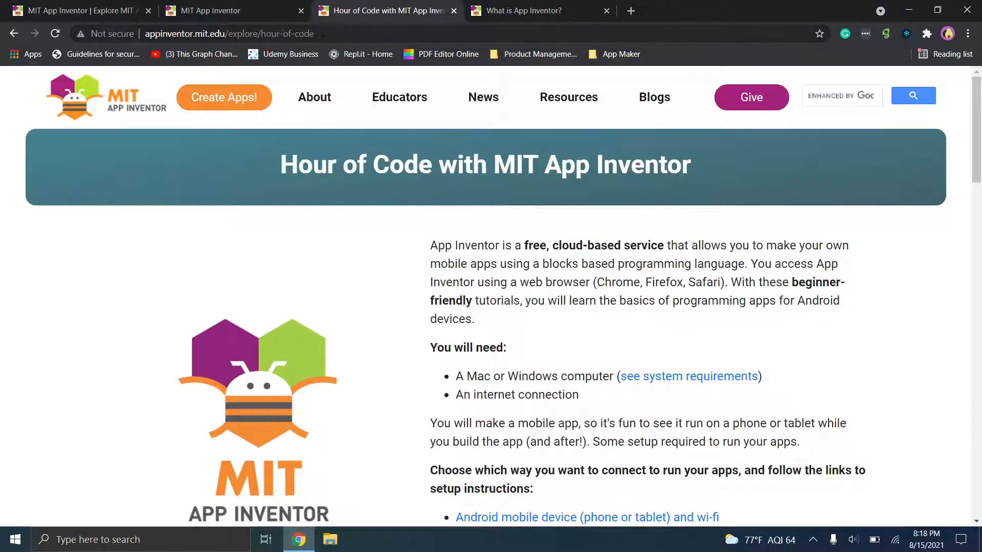
left_click(534, 11)
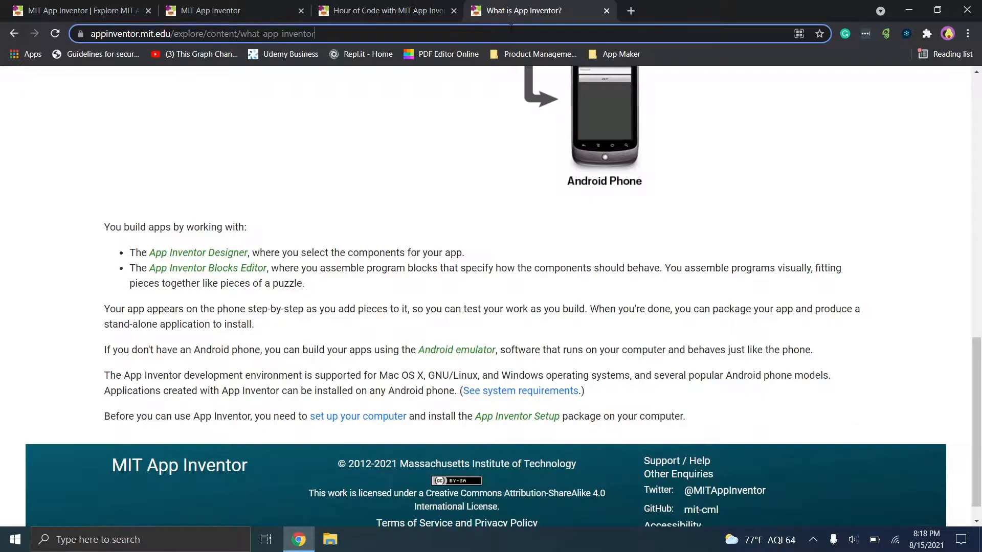
Return to the HelloPurr project with Screen1 and its Sound1 component in the Designer
left_click(216, 10)
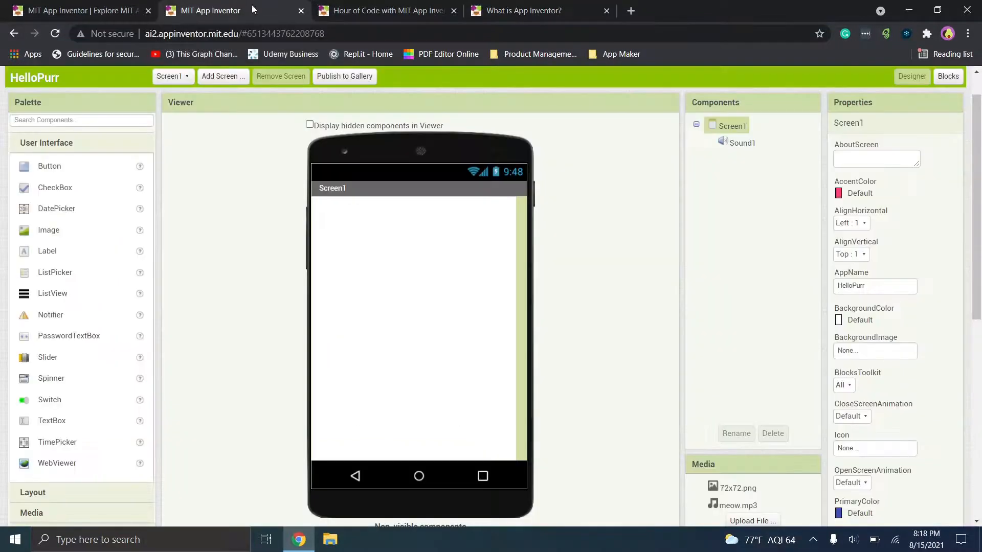
mouse_move(177, 161)
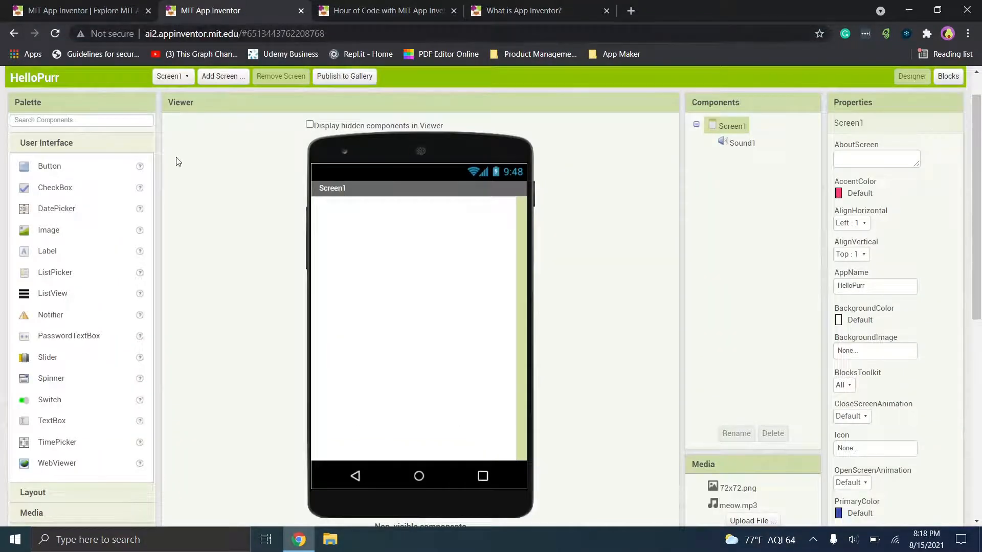
mouse_move(208, 256)
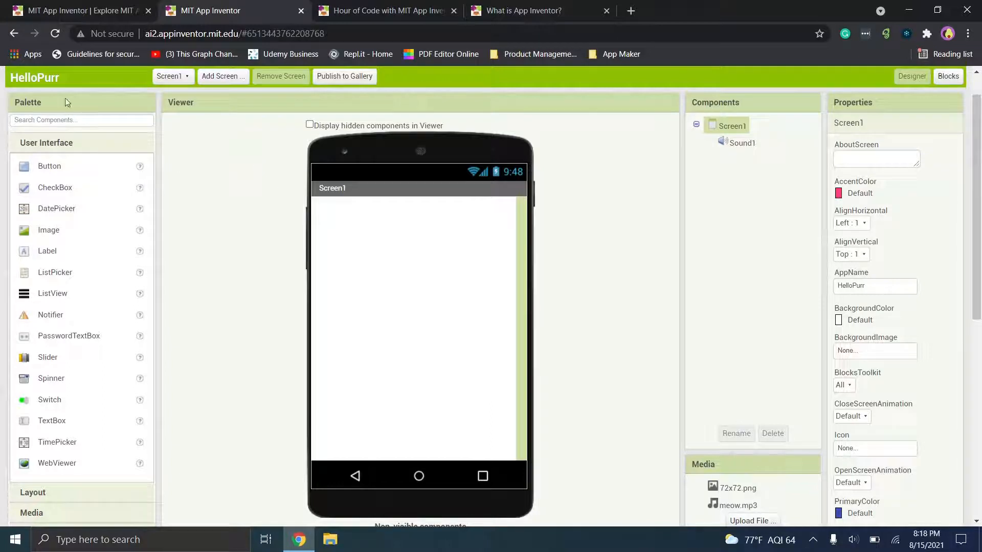
mouse_move(333, 311)
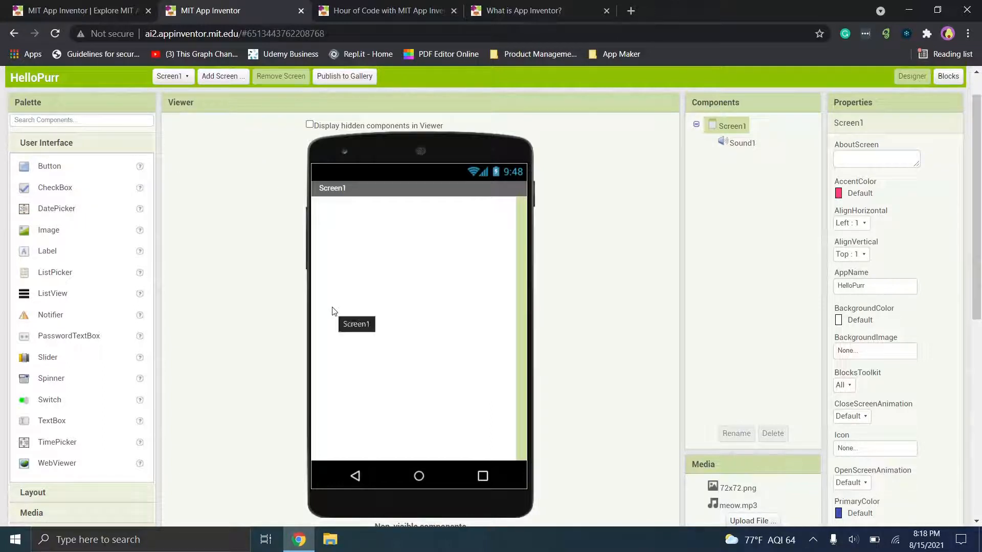
mouse_move(400, 232)
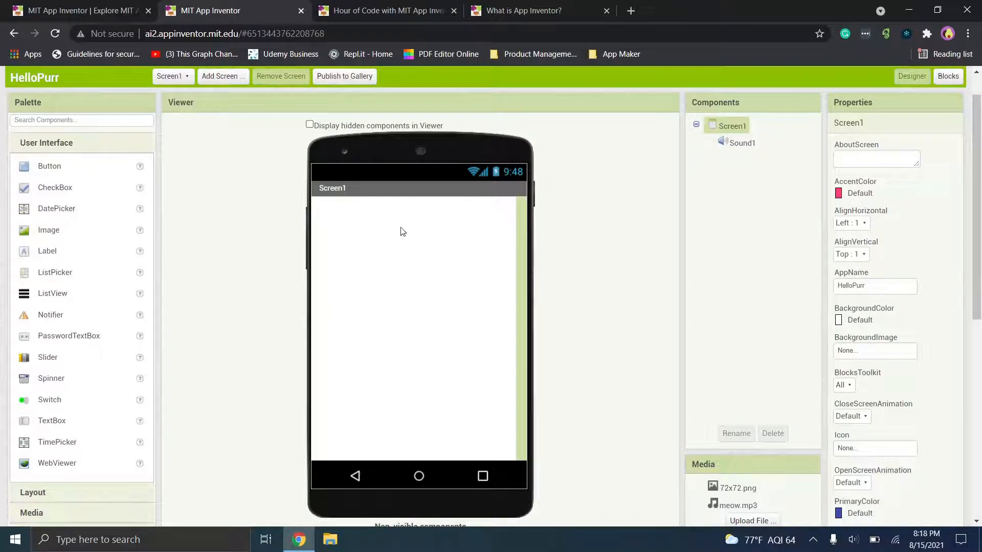
mouse_move(420, 223)
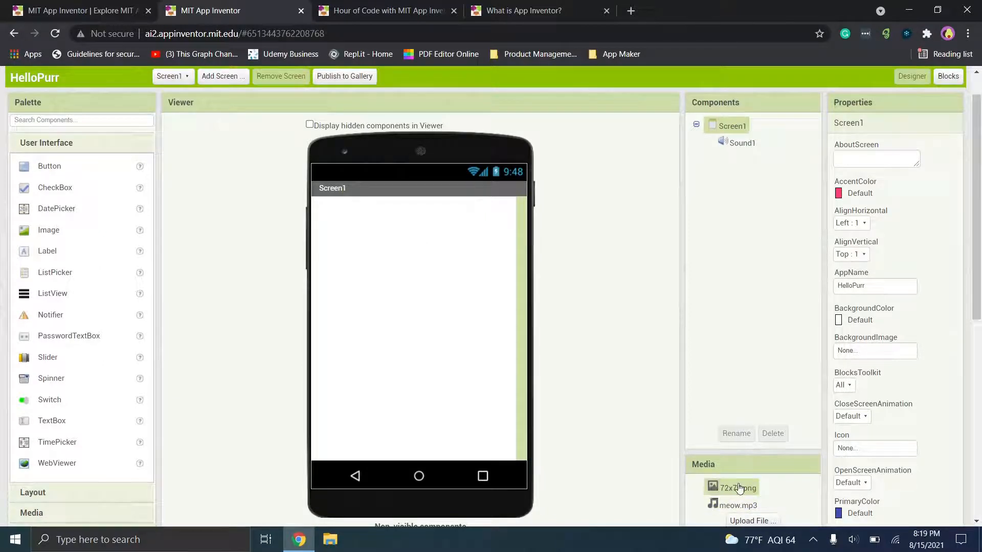
mouse_move(599, 504)
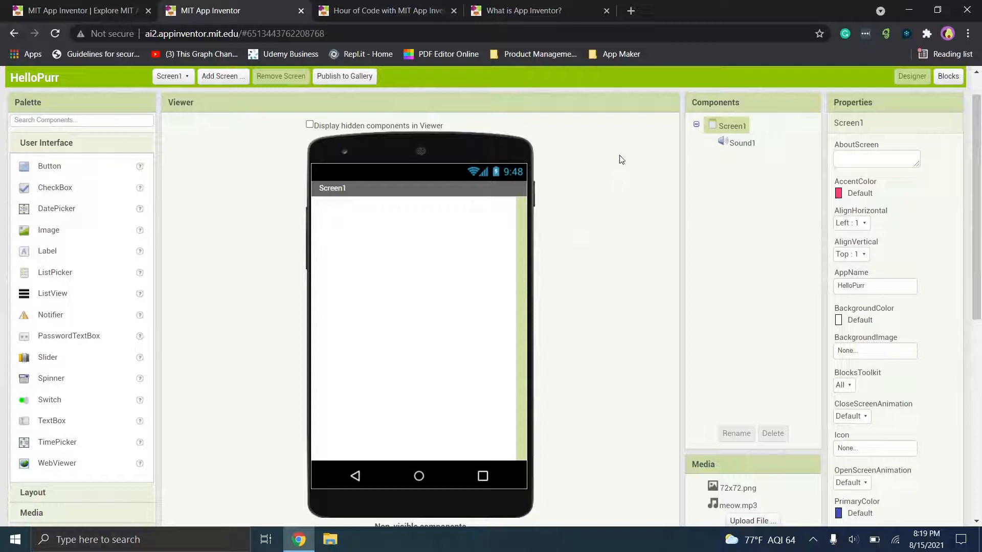
mouse_move(456, 273)
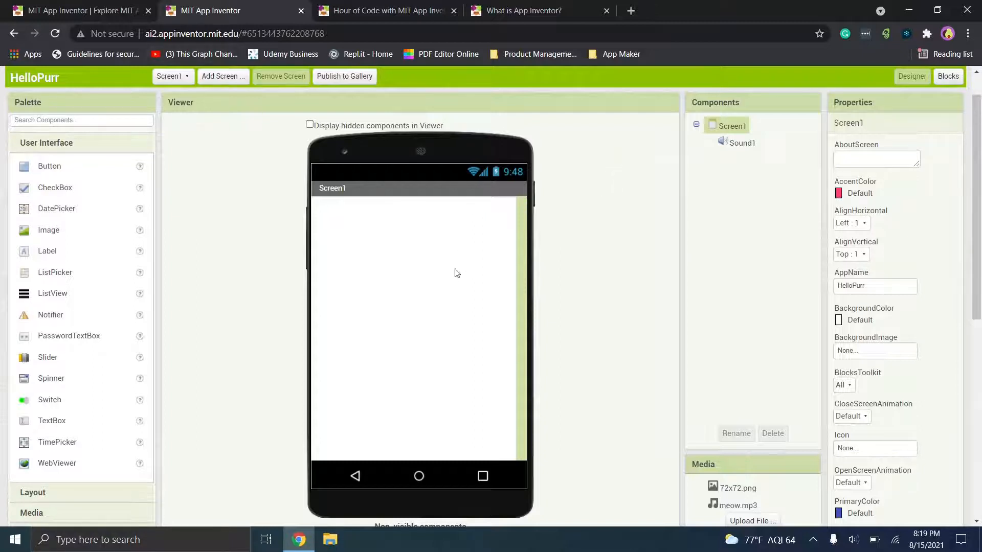
mouse_move(428, 351)
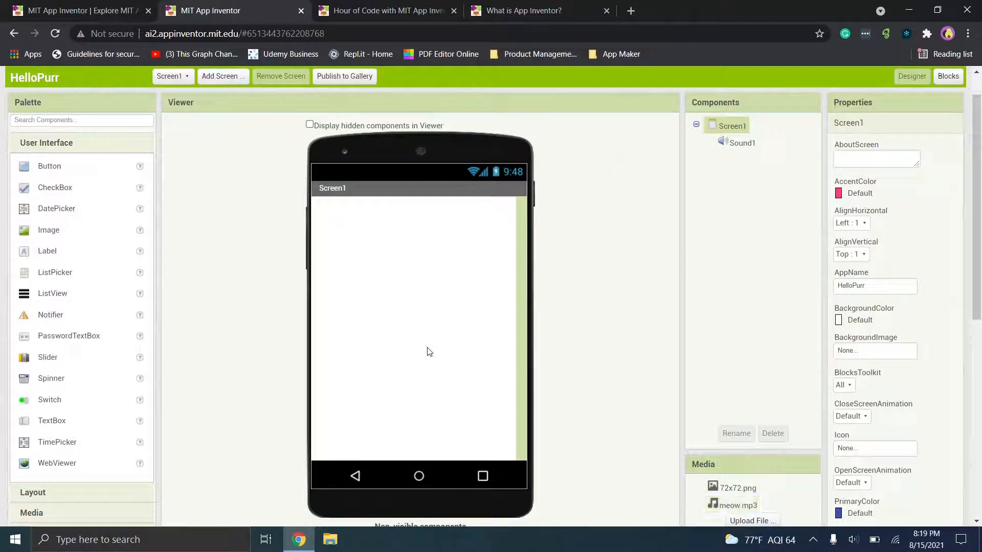
mouse_move(62, 208)
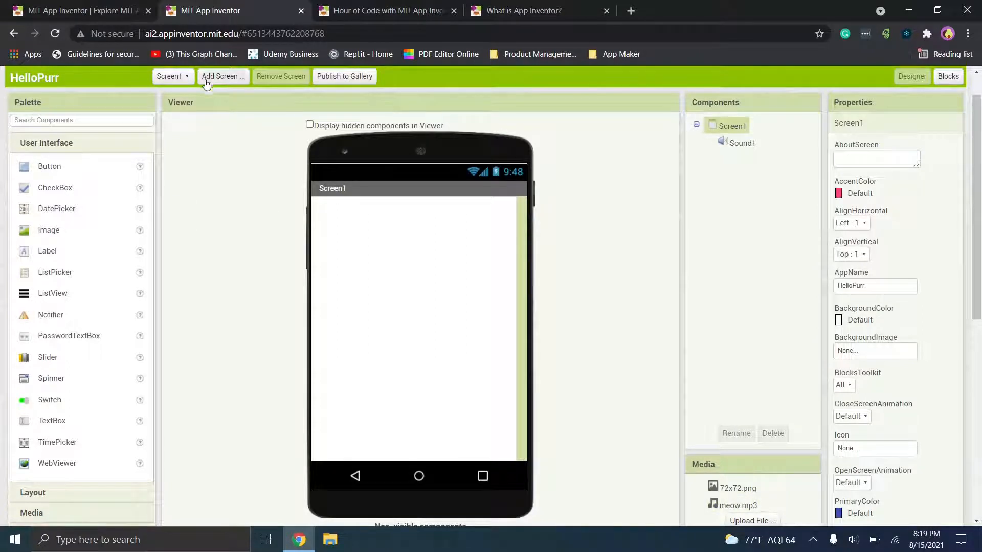
Add a blank Screen4 to HelloPurr and list the project's four screens
left_click(221, 75)
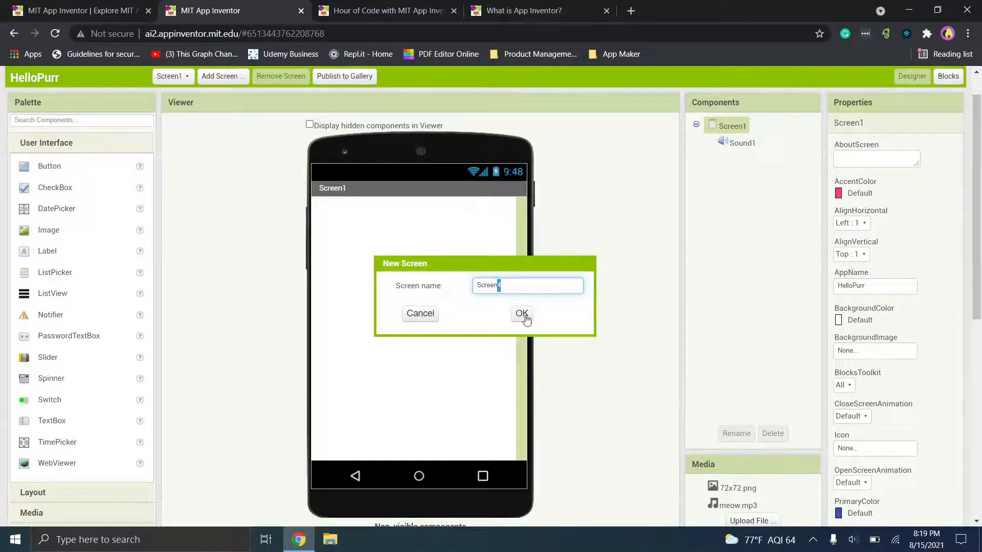
left_click(419, 313)
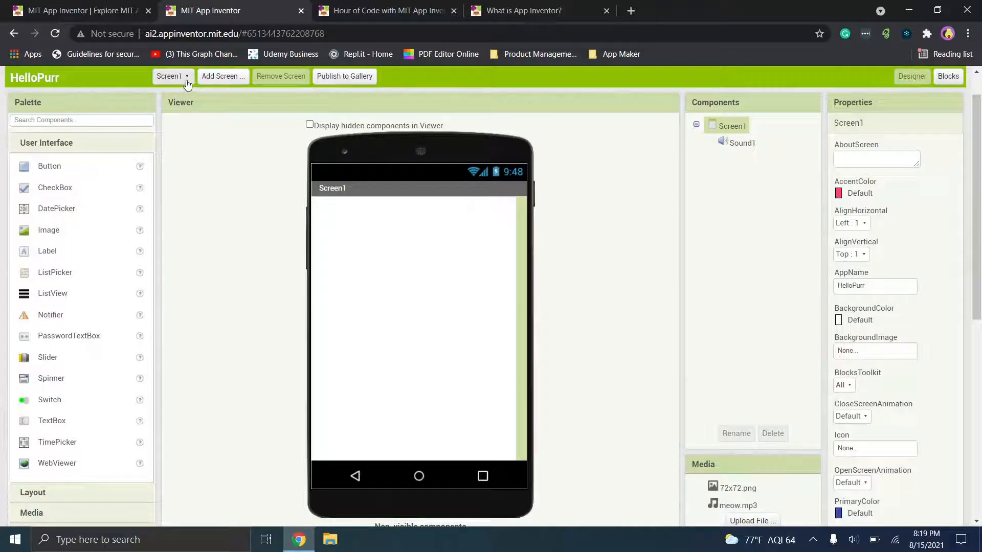
left_click(172, 75)
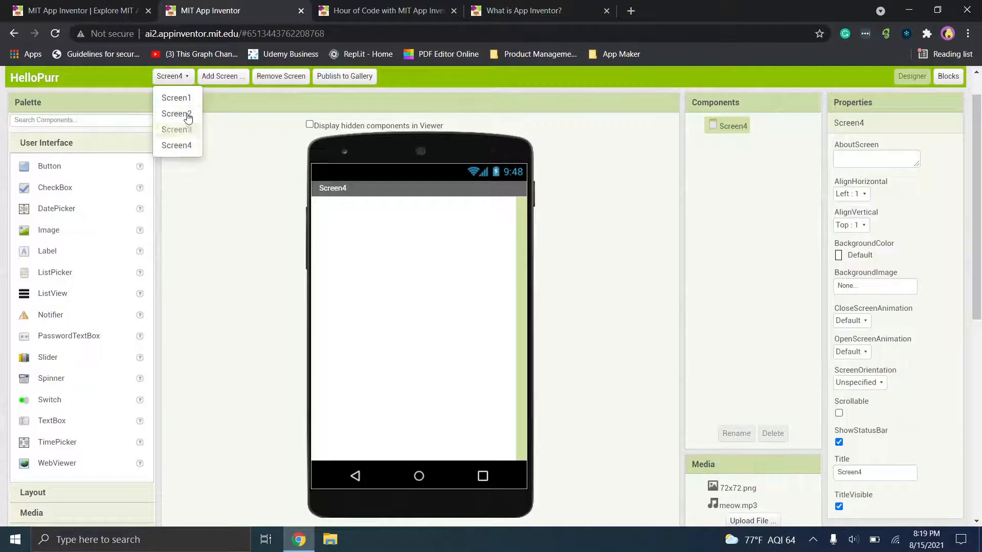
mouse_move(234, 159)
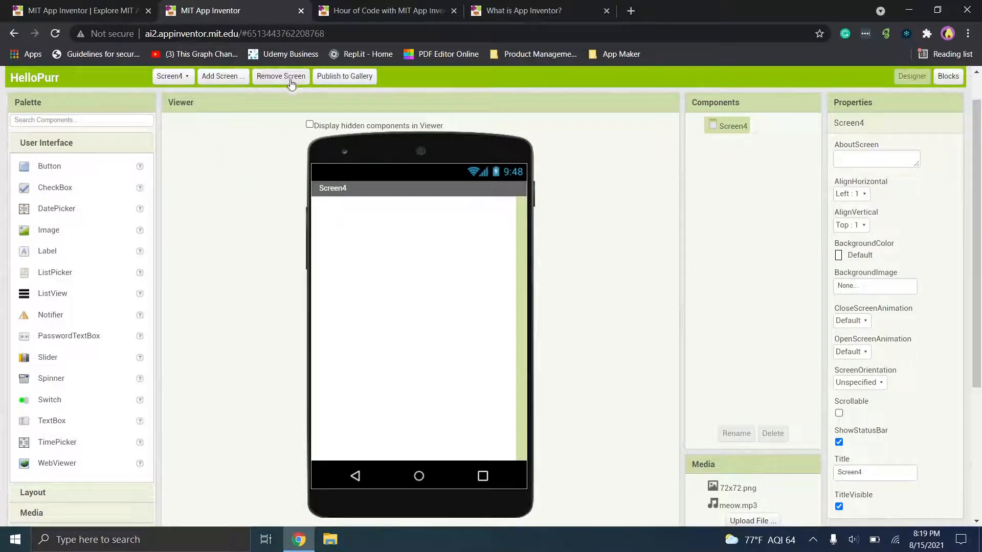
mouse_move(295, 184)
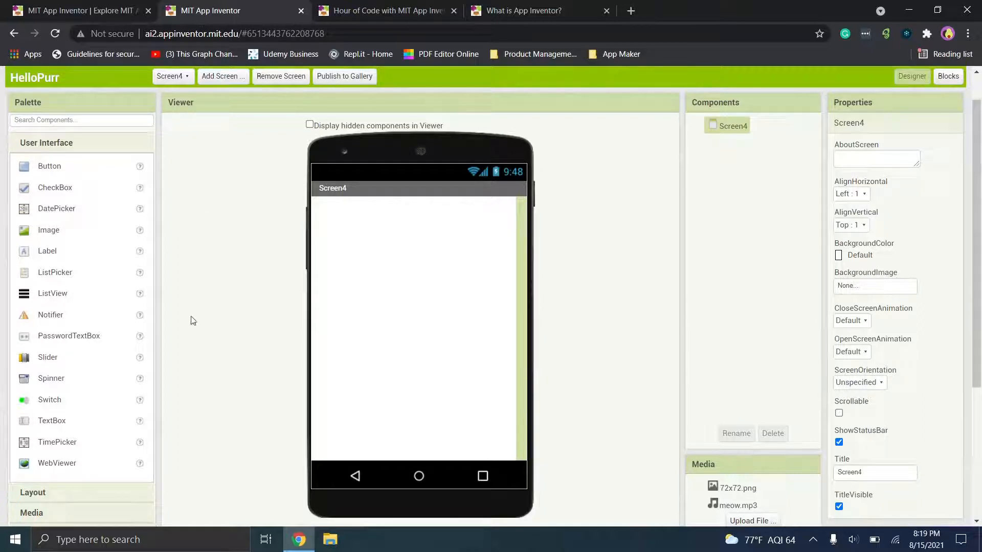
mouse_move(67, 149)
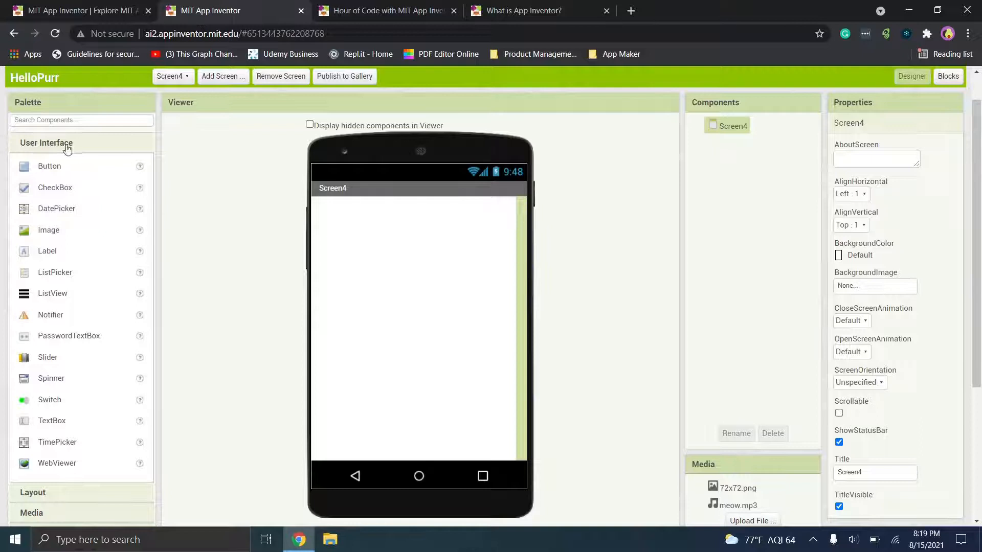
scroll("down", 3)
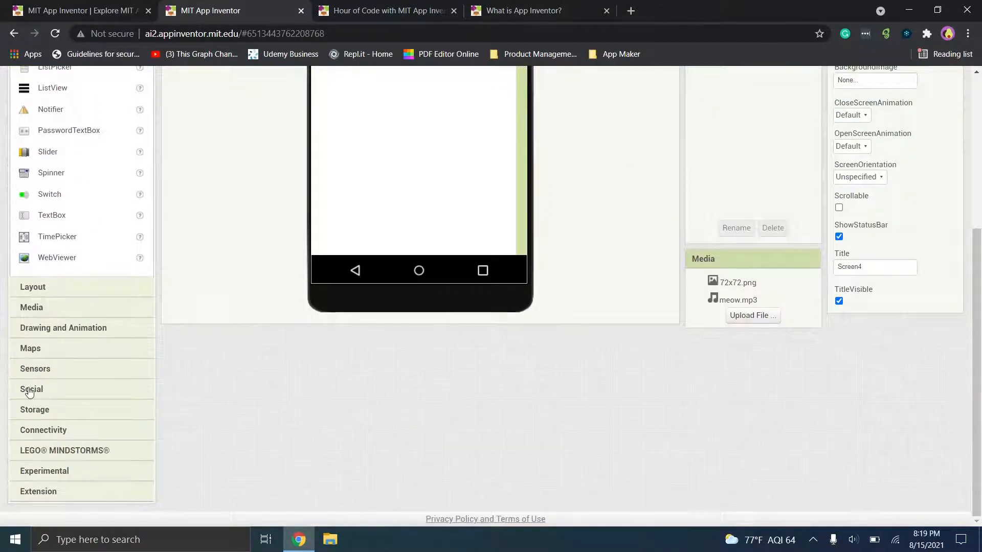
left_click(31, 388)
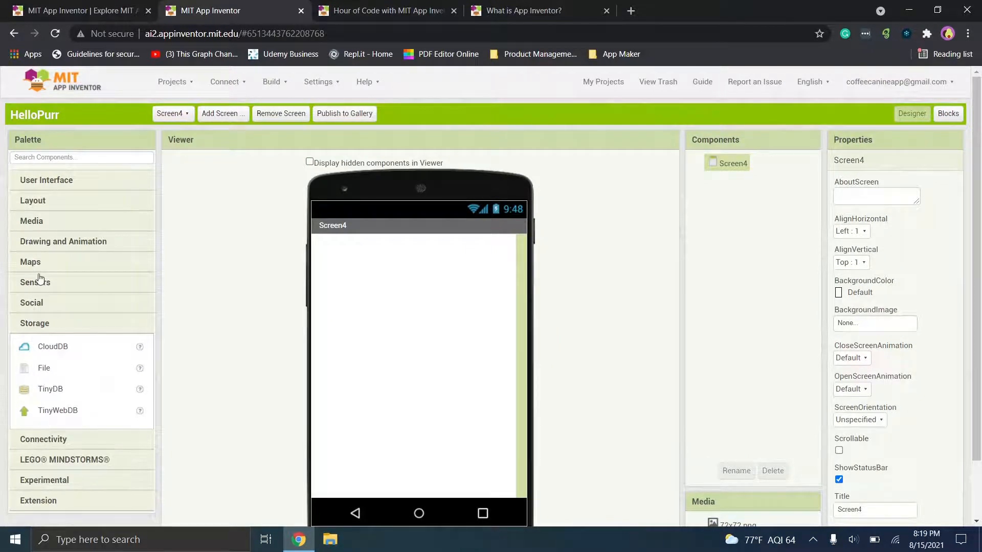
left_click(30, 262)
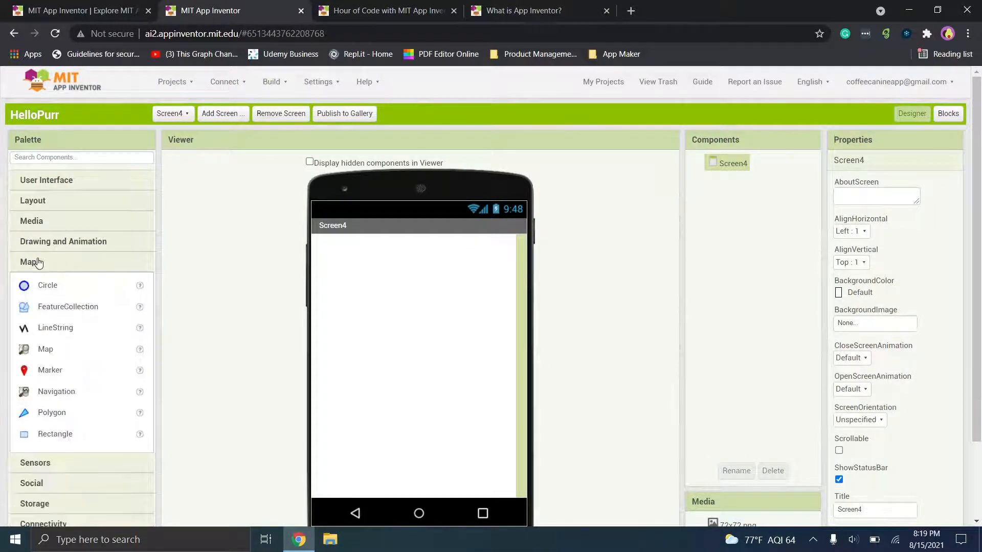
left_click(63, 241)
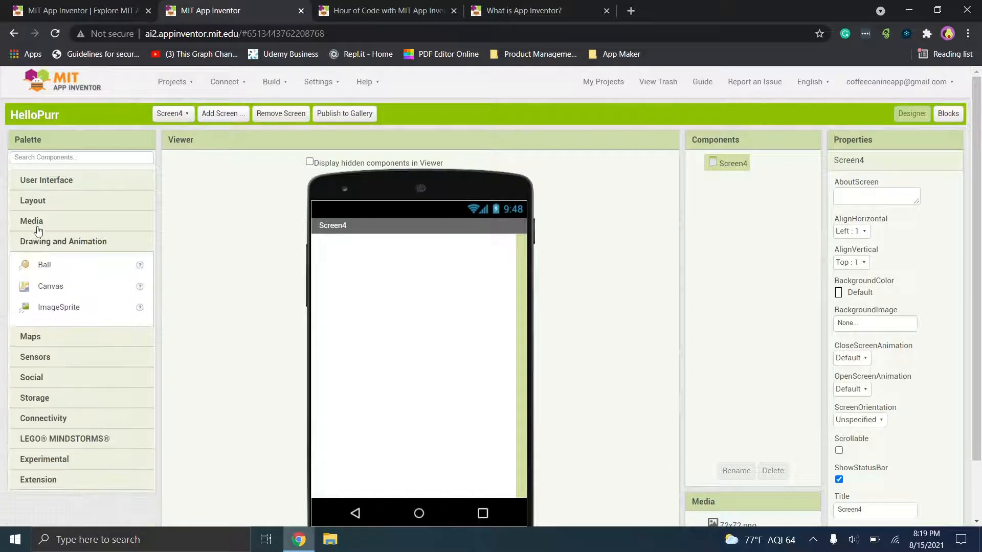
left_click(32, 221)
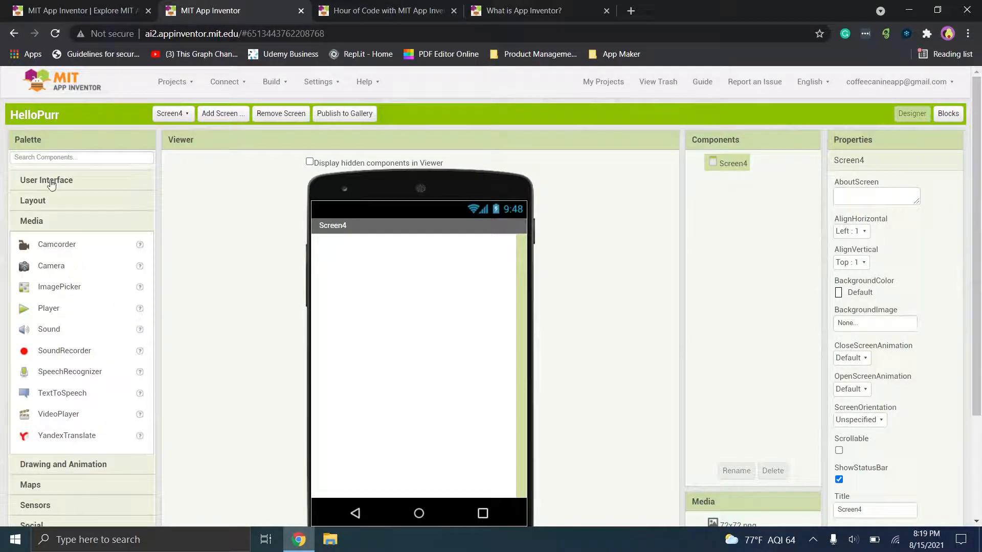
left_click(46, 180)
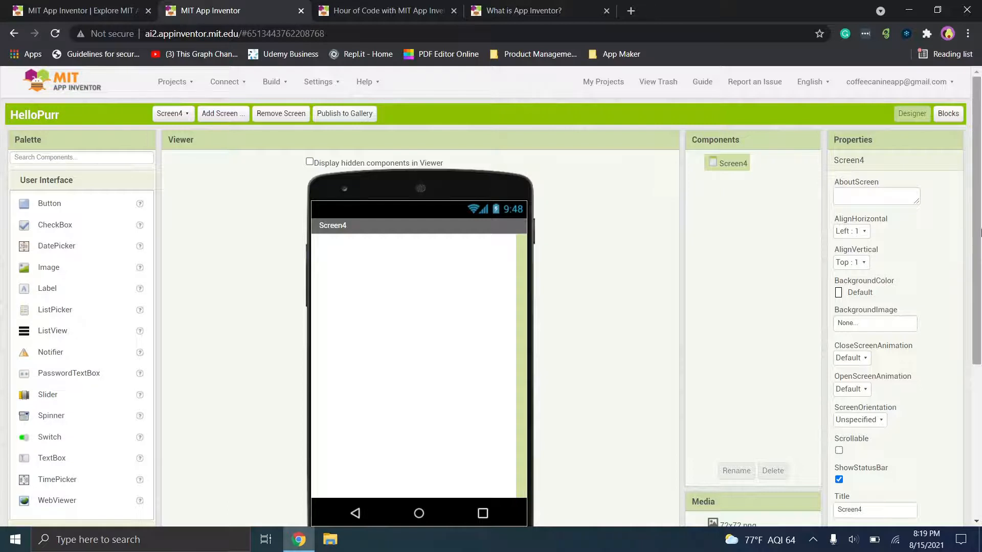
scroll("down", 3)
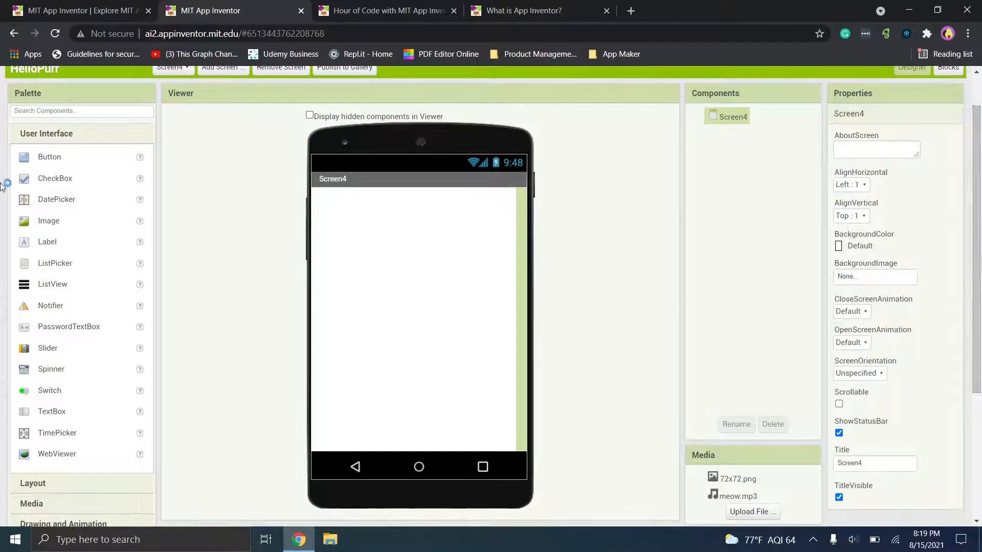
mouse_move(43, 186)
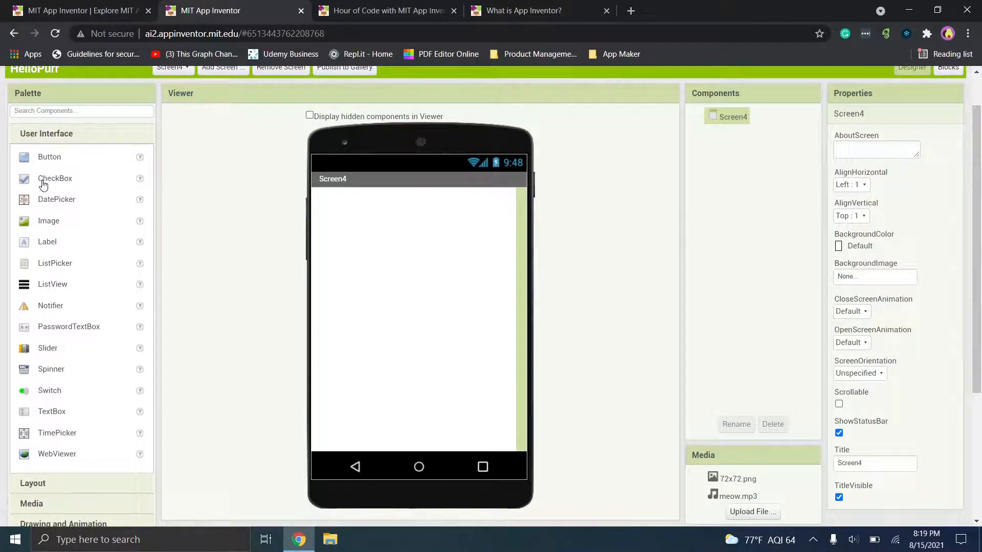
mouse_move(45, 403)
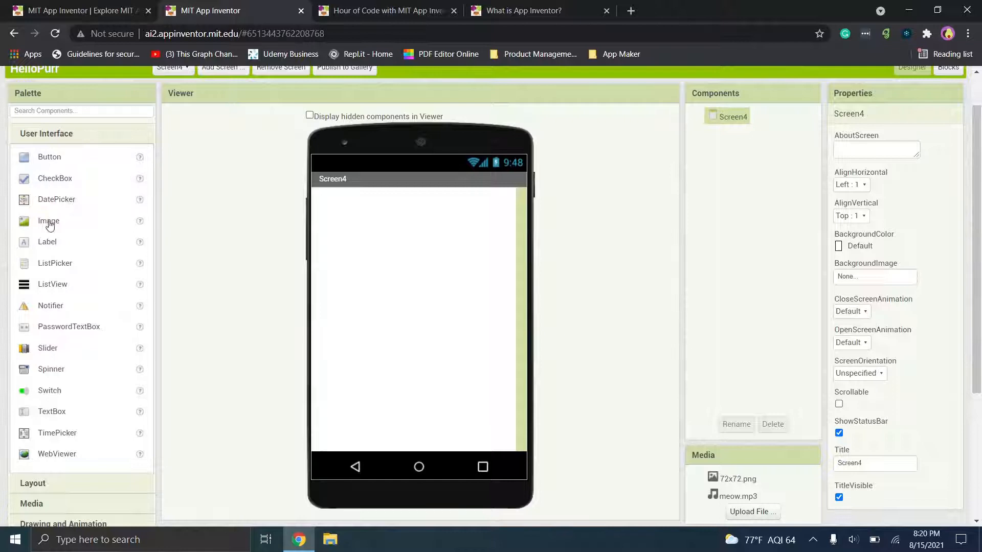
Place an Image1 component on Screen4 and view its empty Blocks workspace
left_click_drag(48, 221, 317, 198)
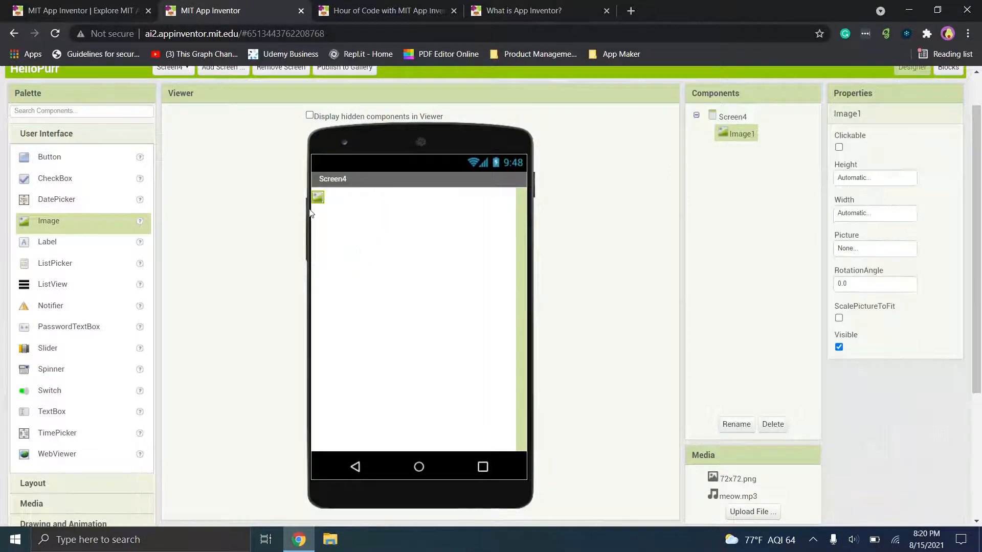
mouse_move(405, 442)
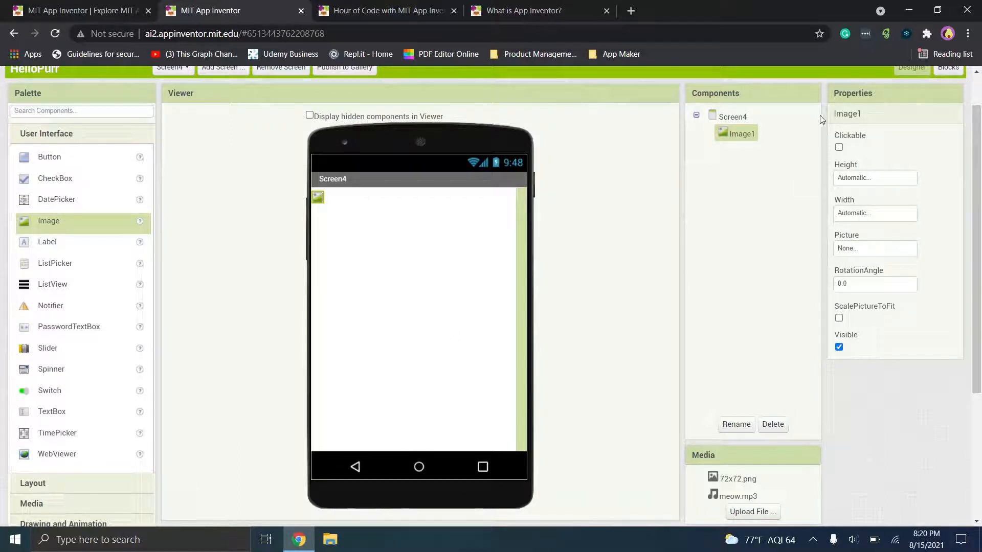
scroll("down", 3)
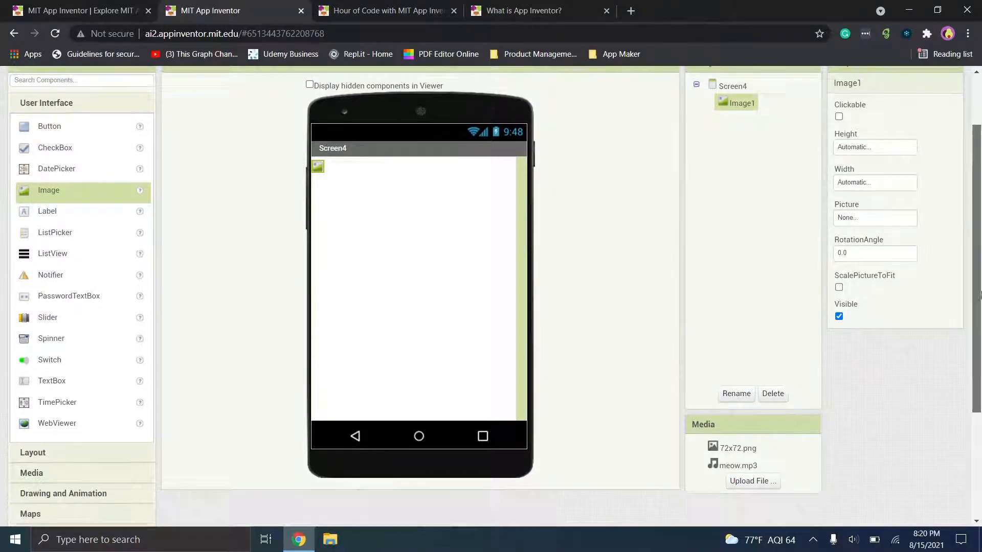
left_click(947, 83)
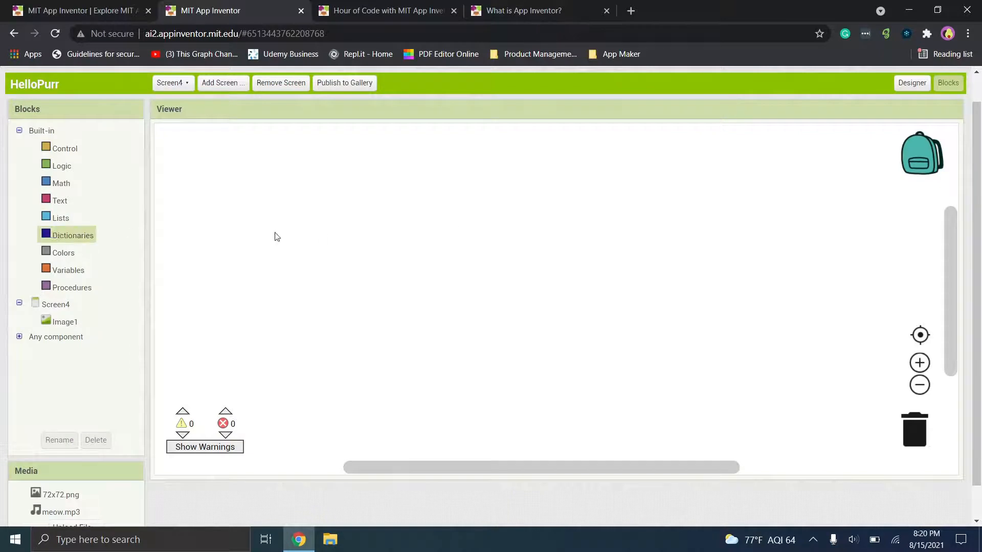
left_click(61, 217)
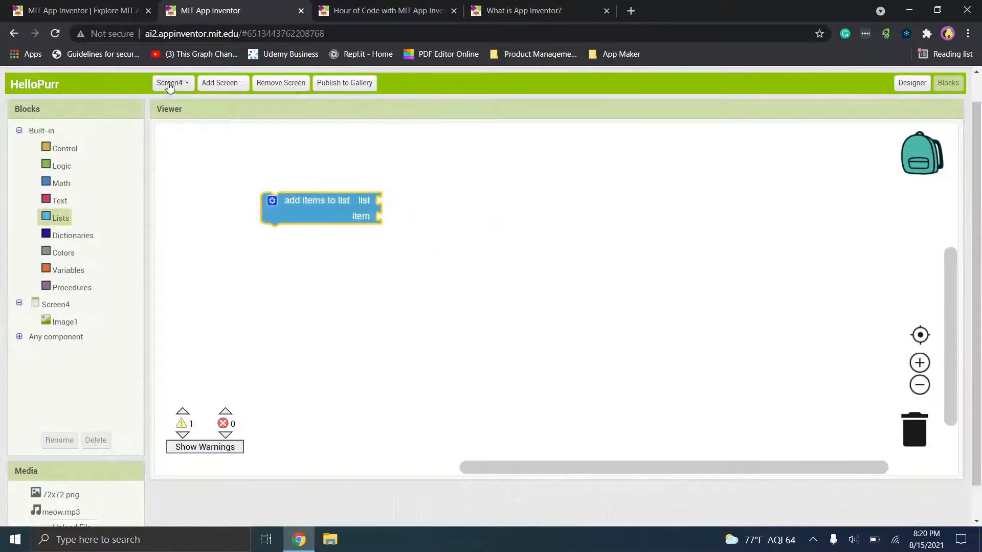
left_click(59, 200)
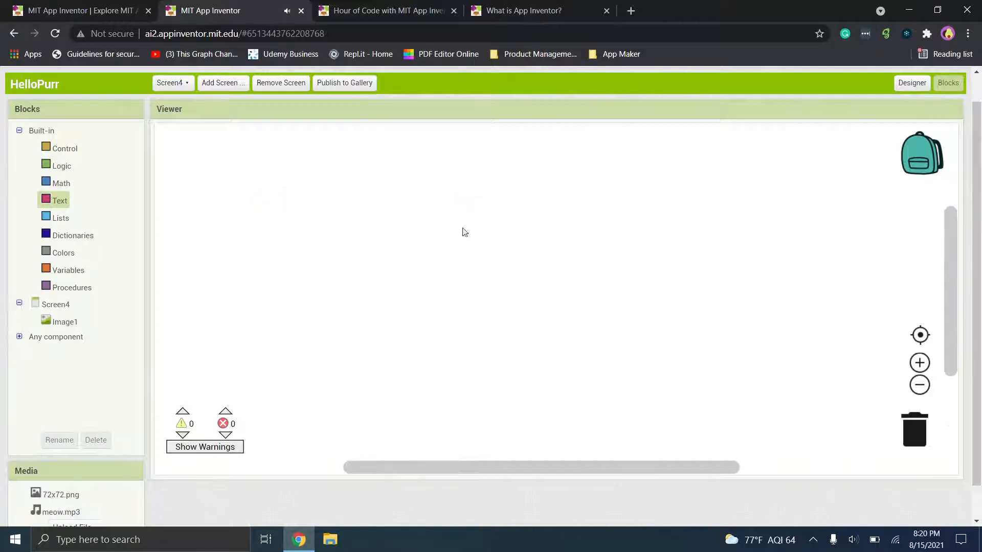
mouse_move(242, 325)
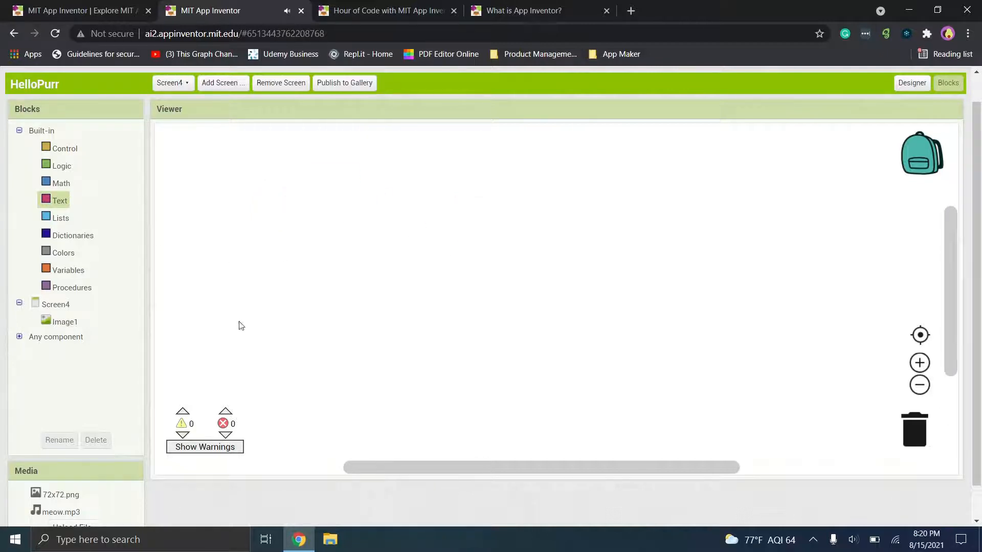
mouse_move(278, 294)
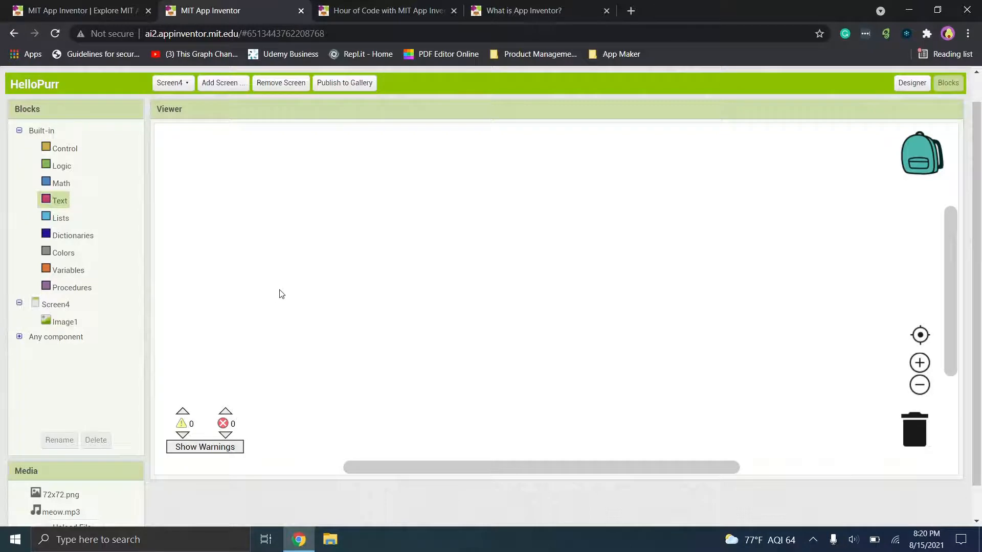
mouse_move(818, 94)
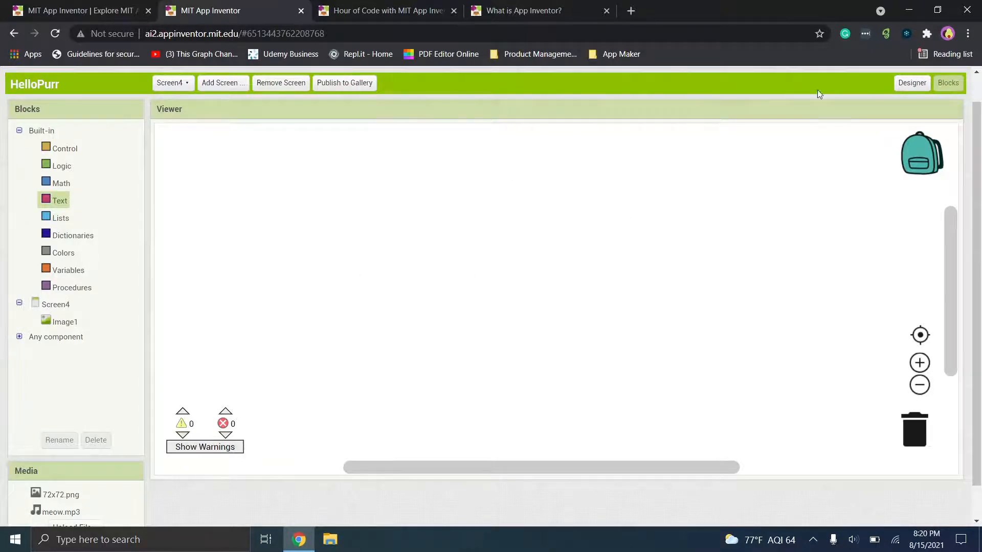
Return to the Screen4 Designer and scroll through its panels to the Media section
left_click(912, 83)
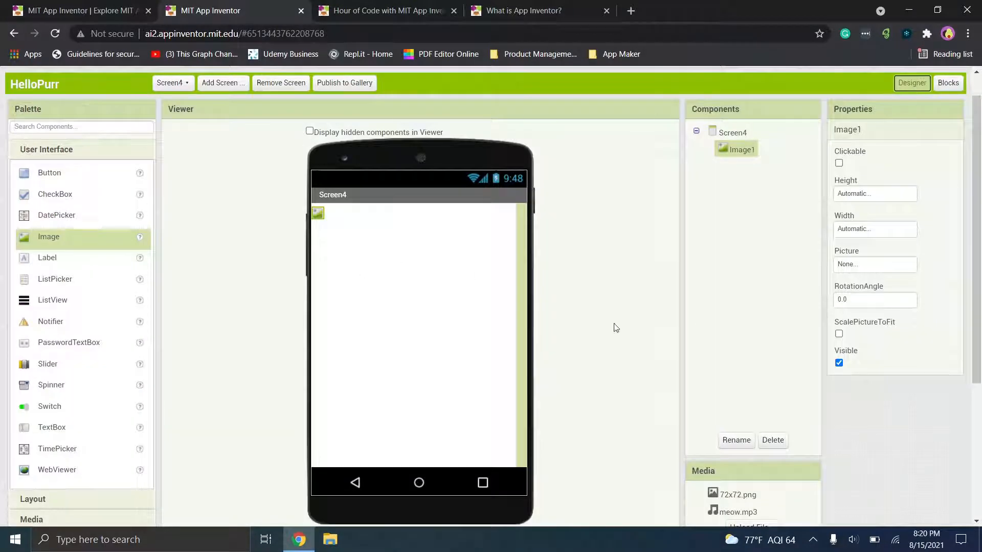
scroll("down", 3)
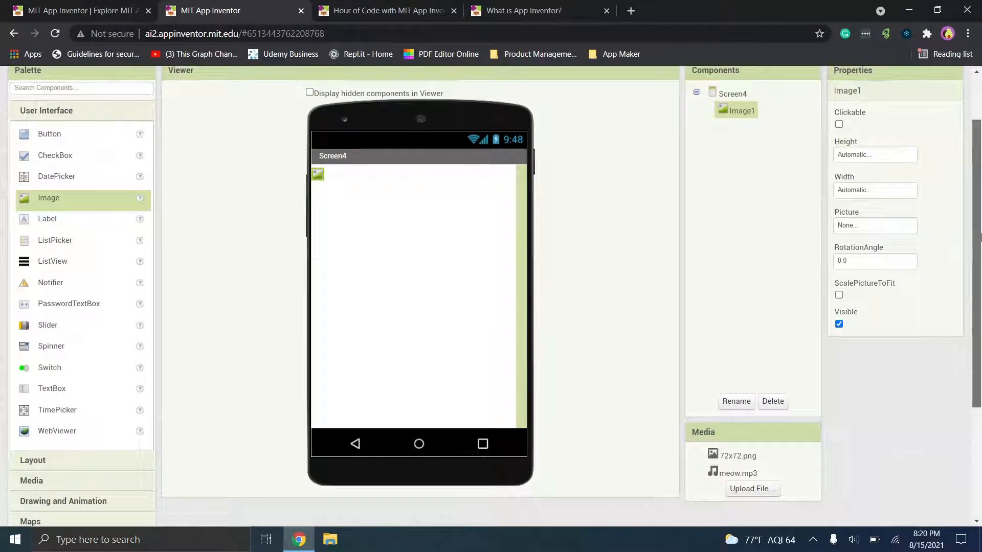
scroll("down", 3)
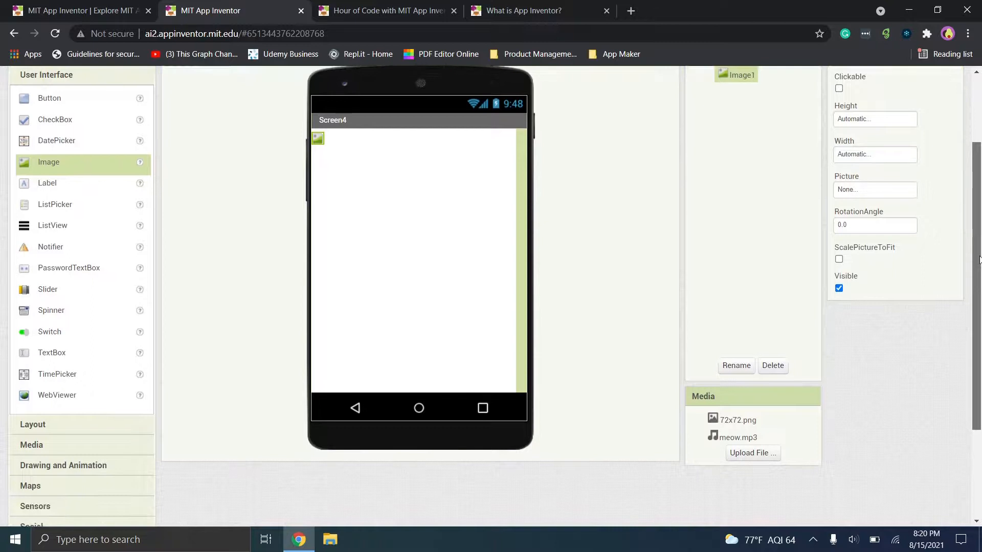
scroll("up", 3)
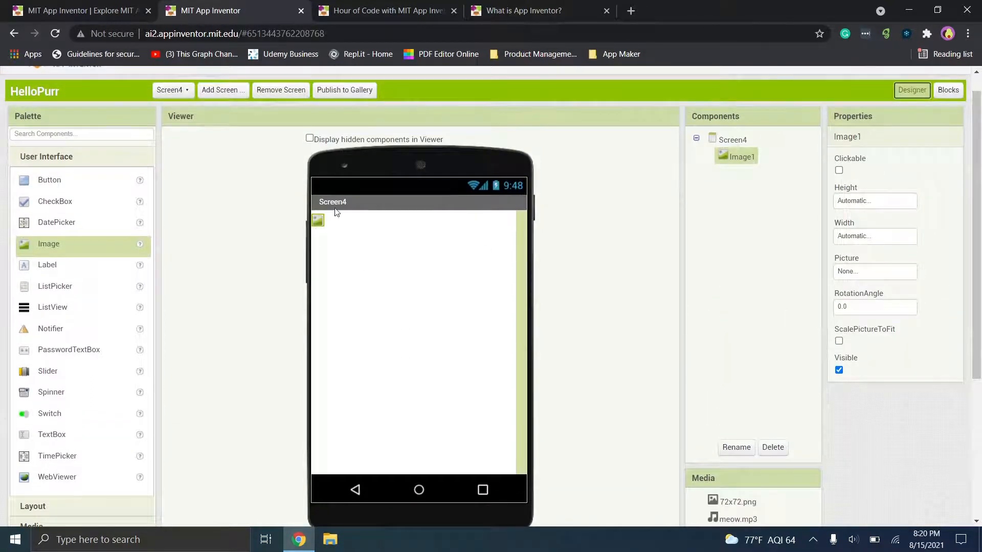
scroll("down", 3)
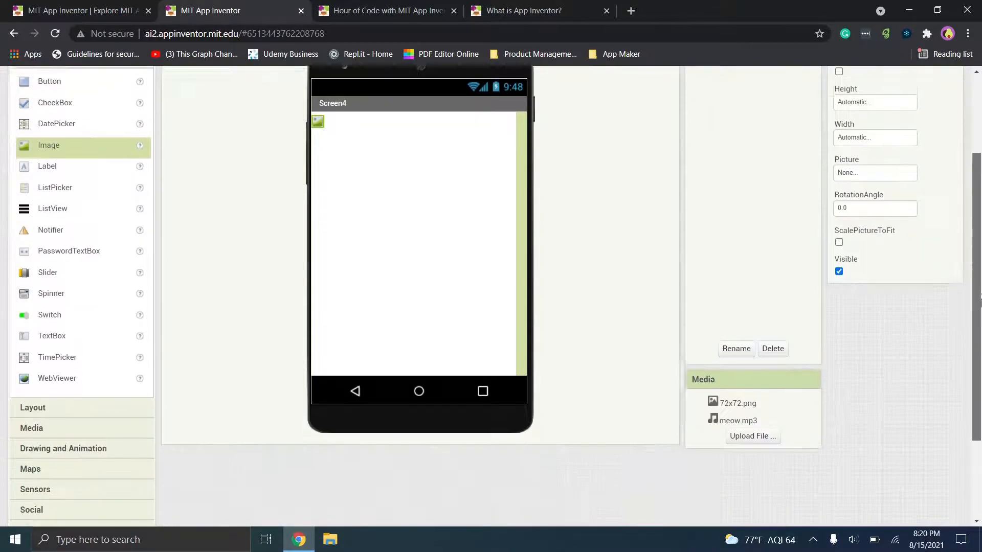
scroll("up", 3)
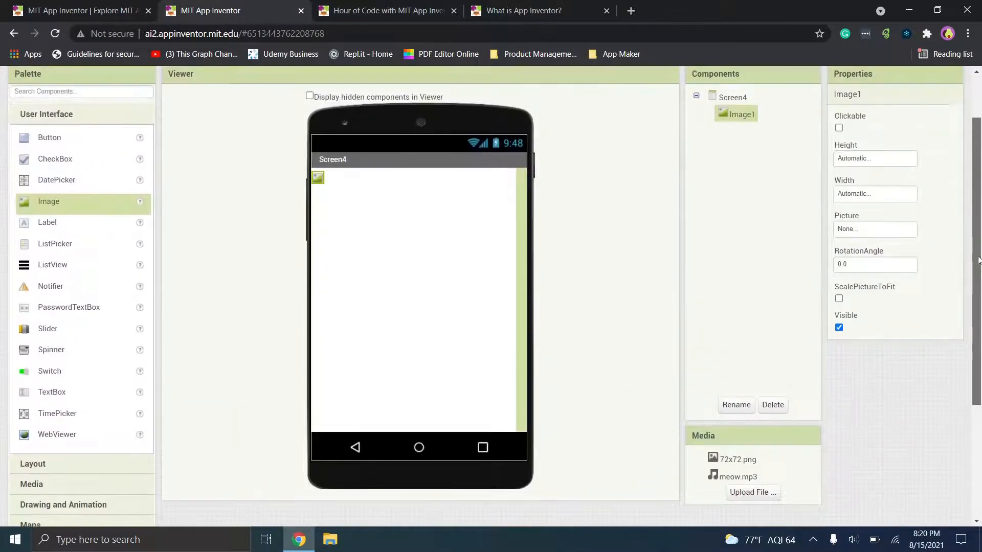
scroll("down", 3)
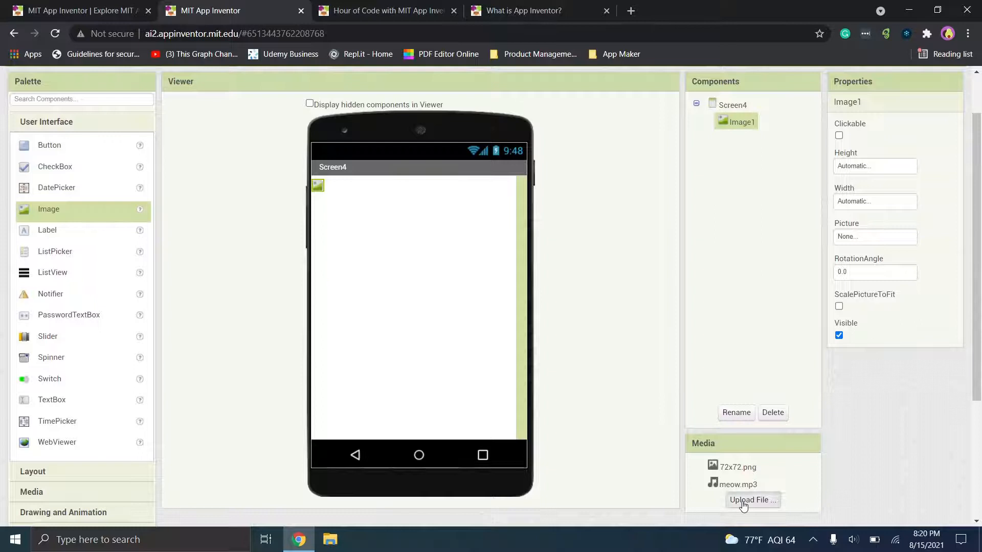
Upload the picture 96x96.png into the project's media files
left_click(752, 500)
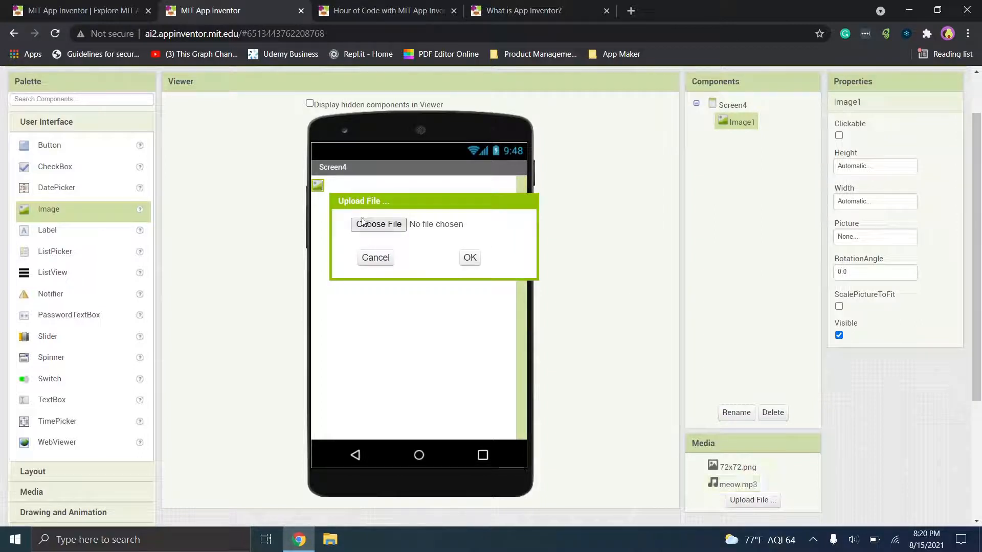
left_click(377, 224)
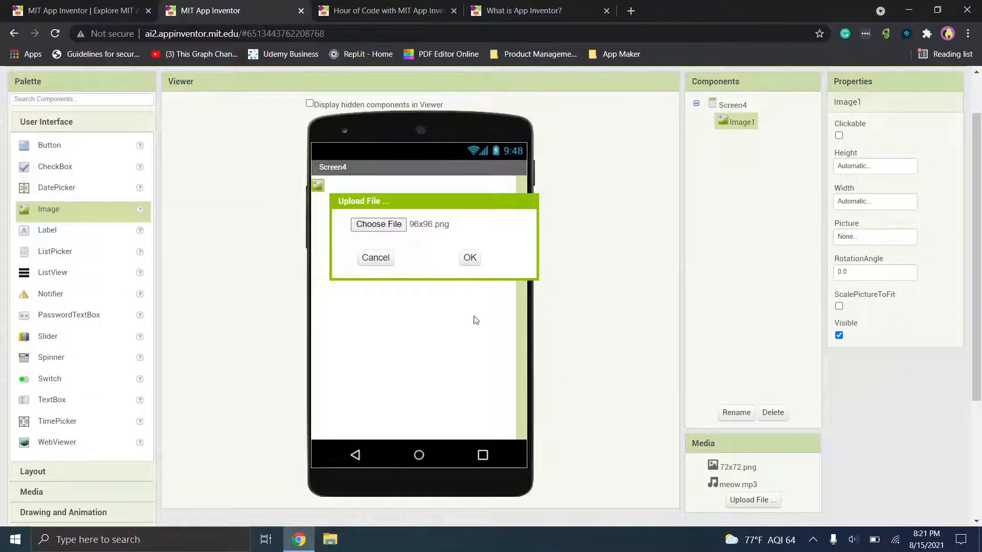
left_click(470, 258)
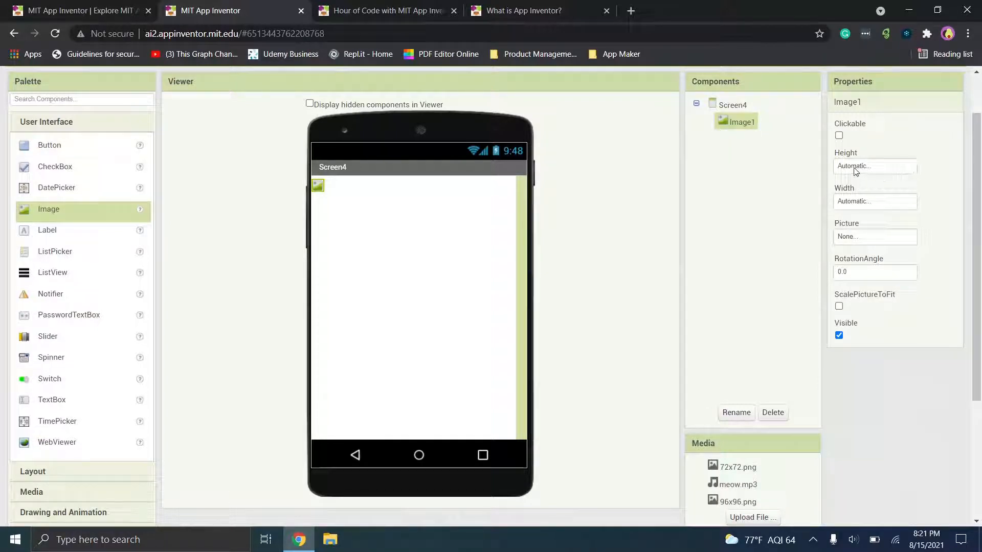
Set Image1's Picture to 72x72.png
left_click(875, 236)
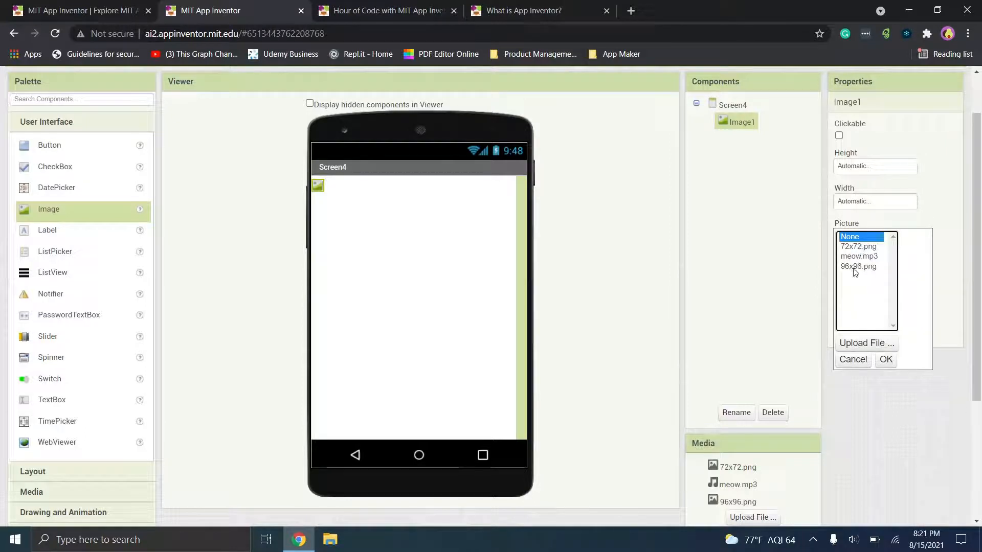
left_click(858, 246)
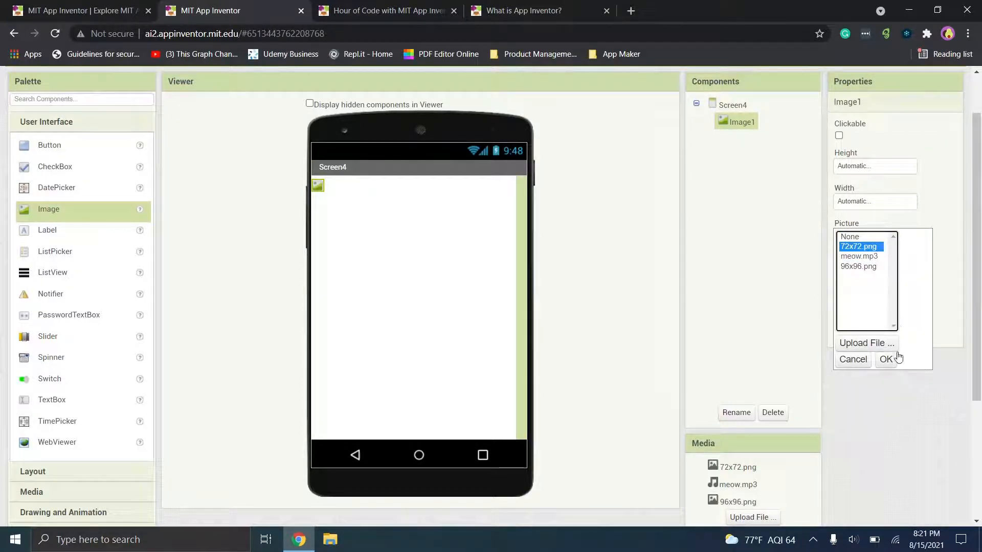
left_click(888, 359)
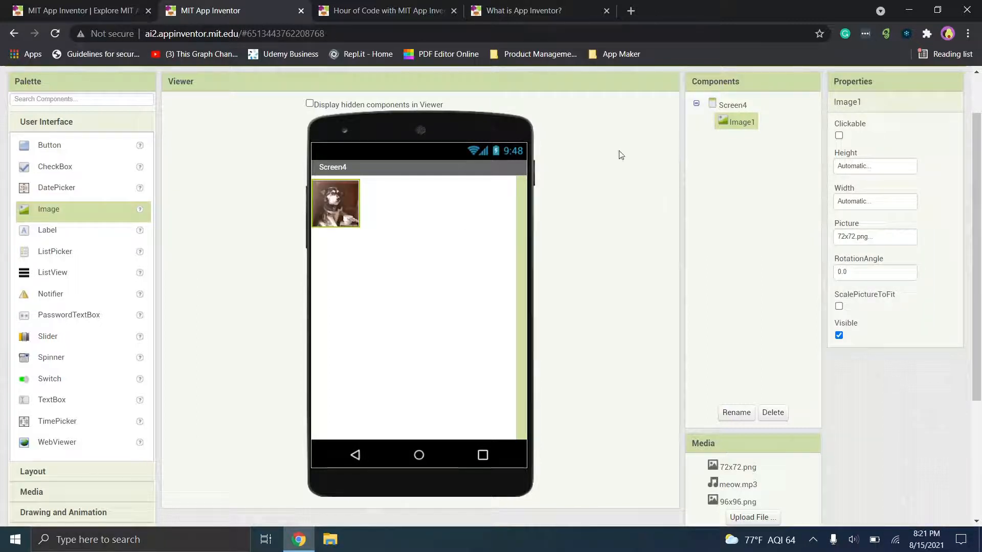
mouse_move(85, 229)
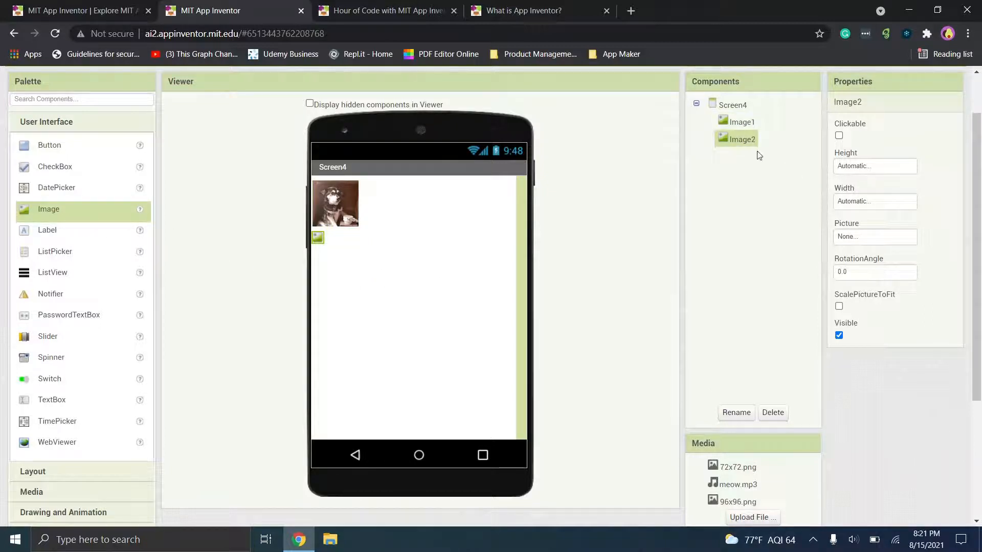
mouse_move(773, 475)
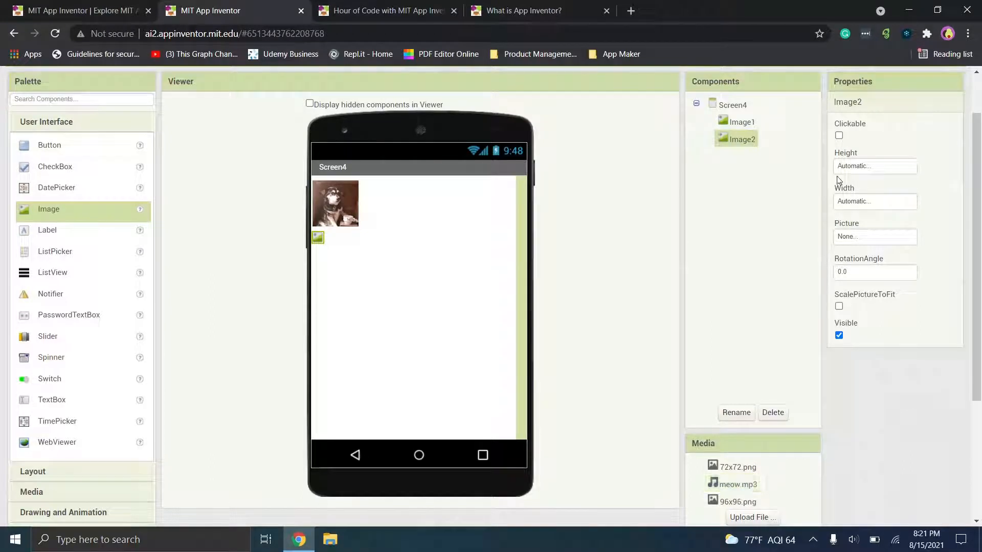
Set the new Image2's Picture to 96x96.png
left_click(874, 236)
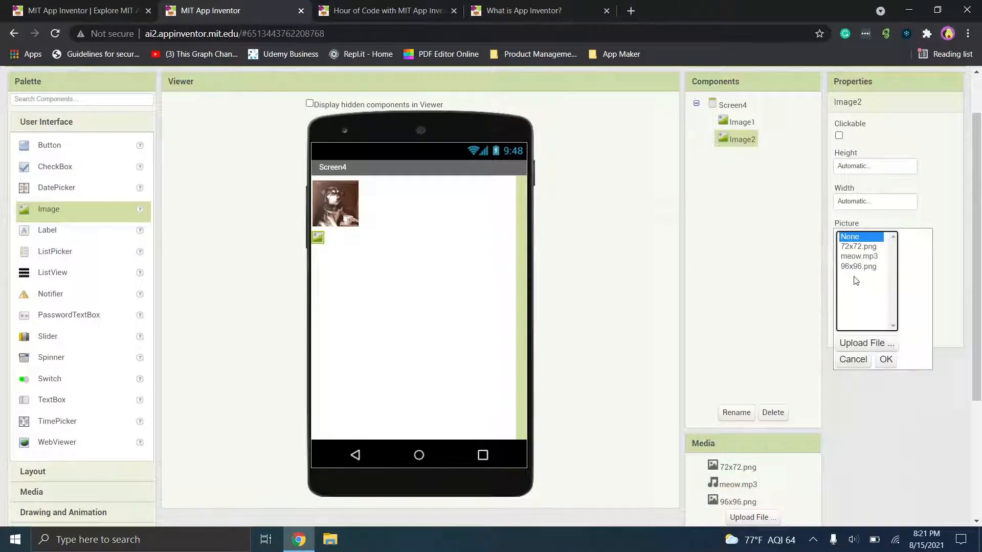
left_click(858, 266)
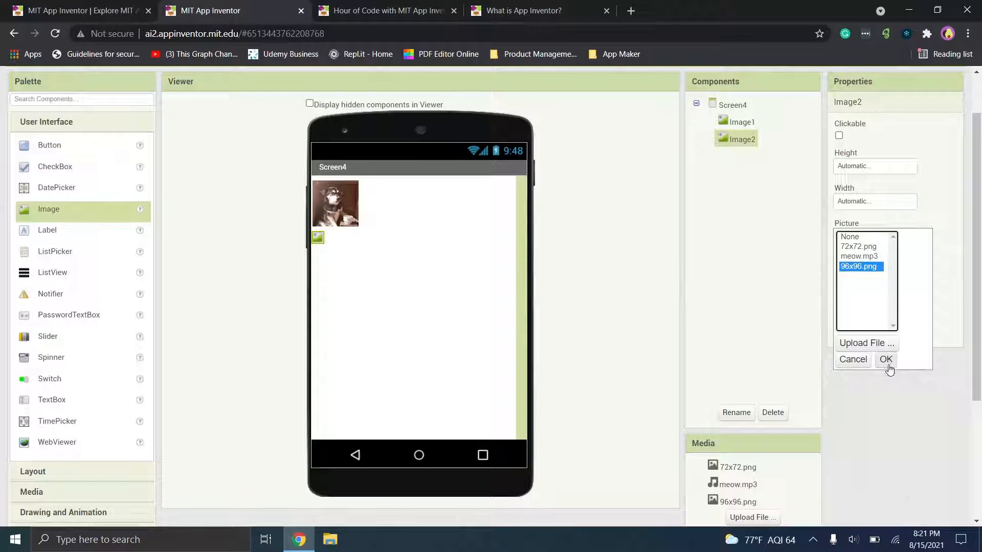
left_click(885, 359)
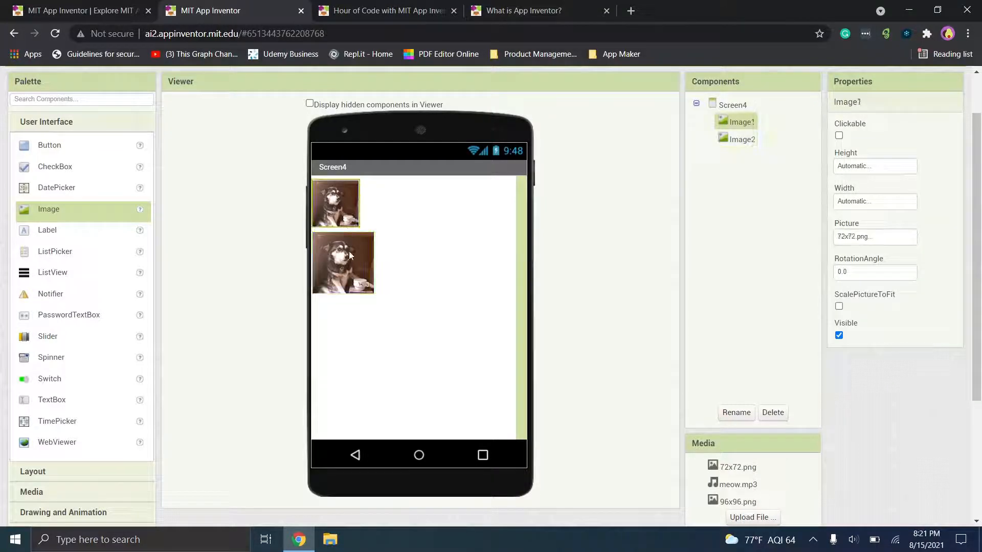
Add Button1 below the two images and set its FontTypeface to monospace
left_click(741, 139)
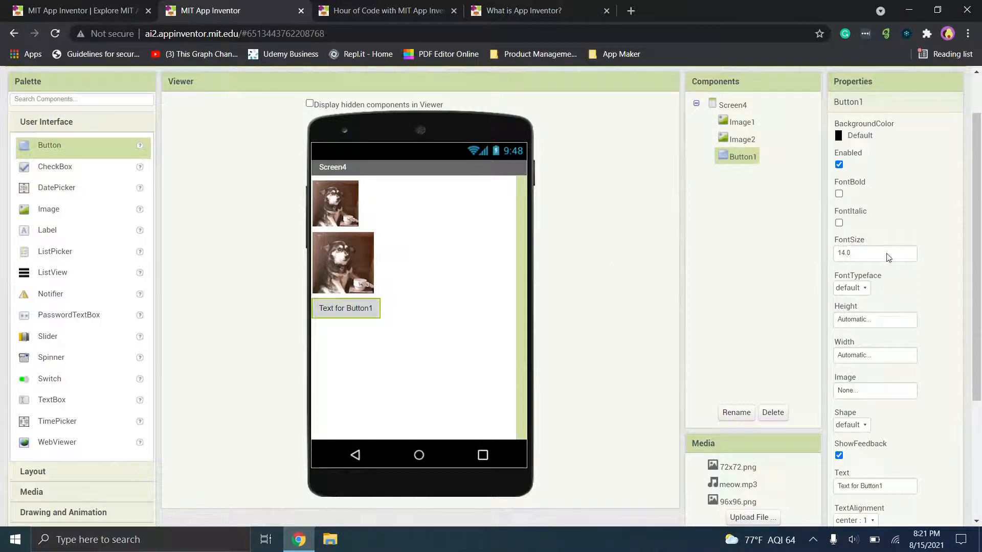
scroll("down", 3)
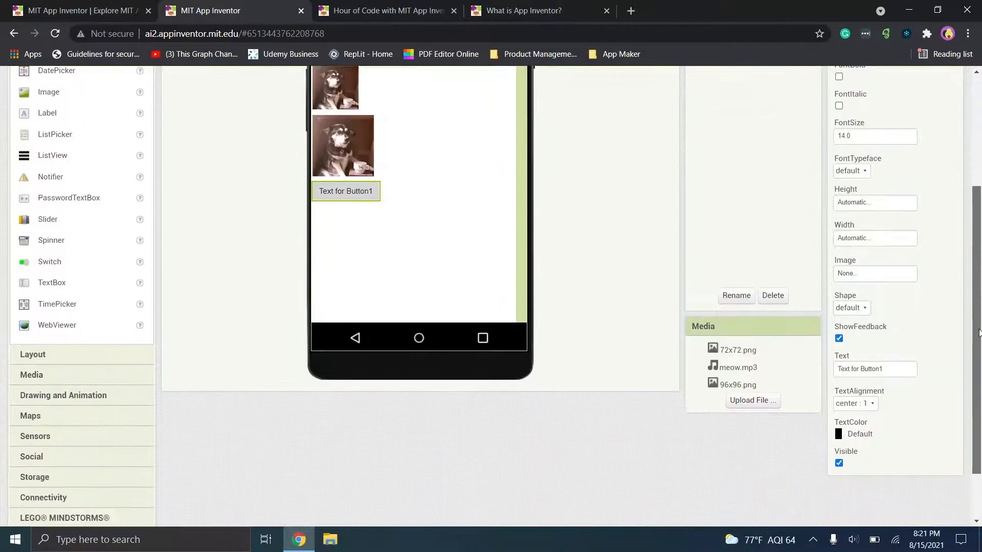
scroll("up", 3)
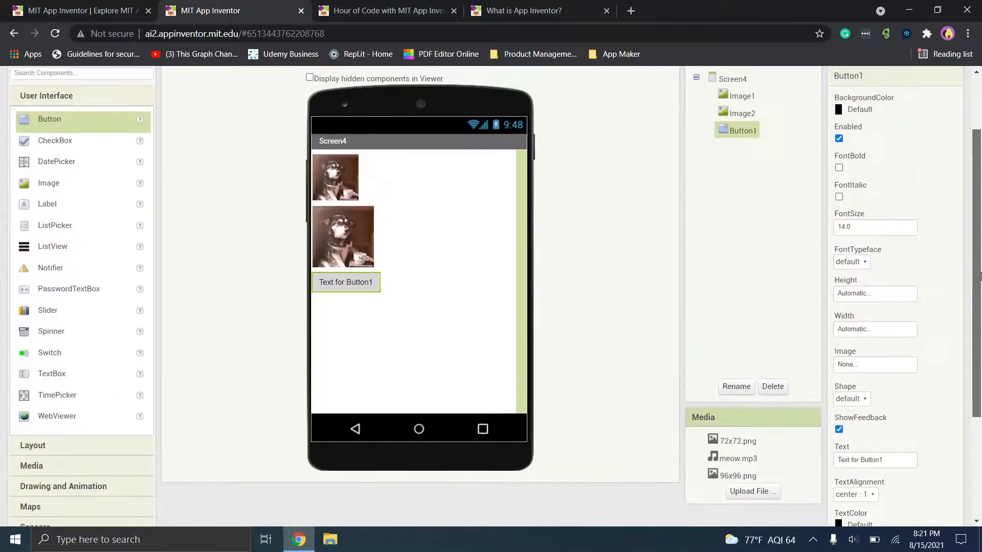
scroll("up", 3)
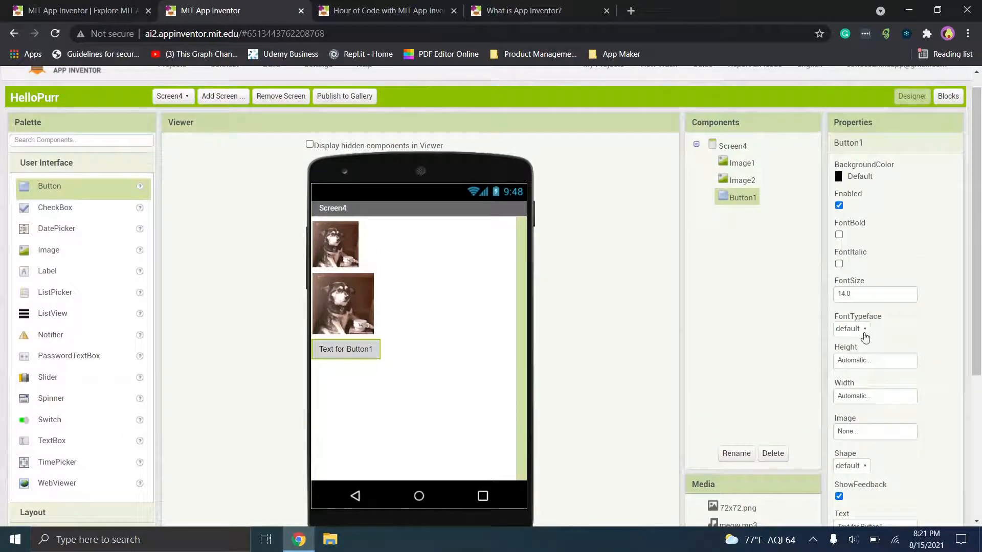
left_click(849, 328)
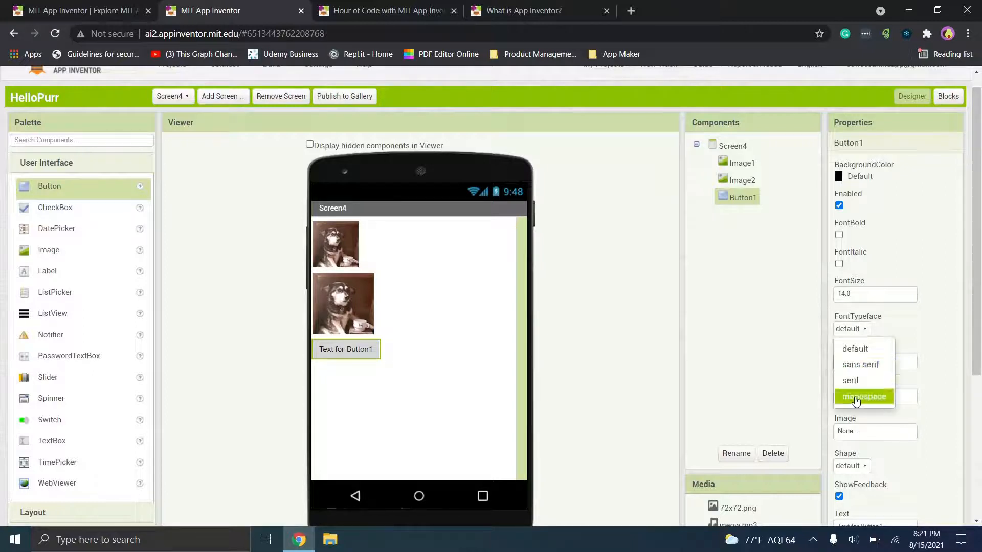
left_click(860, 364)
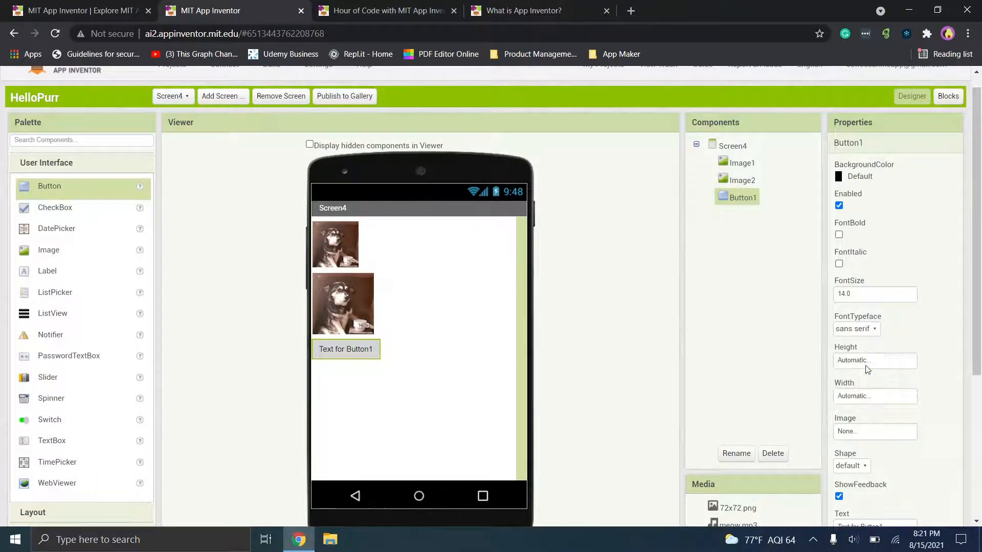
left_click(855, 328)
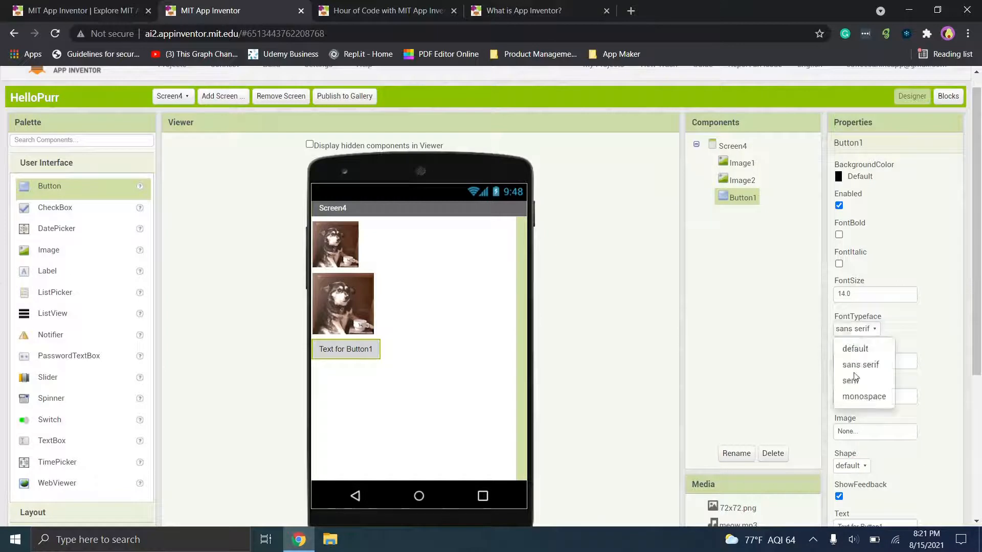
left_click(863, 397)
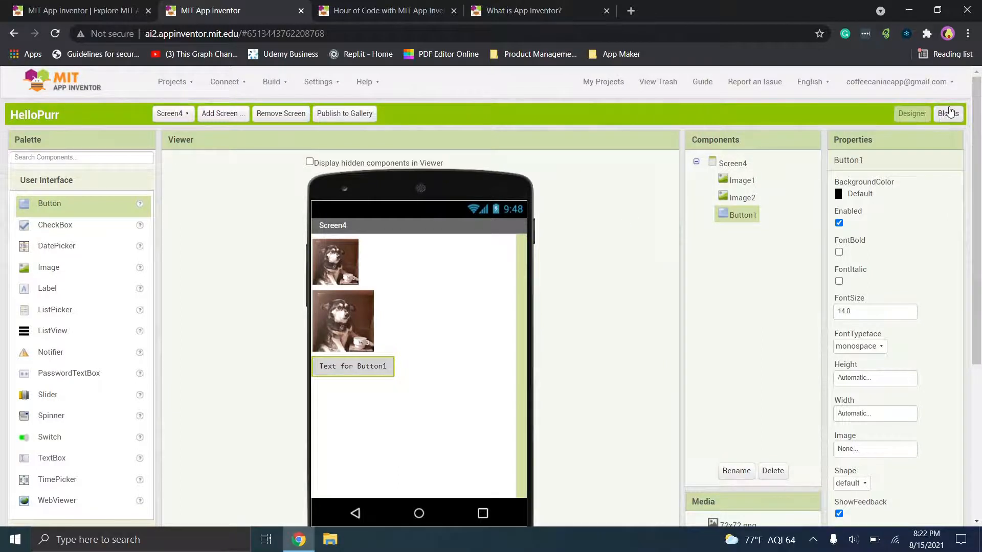
left_click(947, 114)
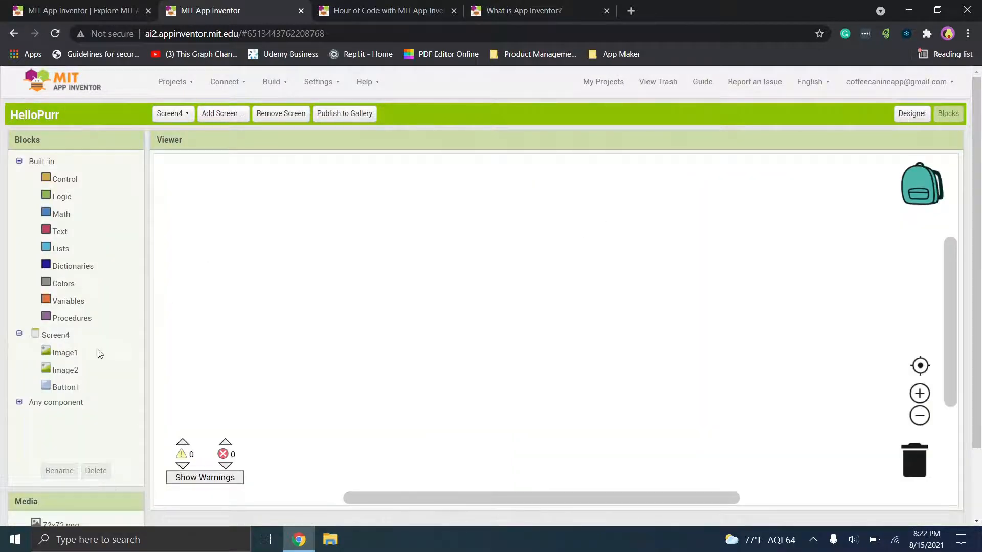
left_click(65, 386)
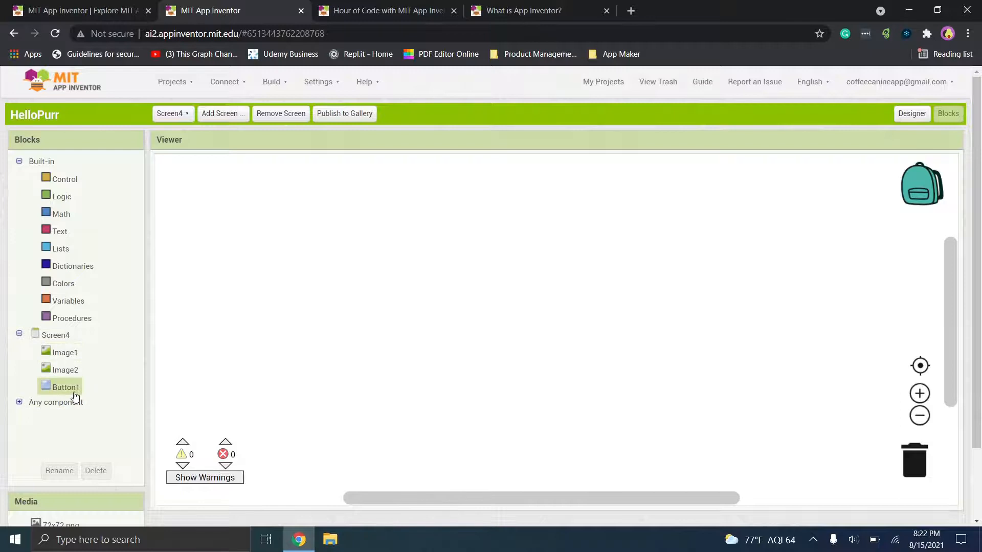
left_click(64, 387)
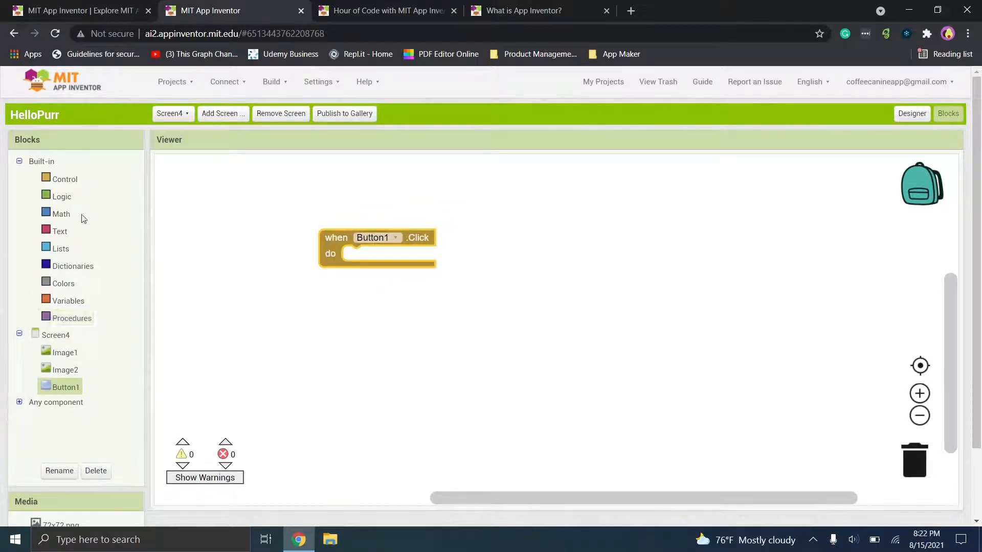
mouse_move(59, 231)
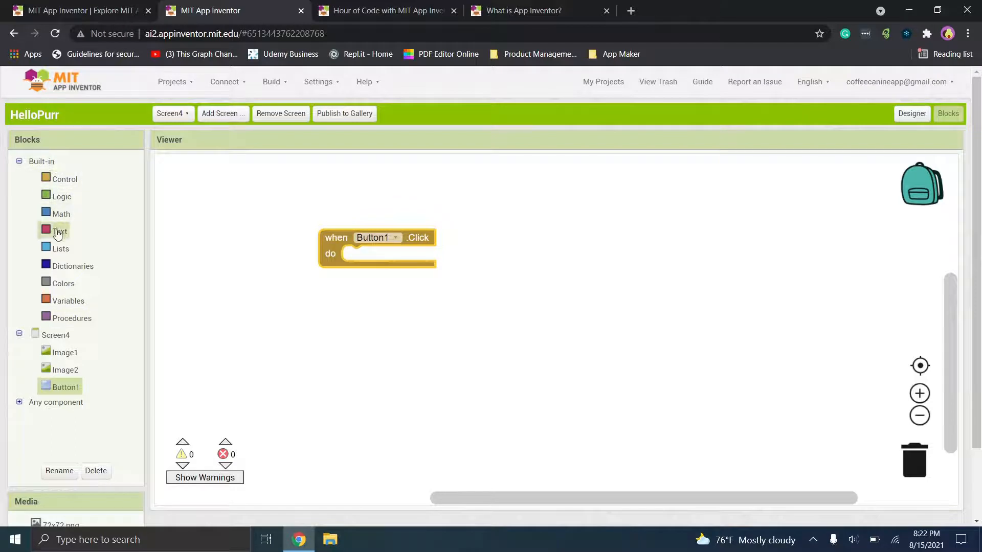
mouse_move(66, 321)
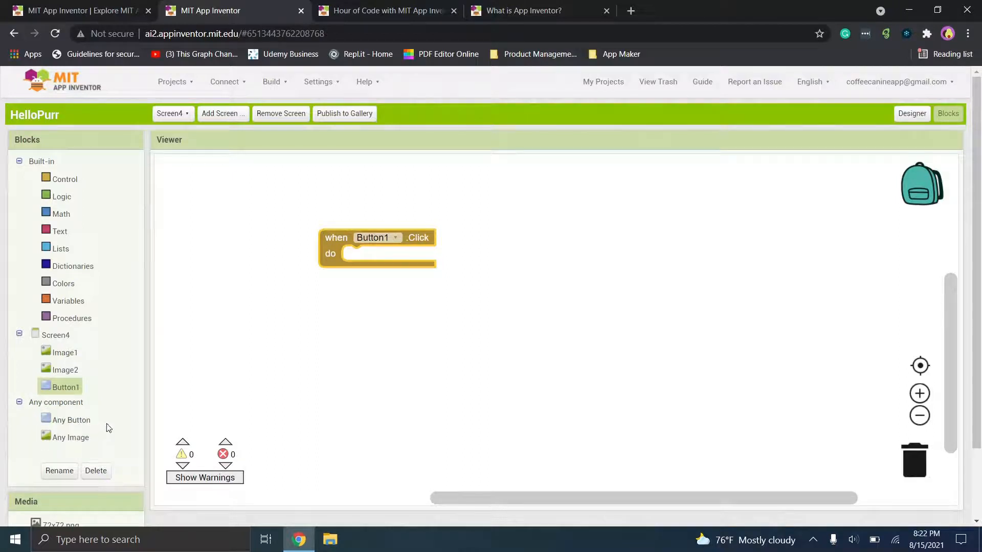
mouse_move(219, 113)
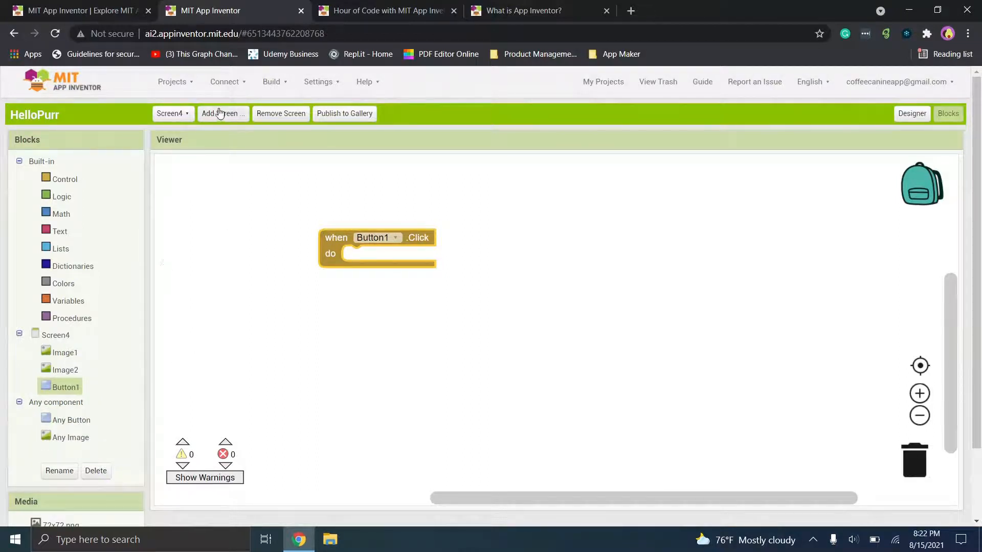
left_click(63, 179)
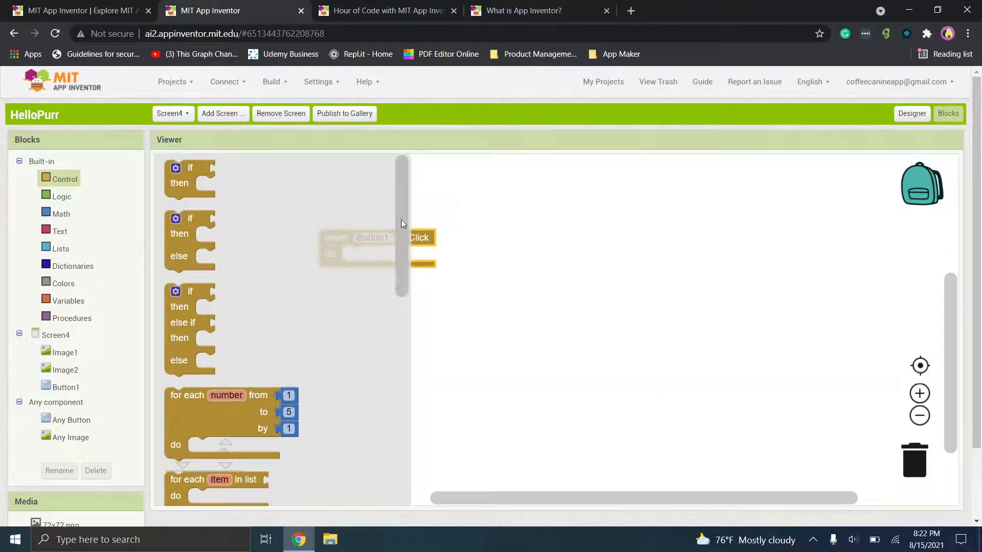
scroll("down", 3)
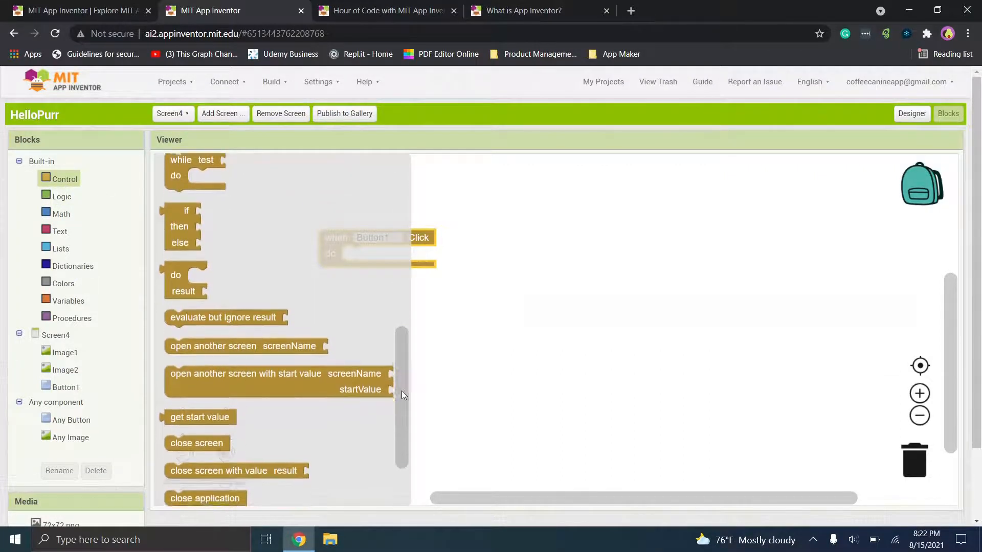
scroll("down", 3)
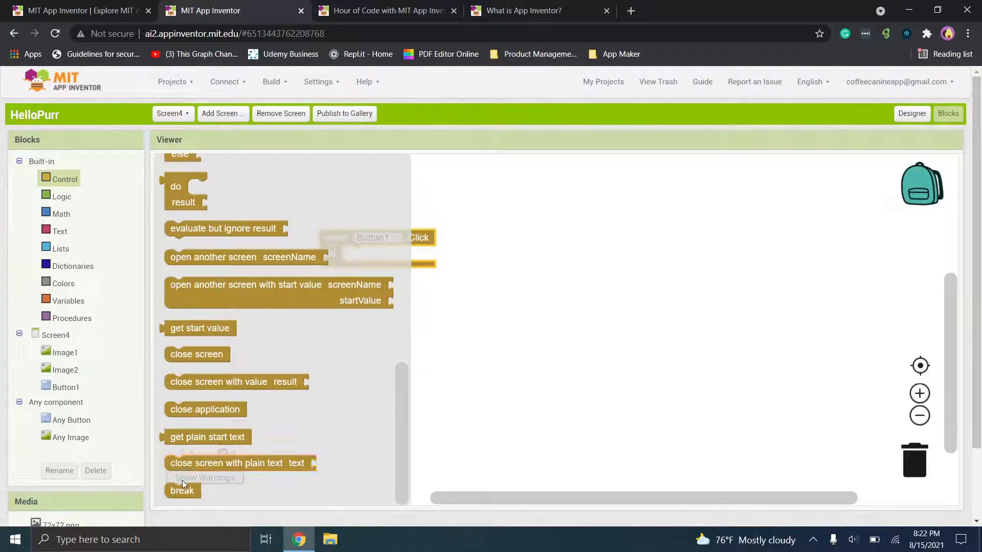
left_click(61, 198)
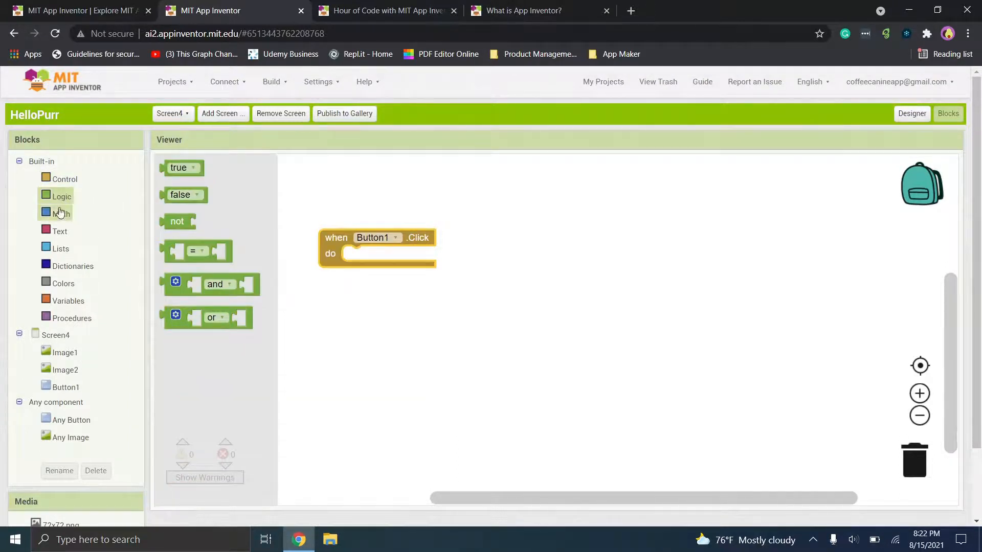
left_click(61, 213)
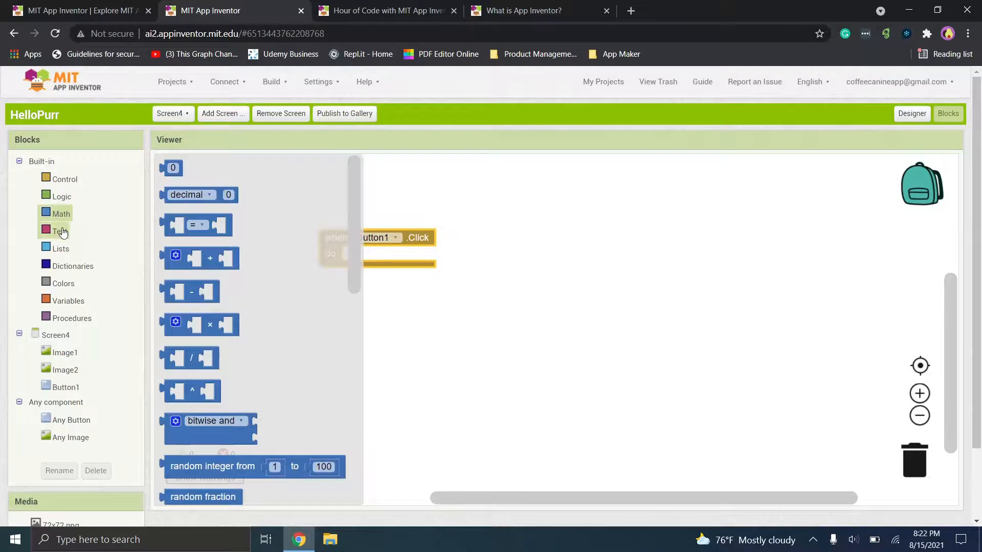
left_click(60, 231)
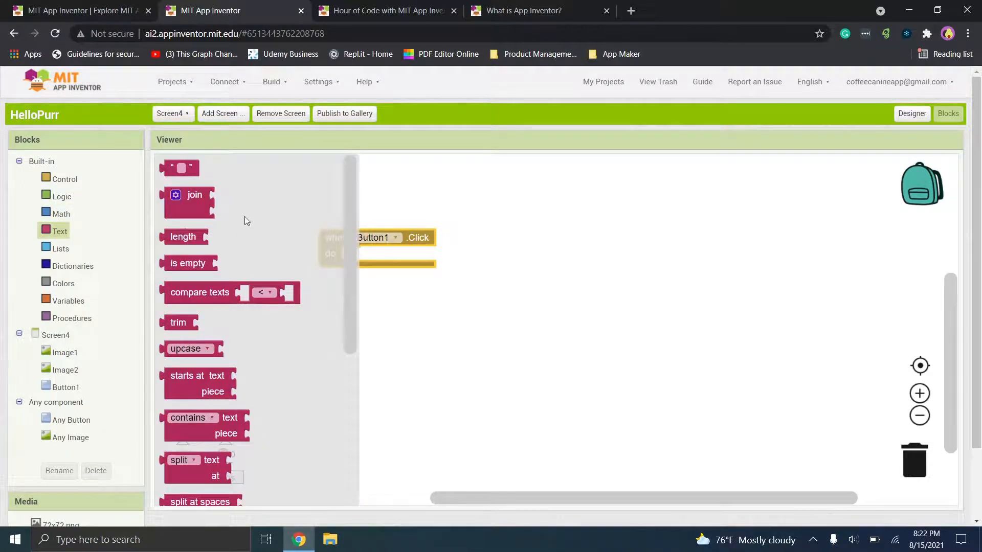
scroll("down", 3)
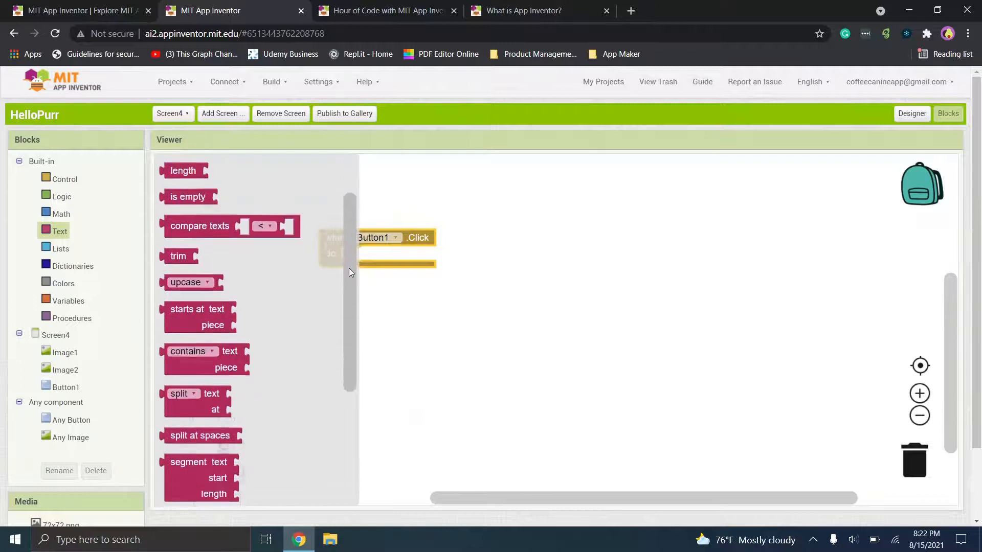
scroll("down", 3)
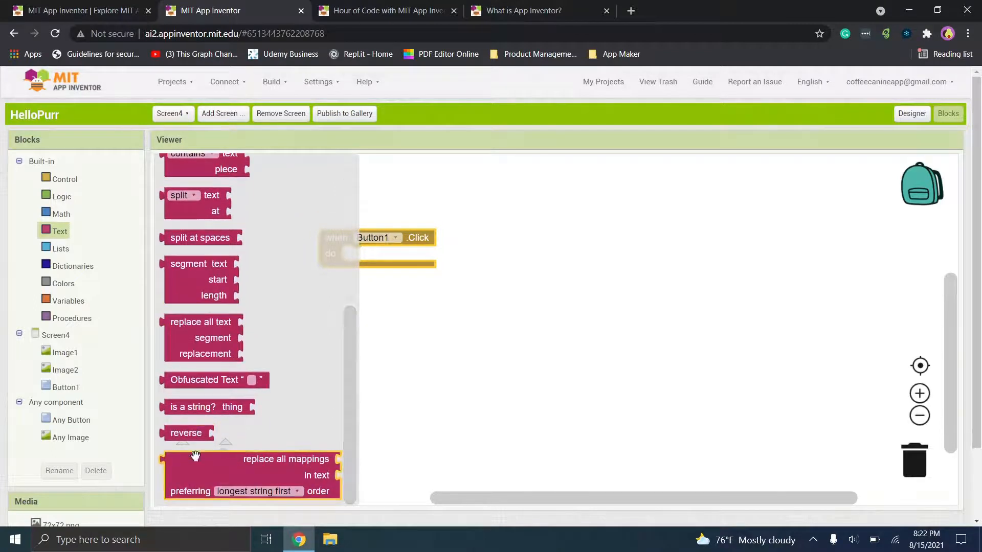
left_click(60, 249)
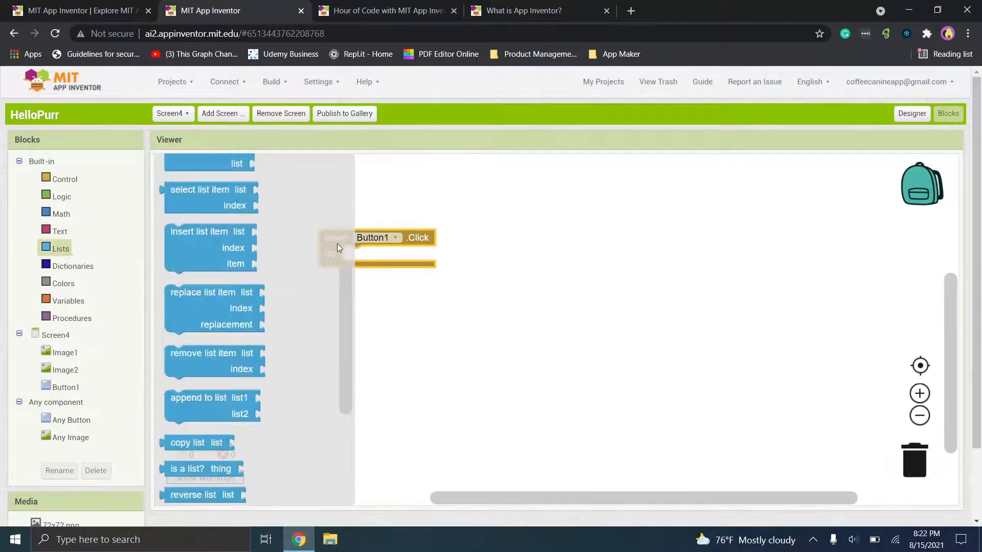
scroll("down", 3)
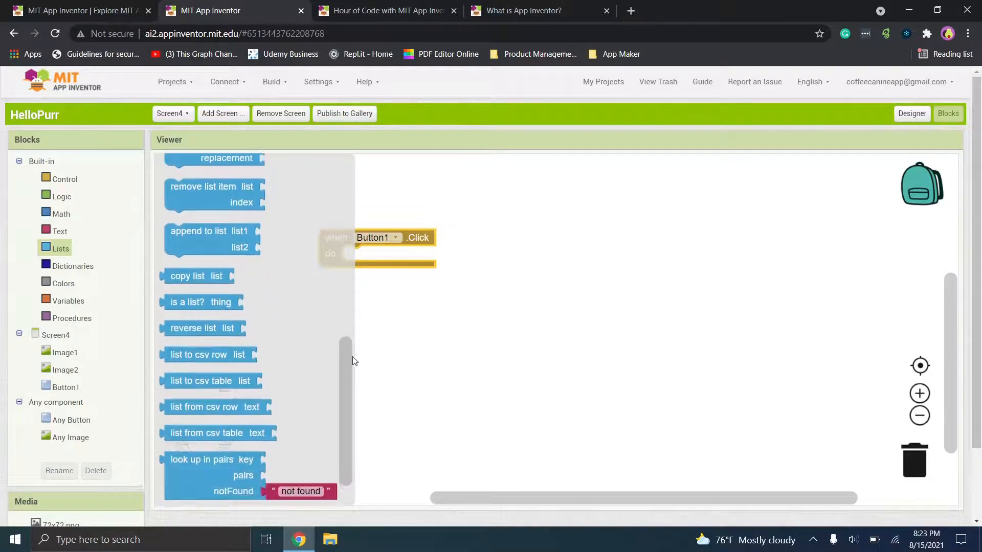
left_click(73, 266)
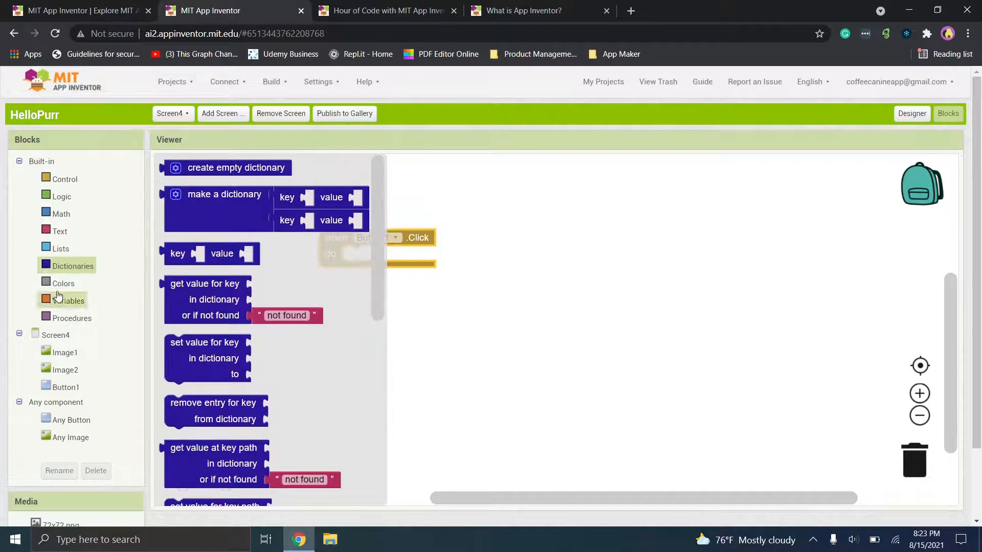
left_click(68, 301)
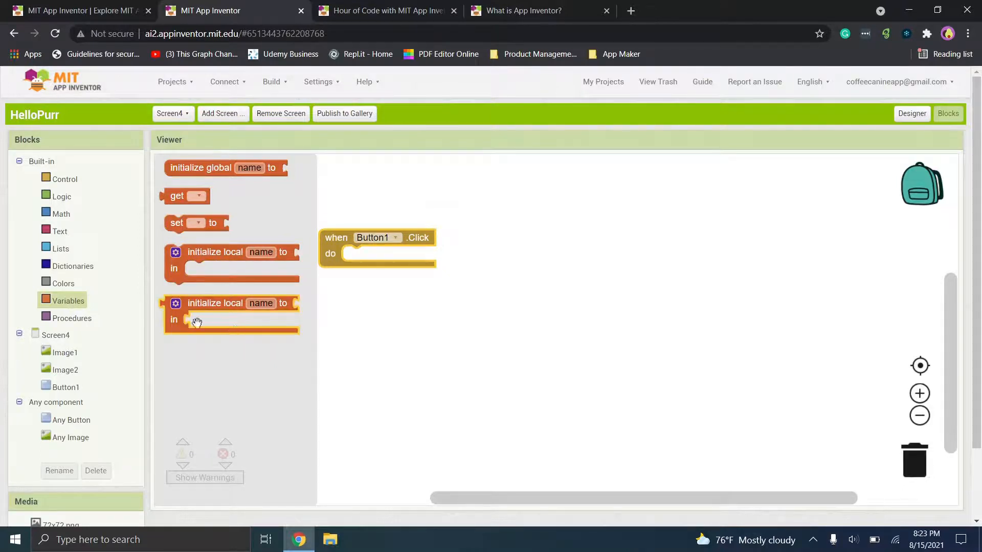
left_click(72, 318)
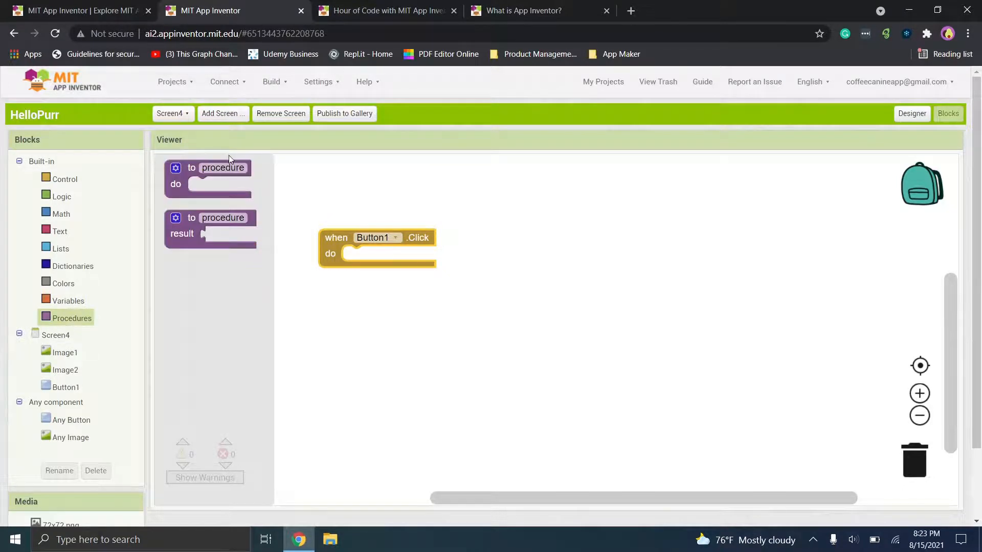
mouse_move(279, 283)
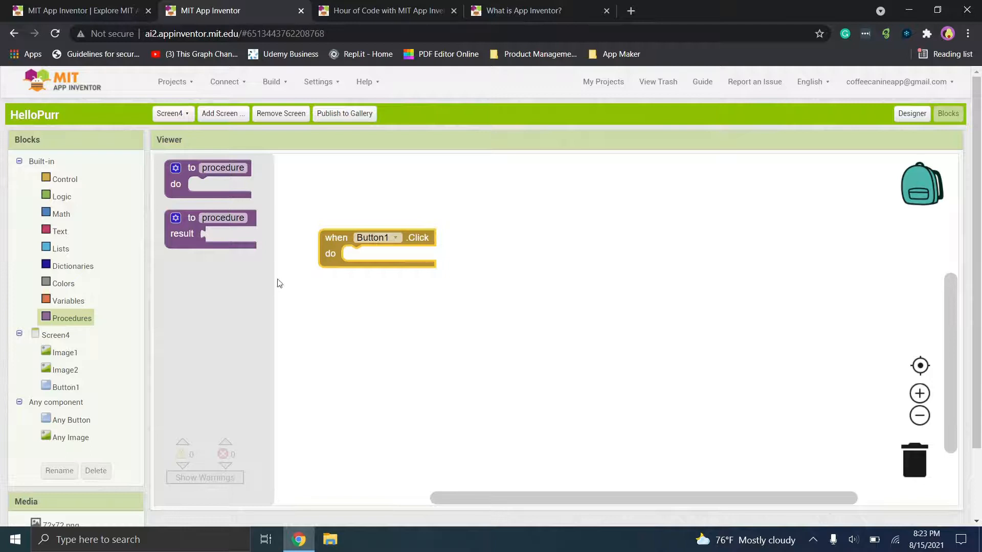
mouse_move(349, 255)
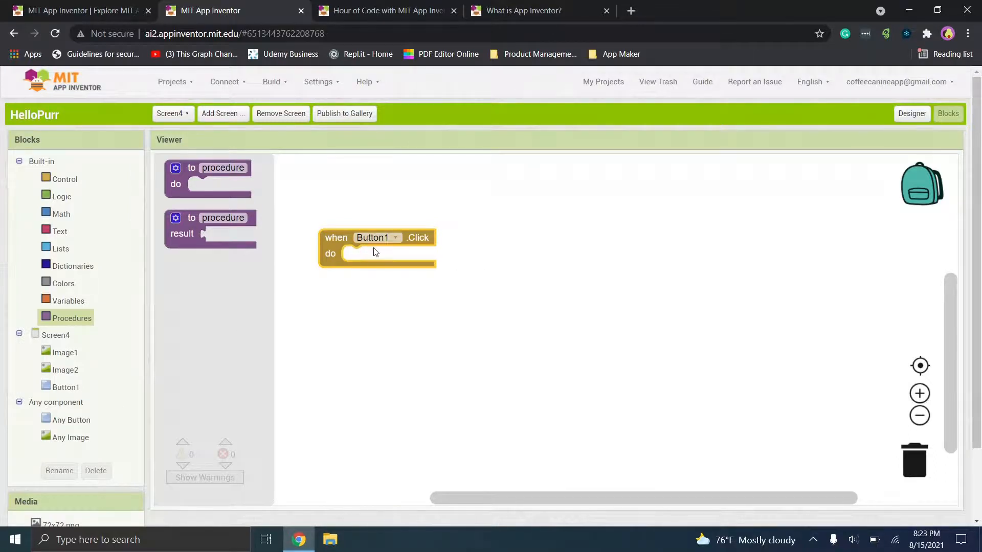
left_click(395, 237)
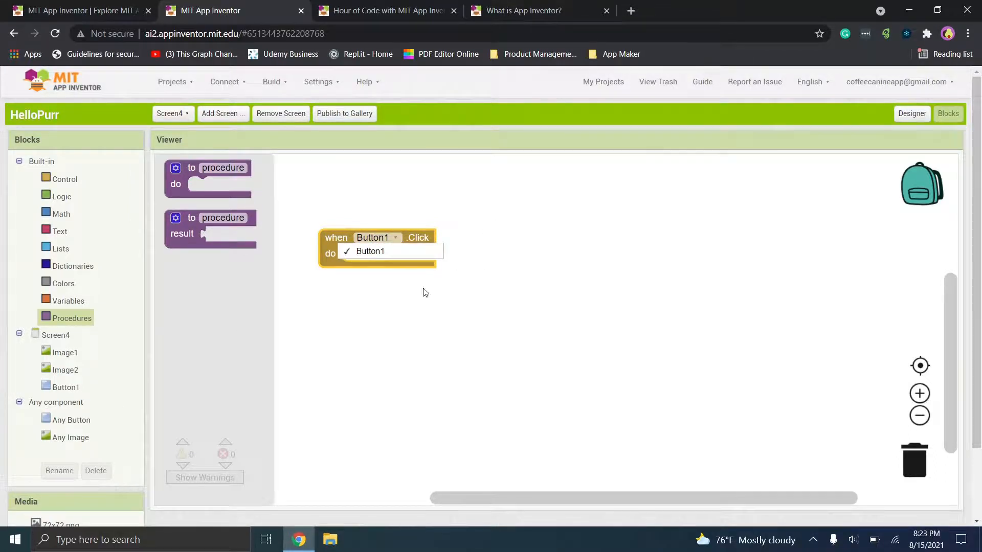
left_click(369, 252)
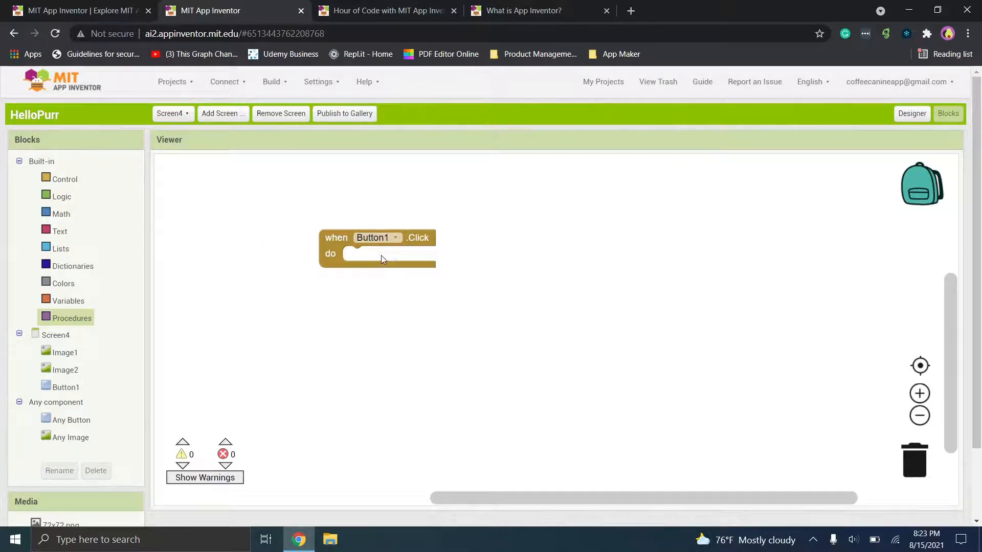
mouse_move(513, 180)
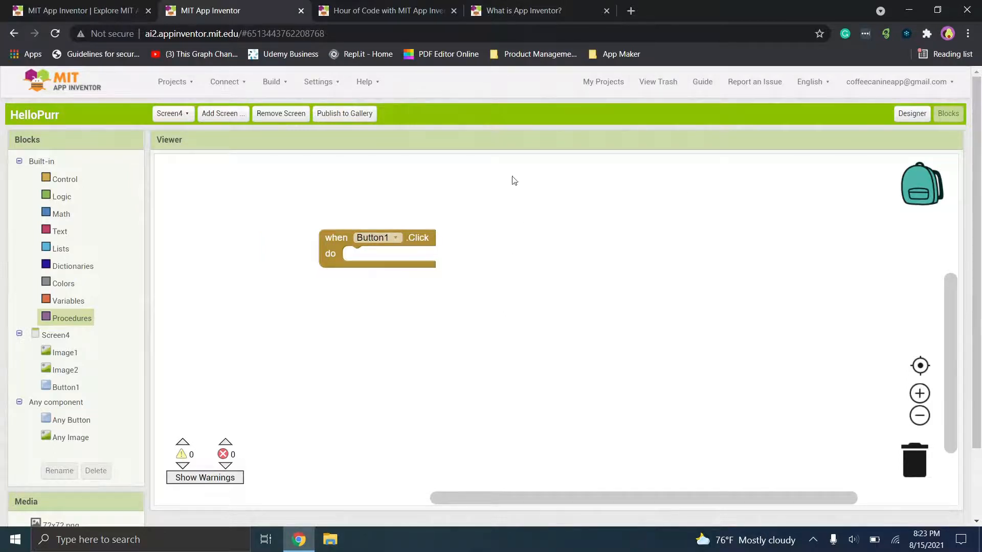
mouse_move(91, 285)
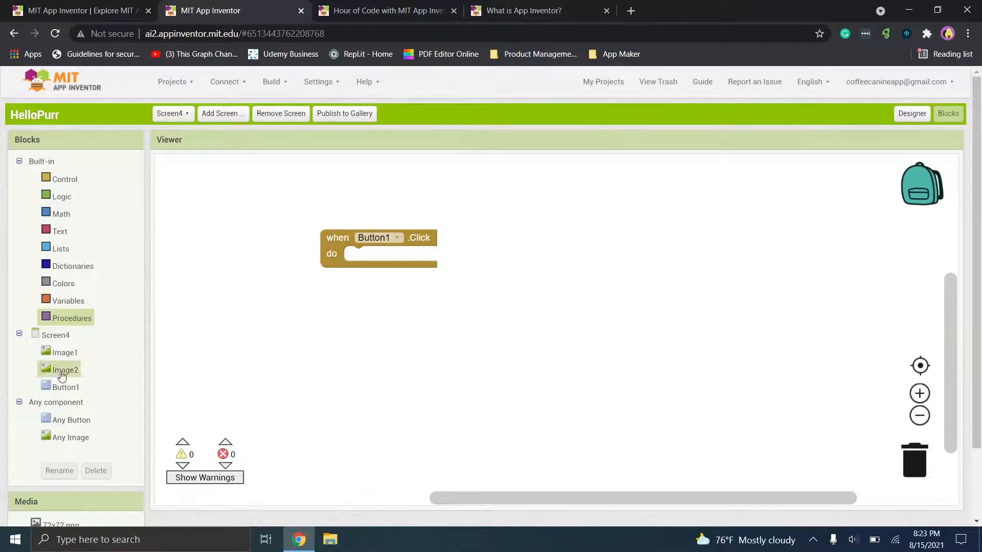
left_click(65, 370)
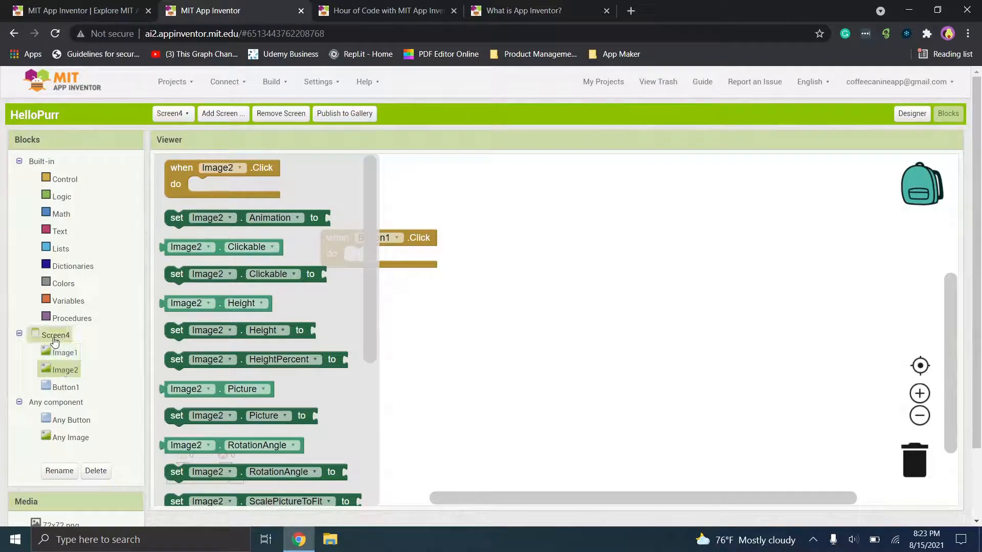
left_click(55, 335)
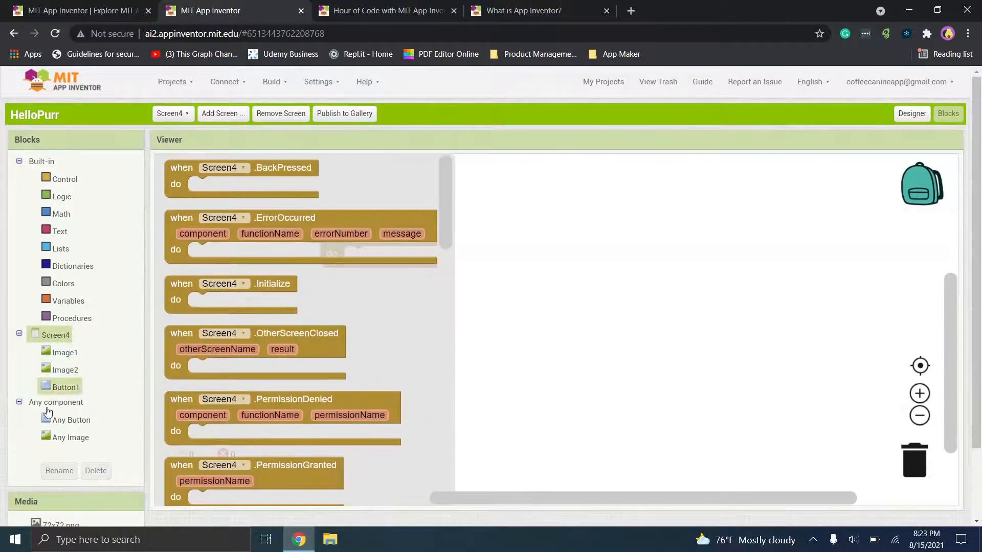
mouse_move(71, 437)
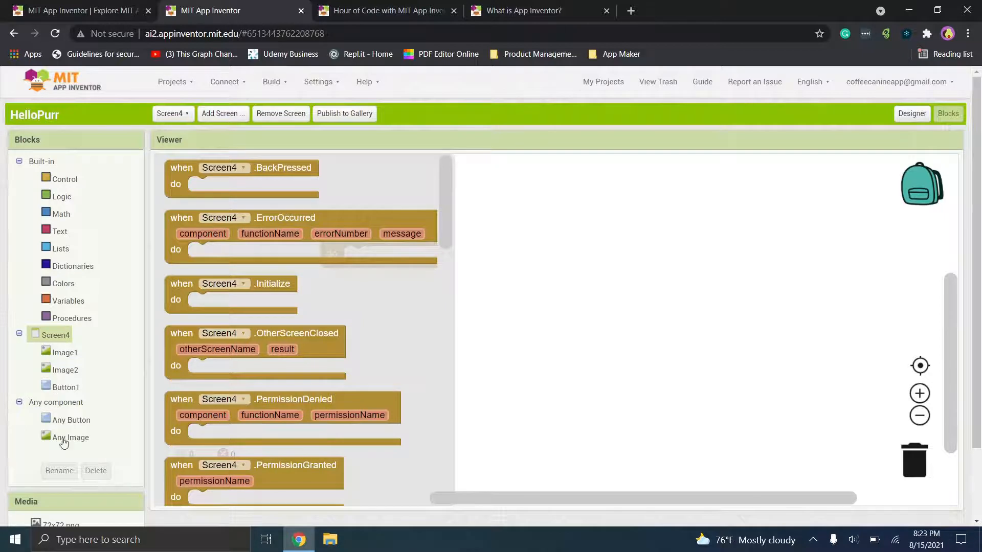
left_click(71, 437)
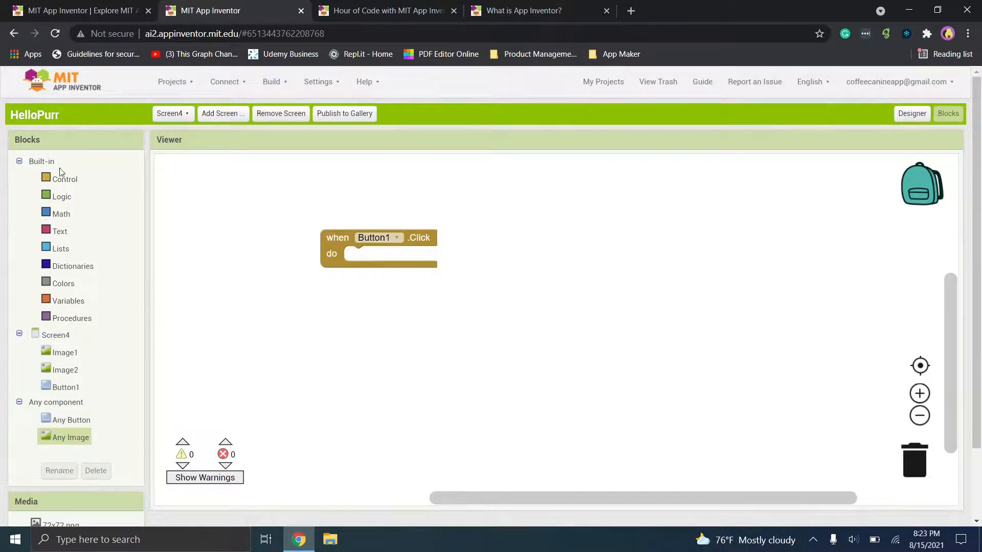
left_click(172, 113)
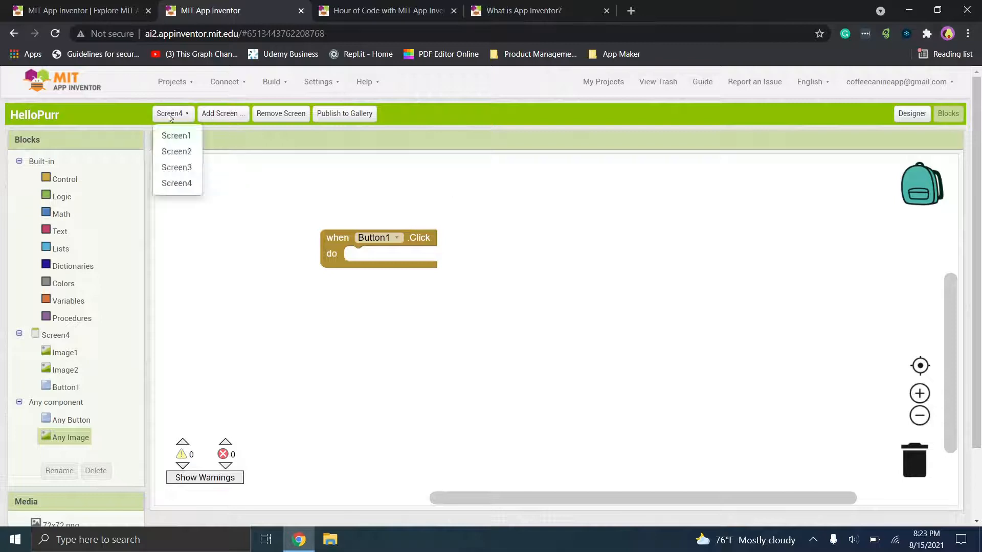
Browse the Procedures and Dictionaries blocks and the click event's button targets, then return to the Designer
left_click(176, 135)
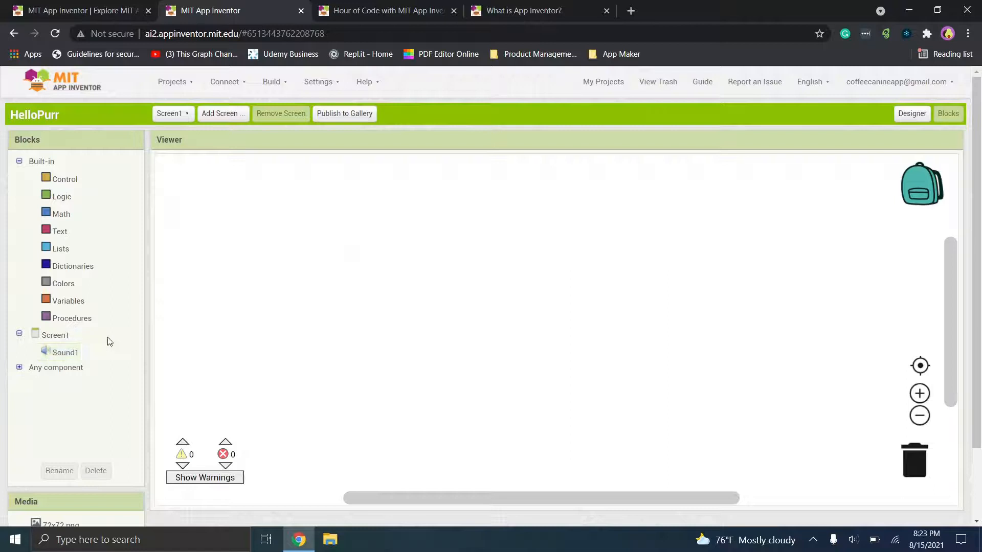
mouse_move(290, 215)
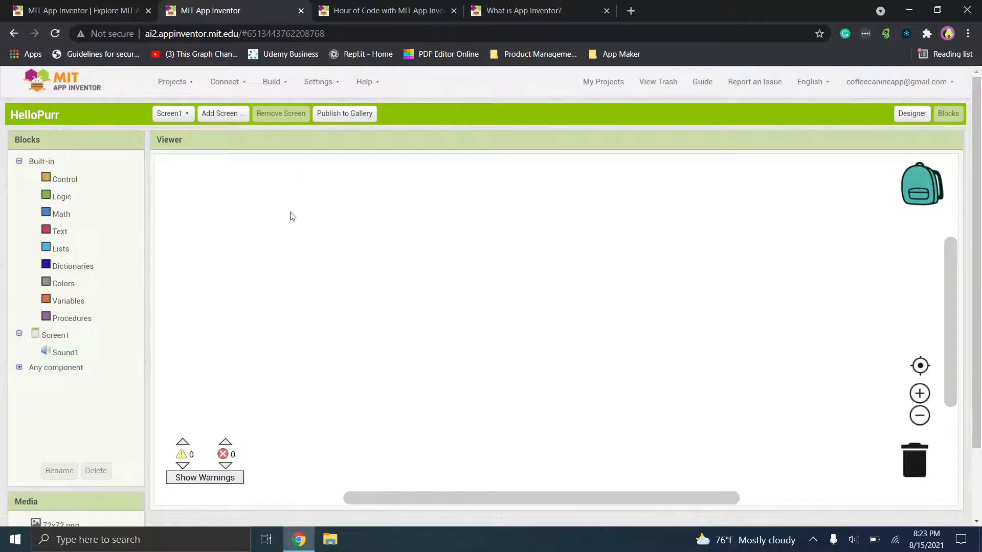
mouse_move(227, 262)
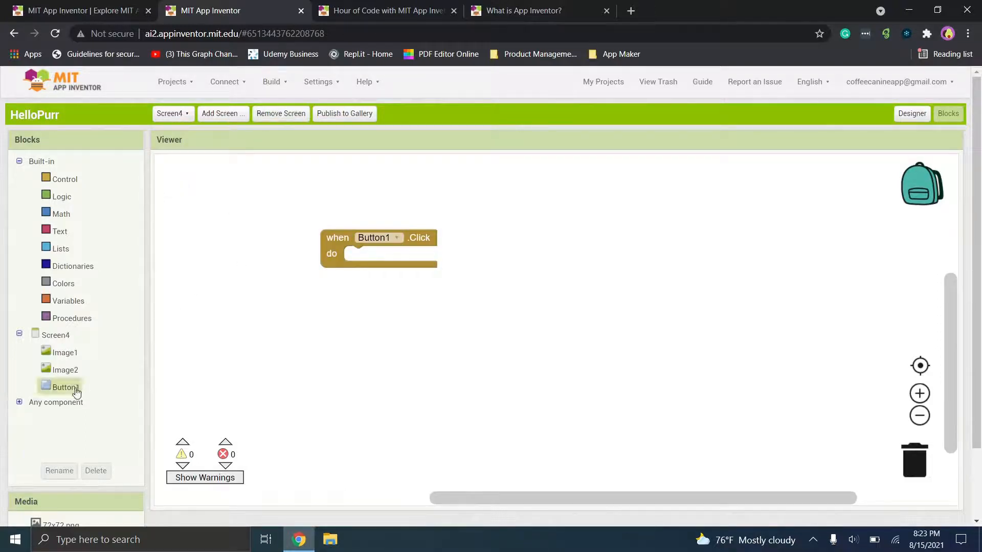
left_click(64, 369)
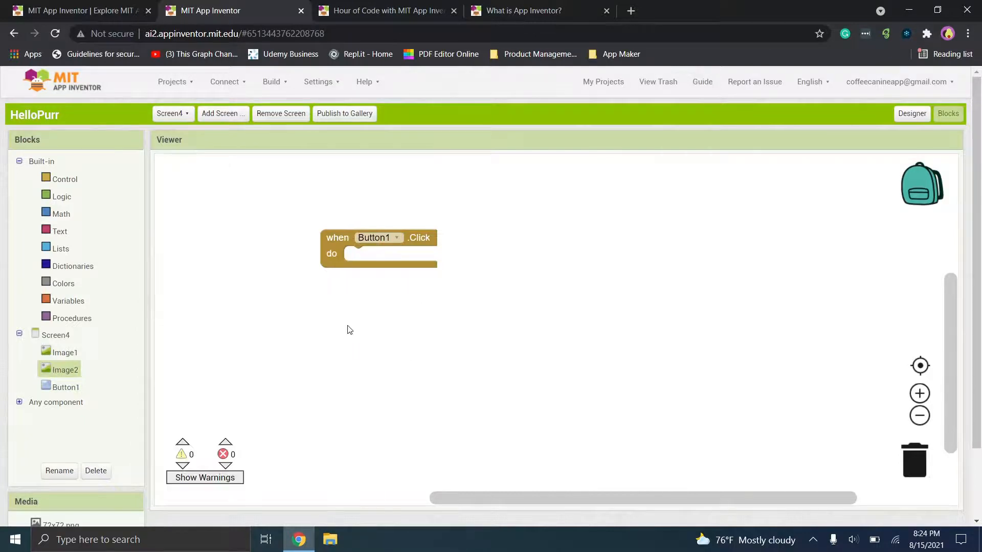
left_click(71, 318)
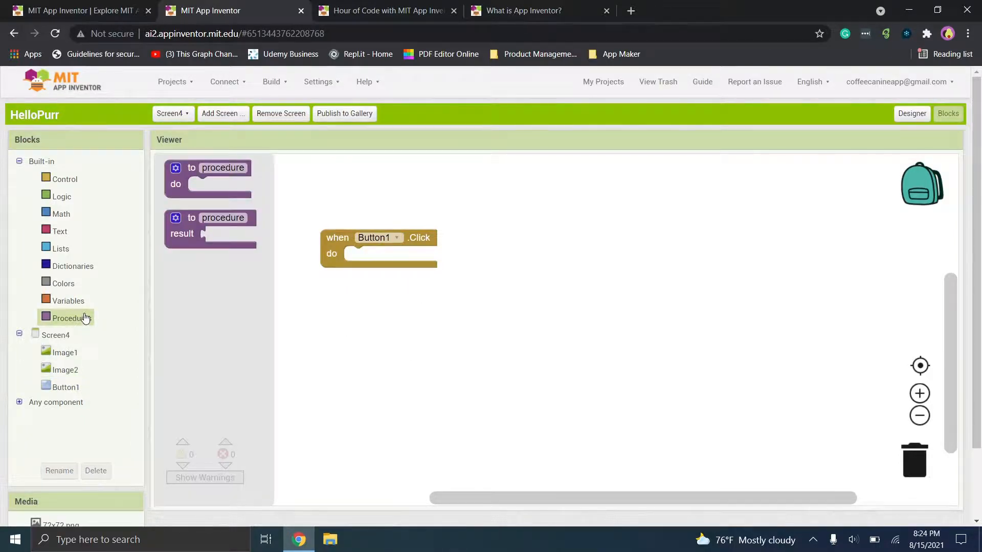
left_click(63, 283)
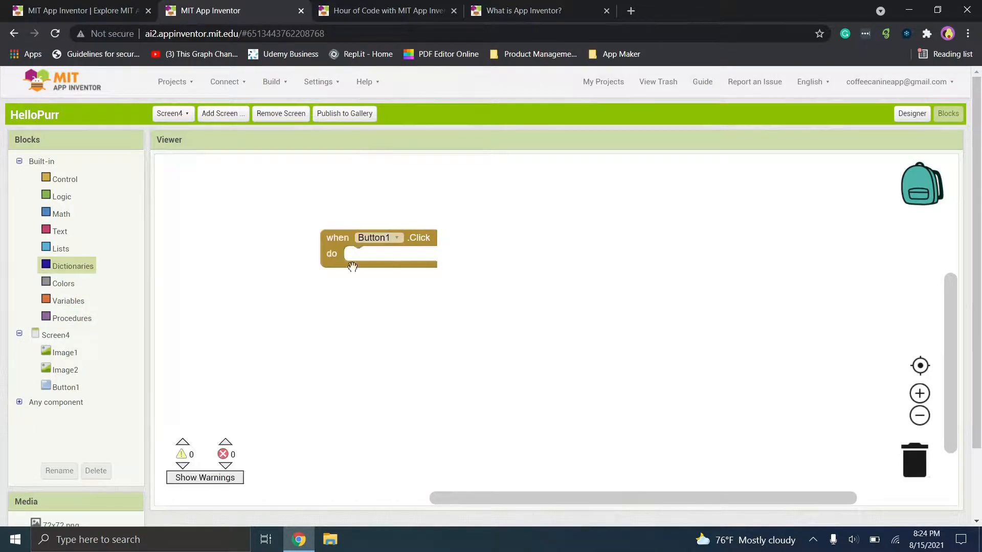
left_click(378, 237)
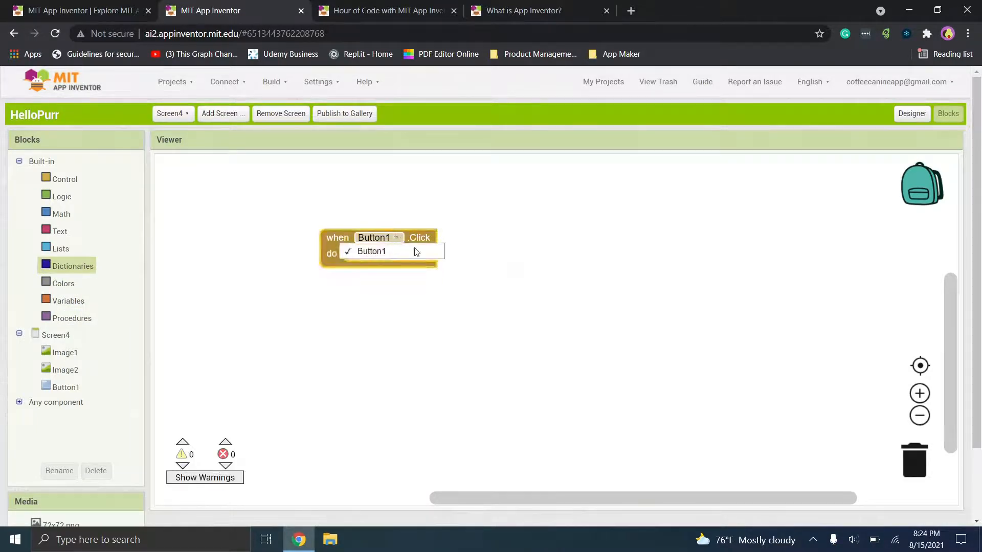
left_click(370, 251)
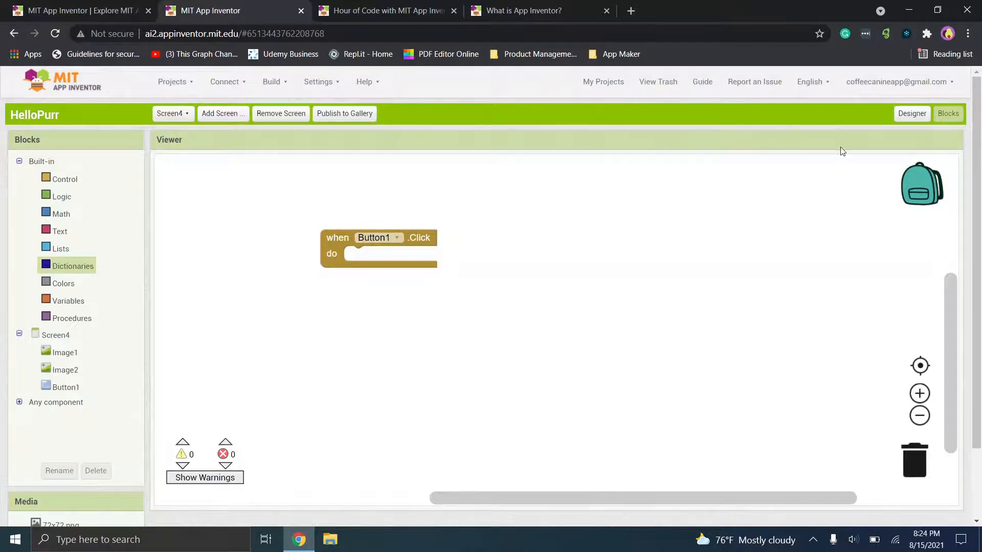
left_click(911, 113)
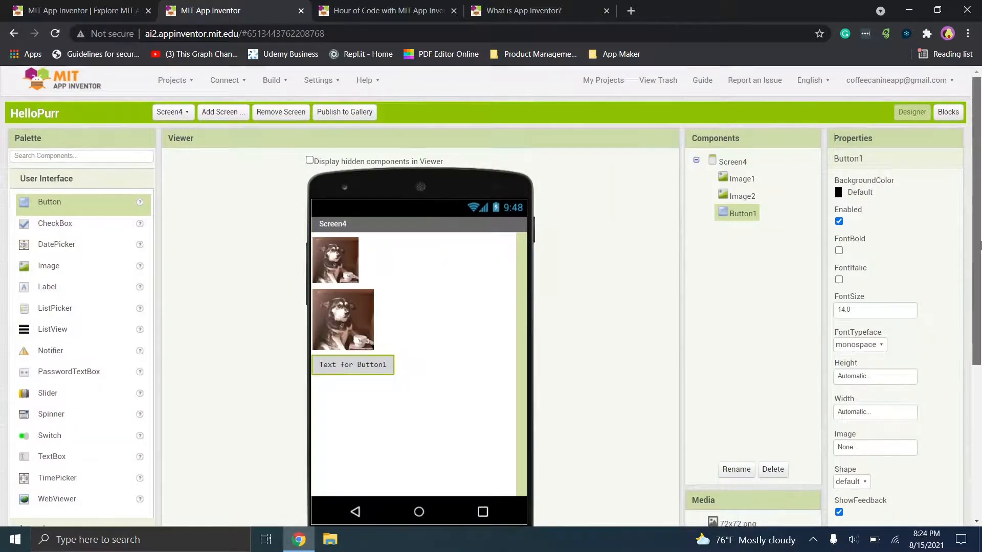
Add Slider1 and Switch1 below Button1 and peek at their and Image2's blocks
scroll("down", 3)
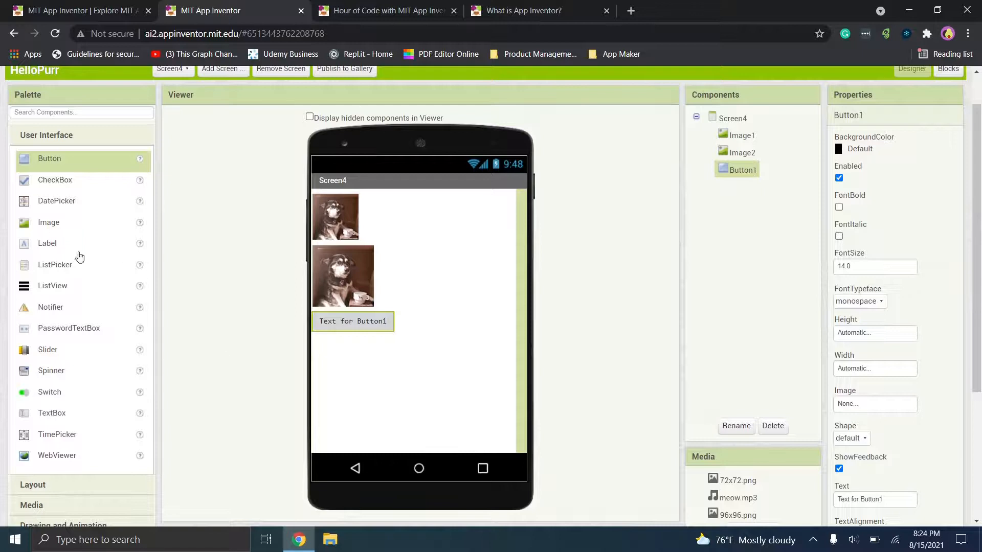
mouse_move(39, 343)
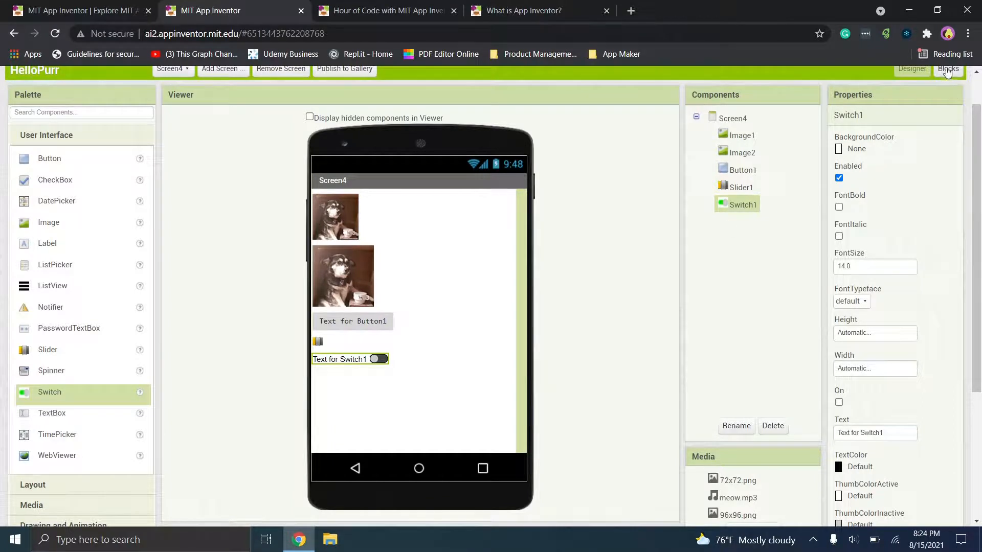
left_click(947, 68)
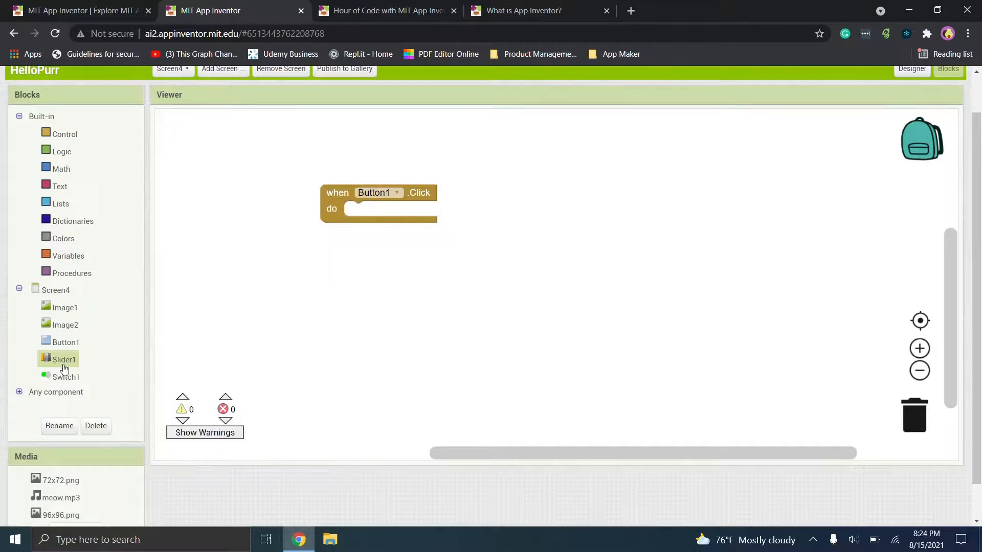
left_click(63, 359)
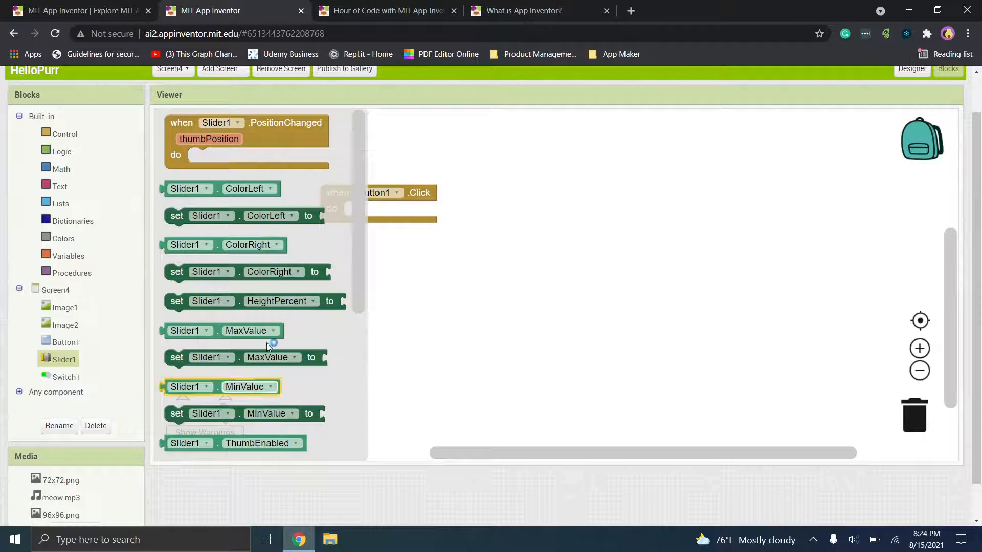
left_click(66, 377)
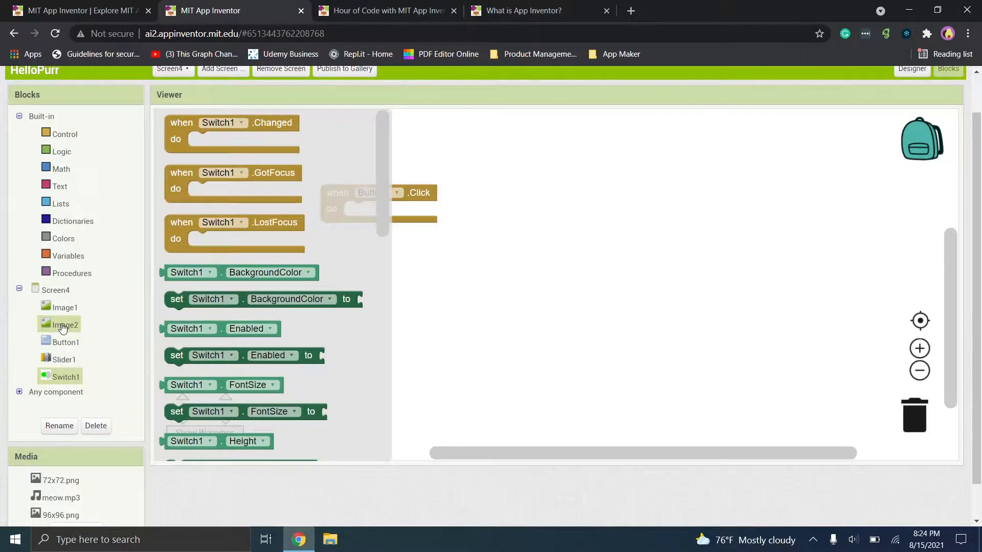
left_click(64, 324)
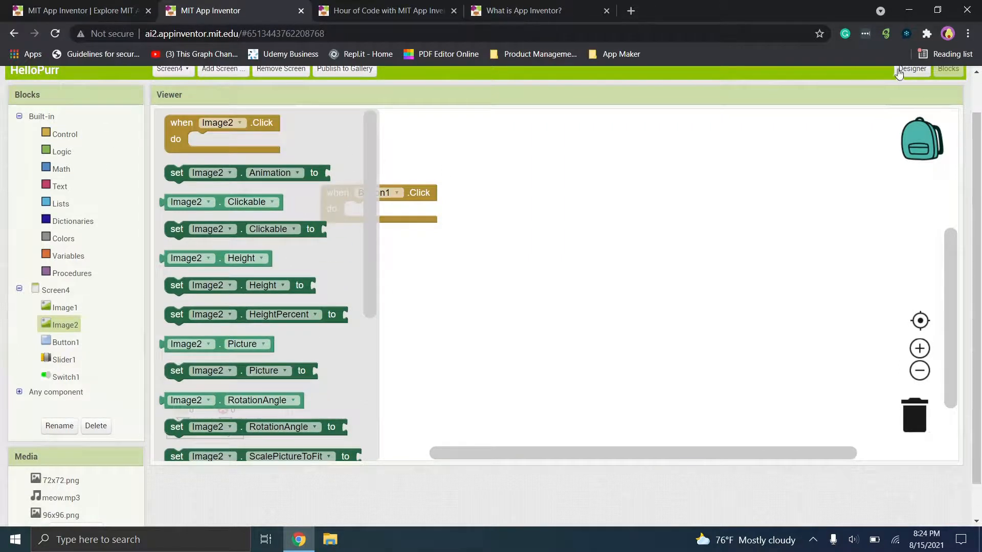
left_click(911, 68)
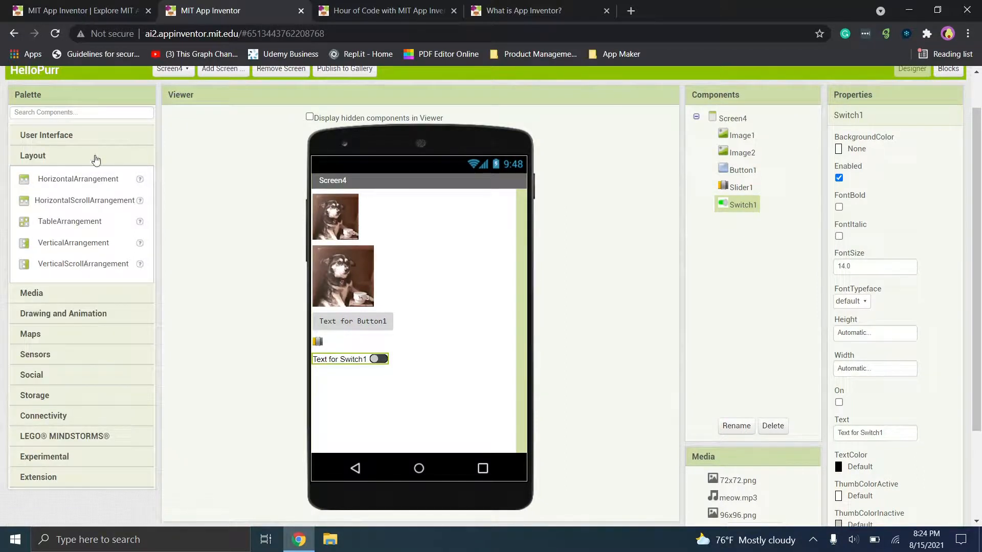
left_click(31, 176)
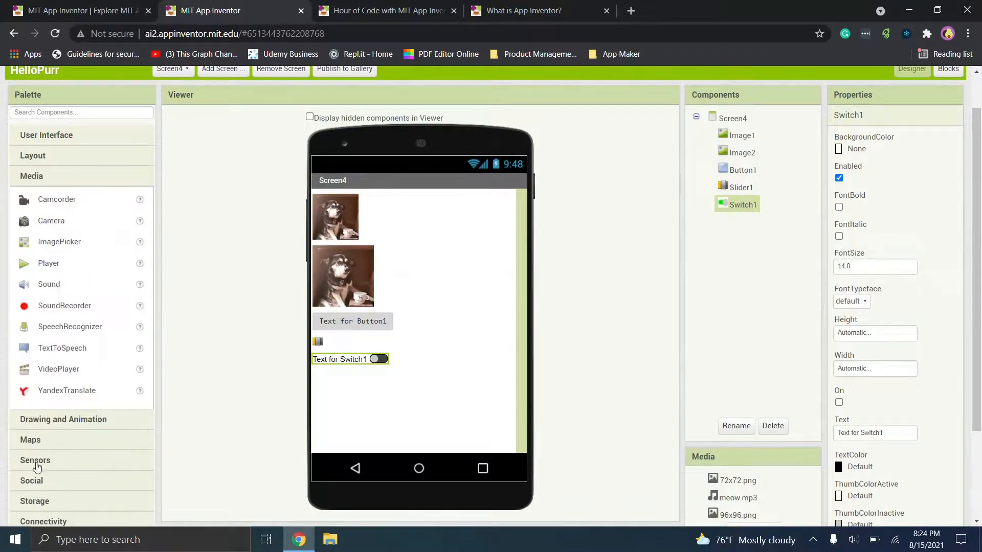
left_click(31, 217)
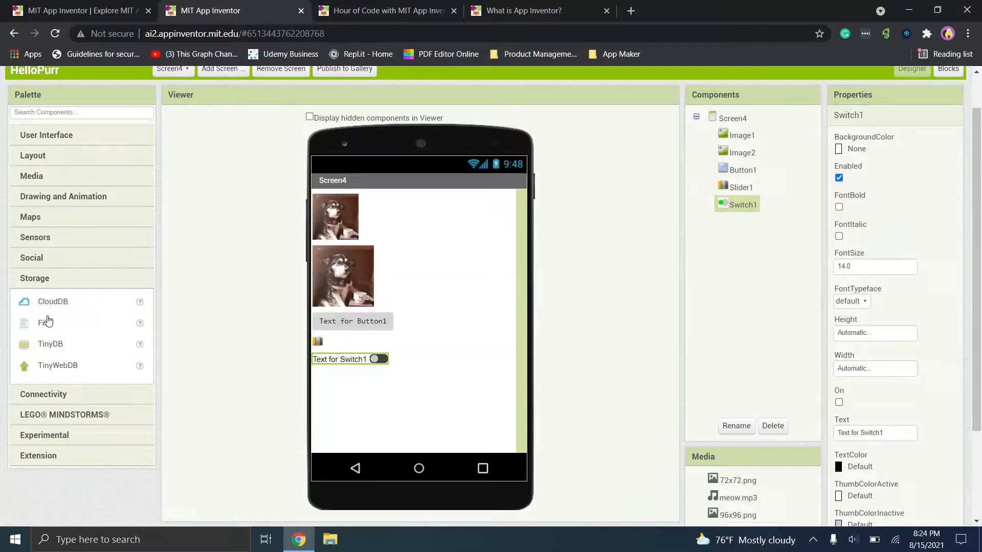
mouse_move(55, 400)
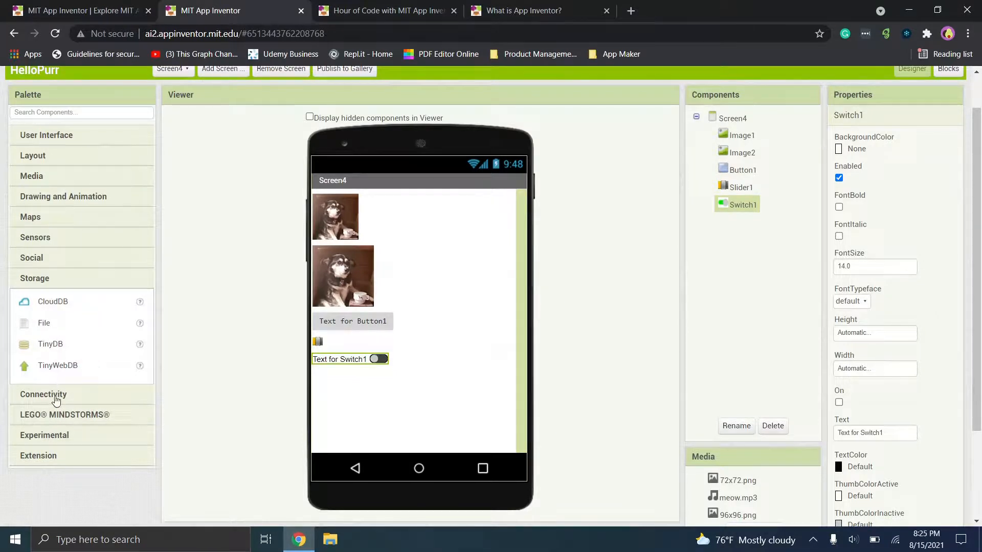
left_click(65, 319)
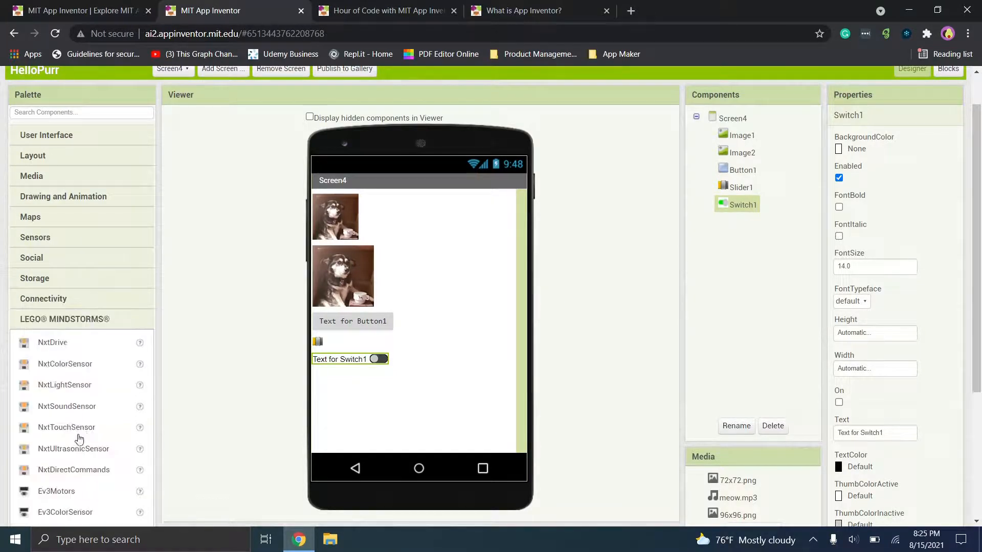
mouse_move(67, 342)
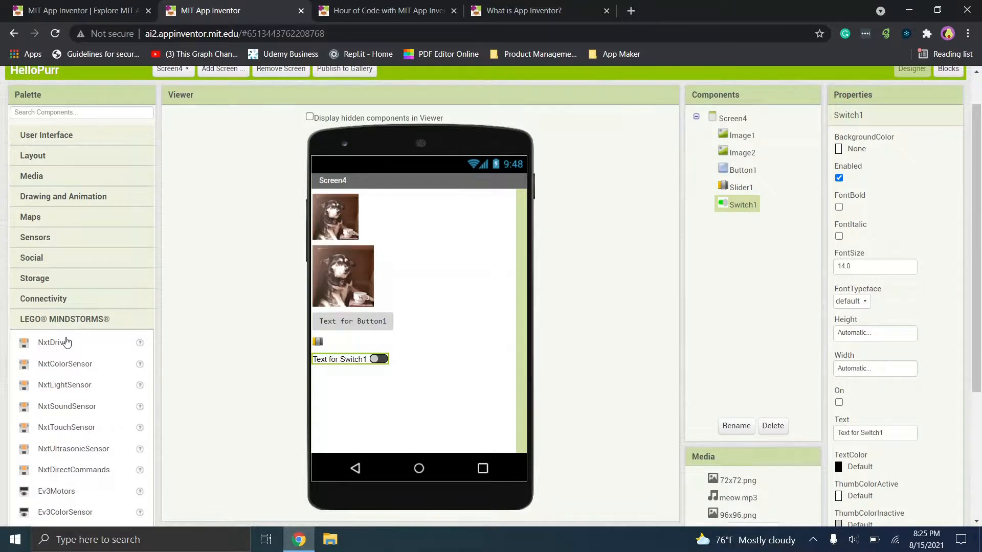
scroll("down", 3)
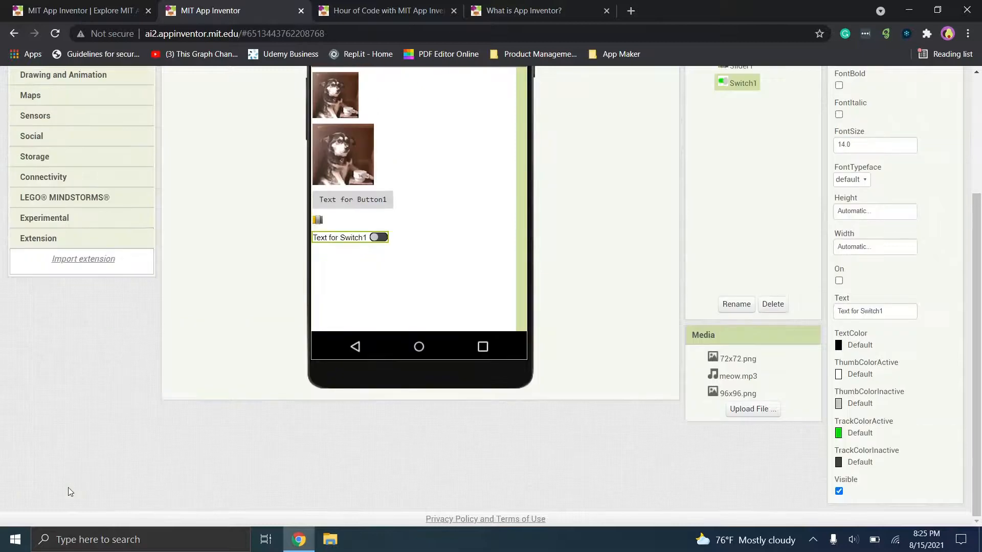
mouse_move(244, 280)
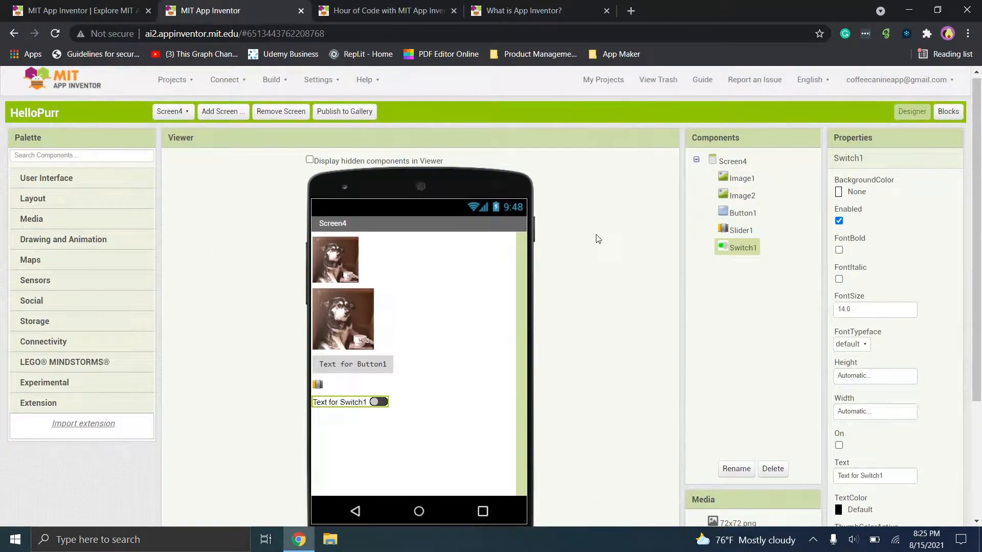
mouse_move(668, 262)
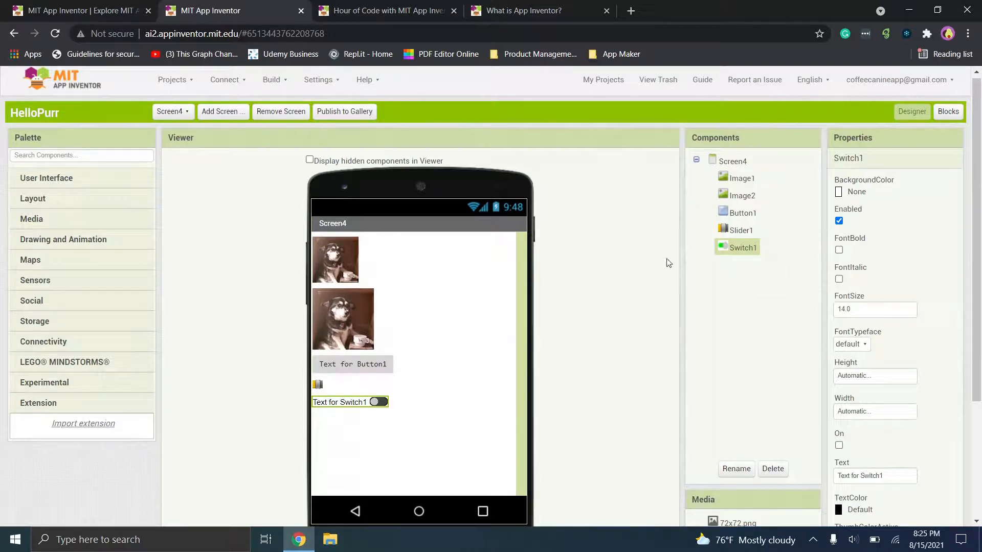
mouse_move(353, 120)
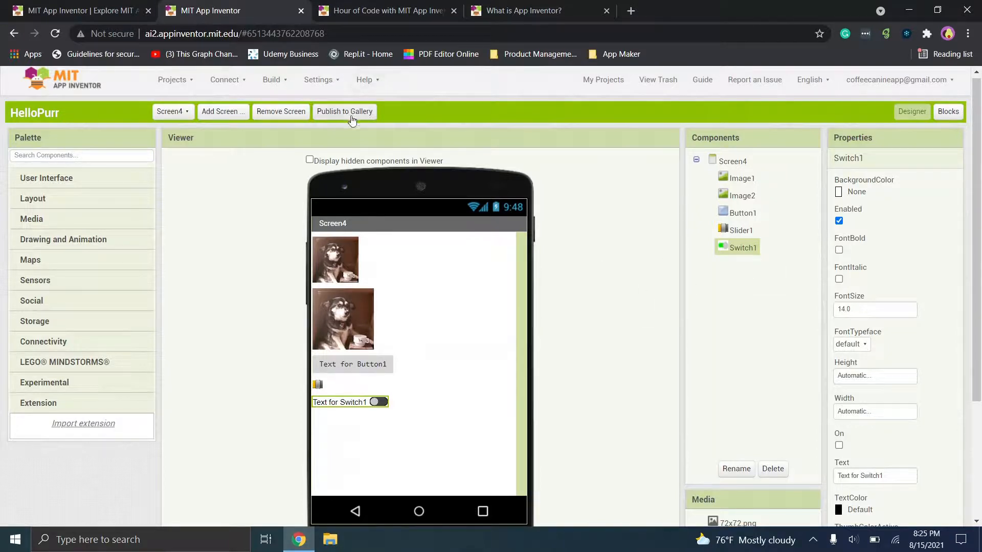
left_click(344, 111)
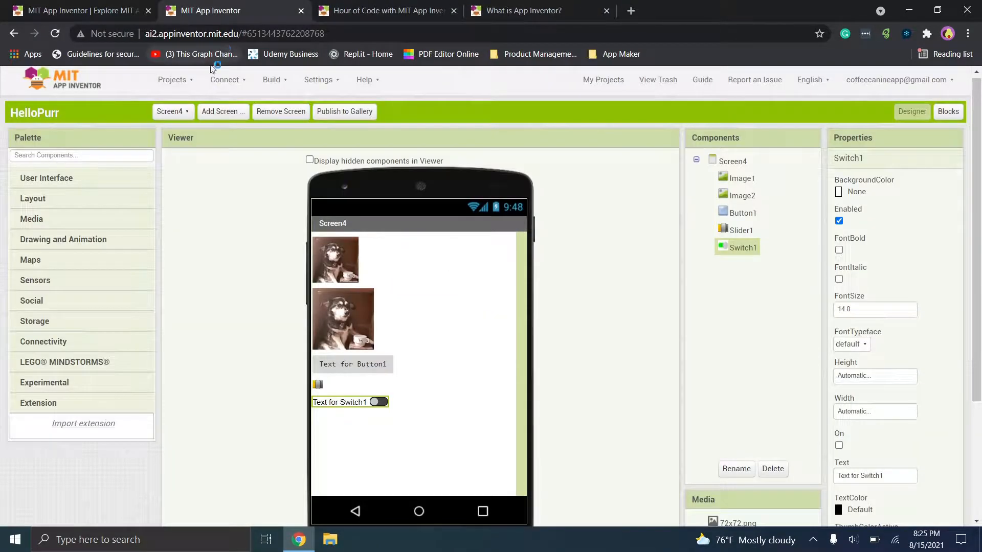
left_click(224, 79)
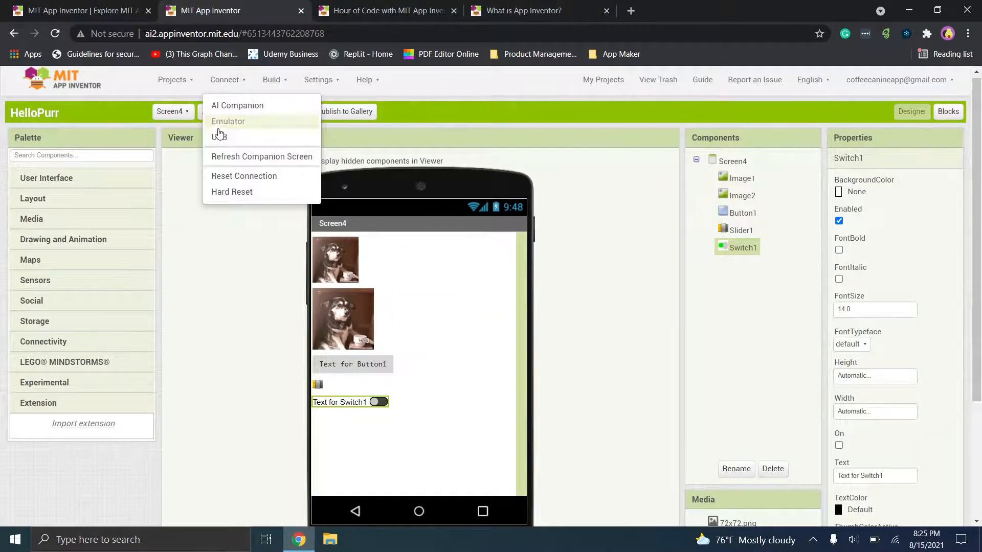
mouse_move(262, 180)
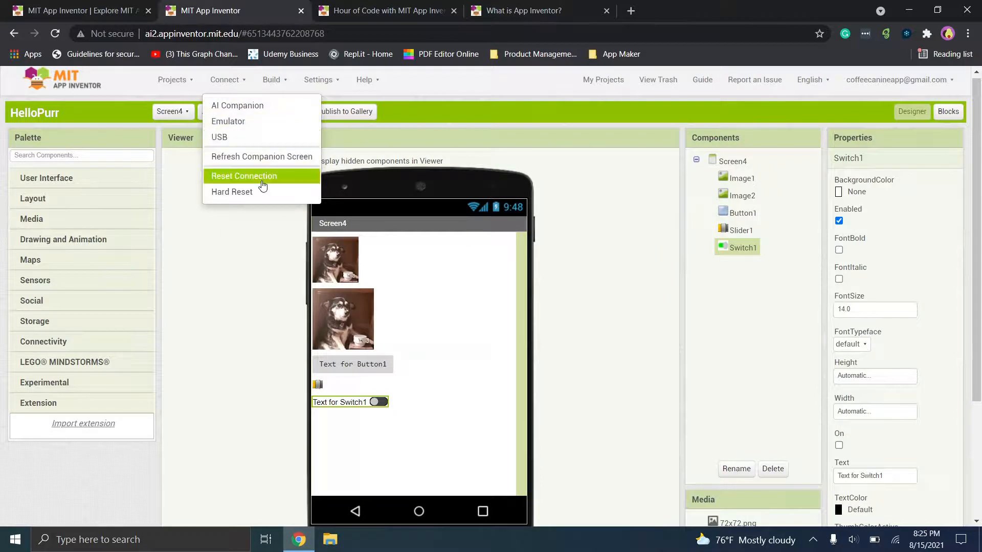
left_click(272, 79)
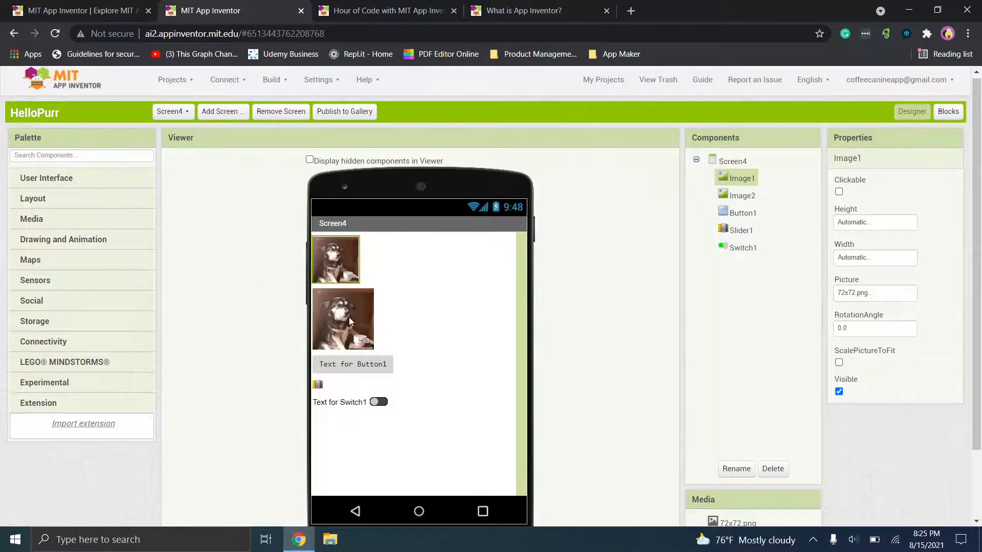
Place Label1 from the User Interface palette at the top of Screen4, above Image1
left_click(353, 363)
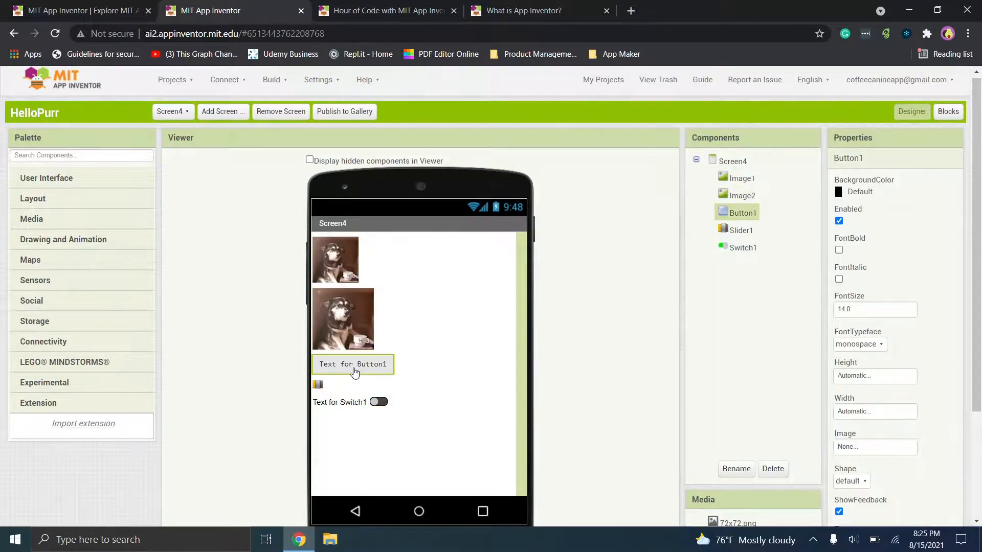
left_click(171, 111)
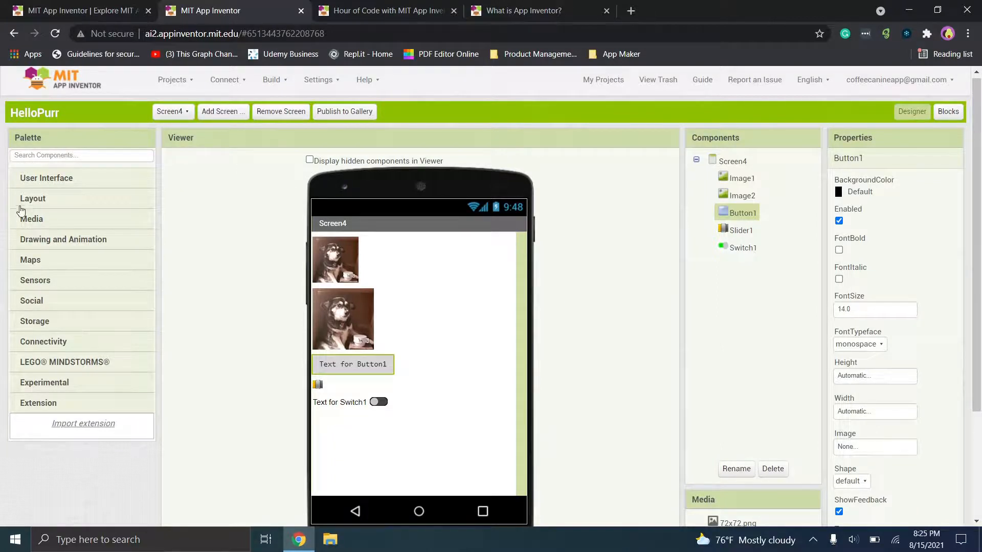
left_click(46, 178)
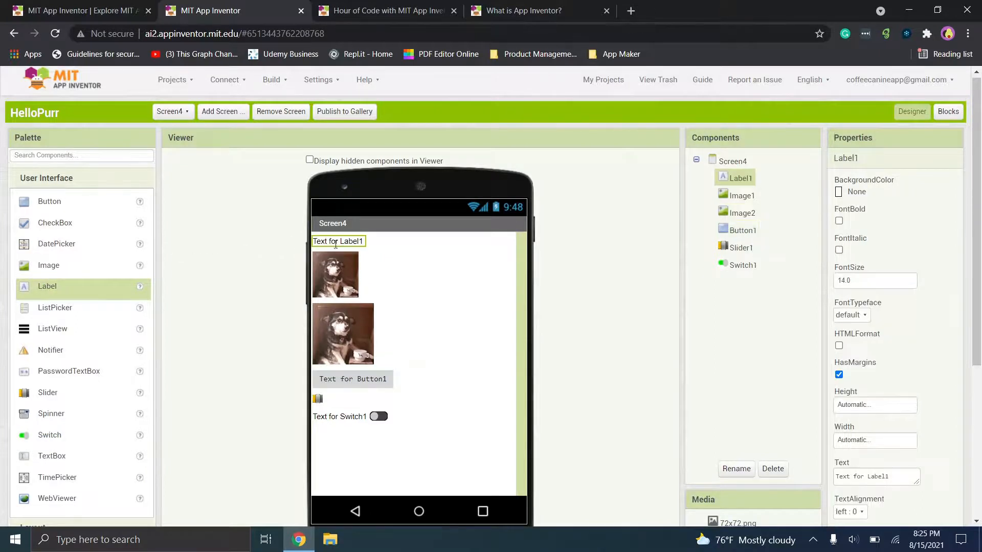
left_click(731, 161)
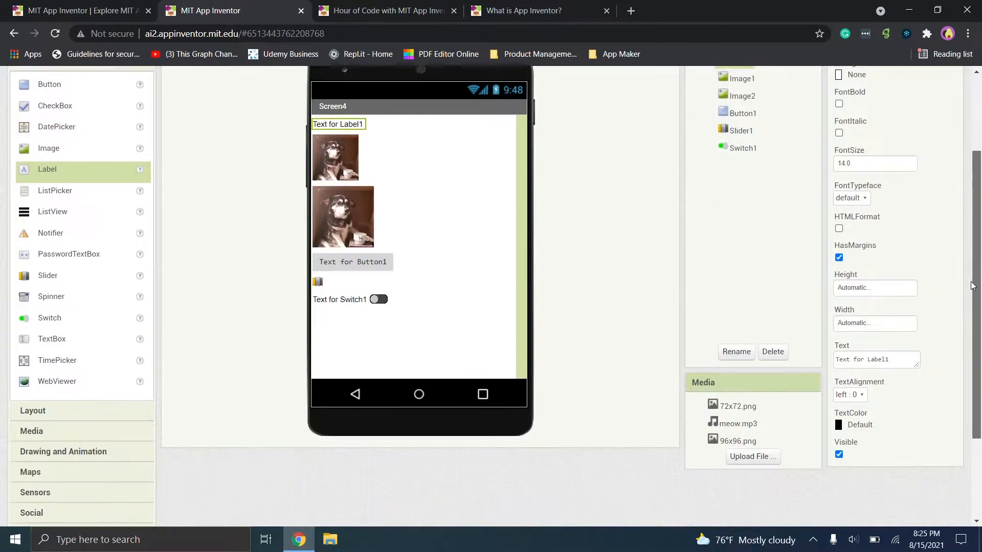
scroll("up", 3)
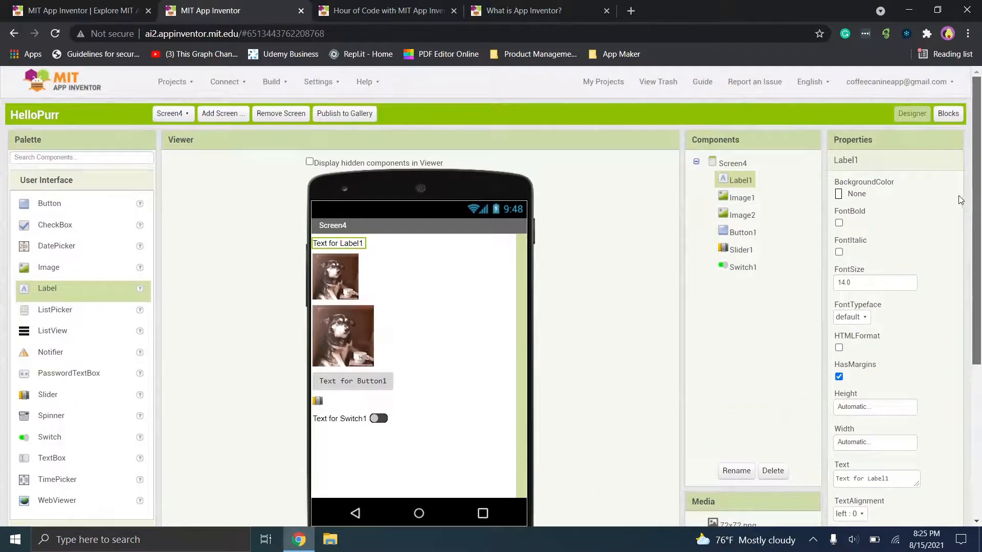
mouse_move(398, 272)
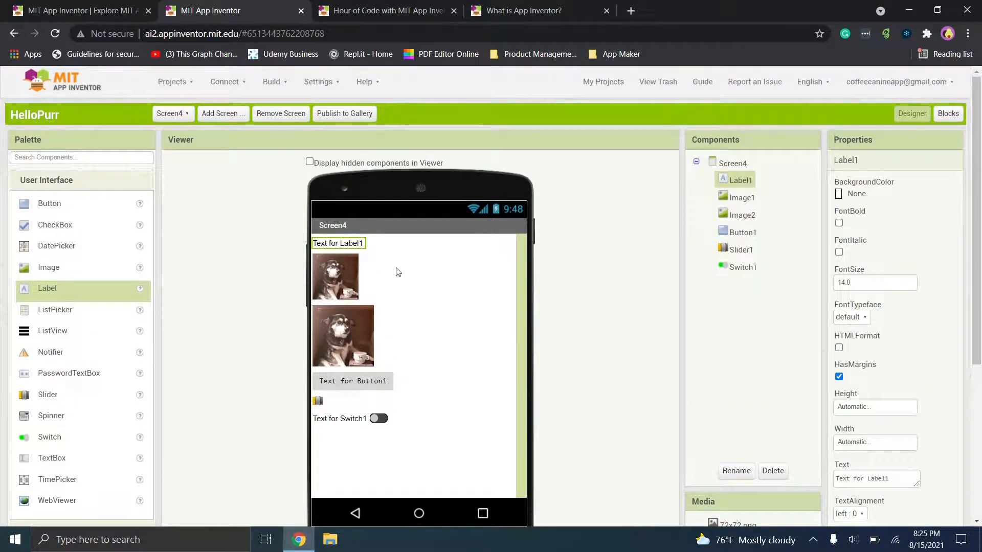
mouse_move(166, 236)
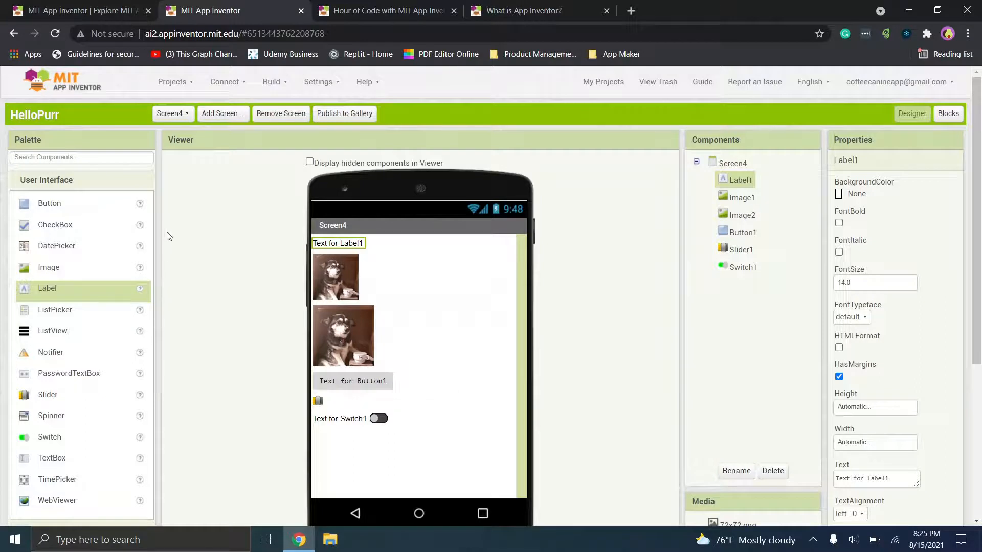
mouse_move(327, 211)
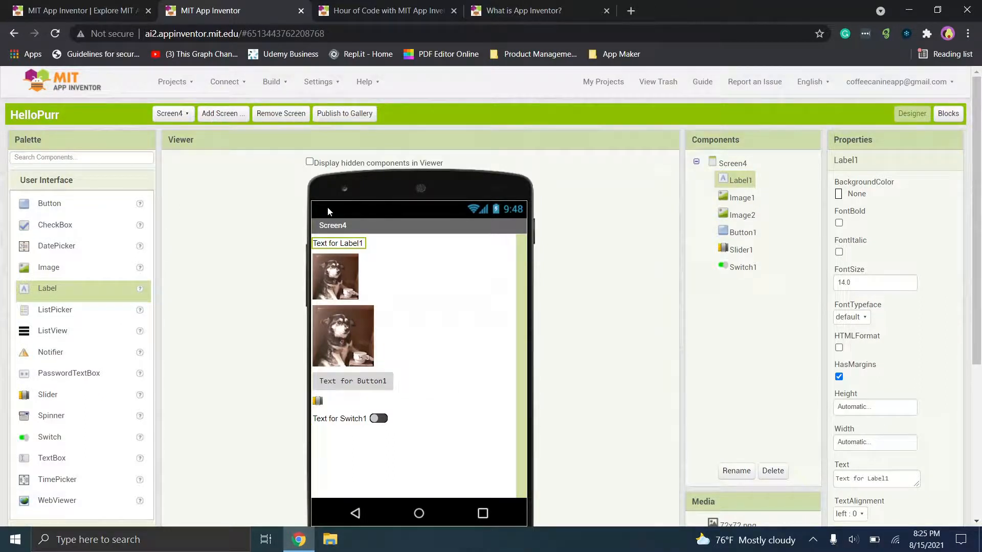
Start building HelloPurr via Build > App (save .apk to my computer)
left_click(271, 81)
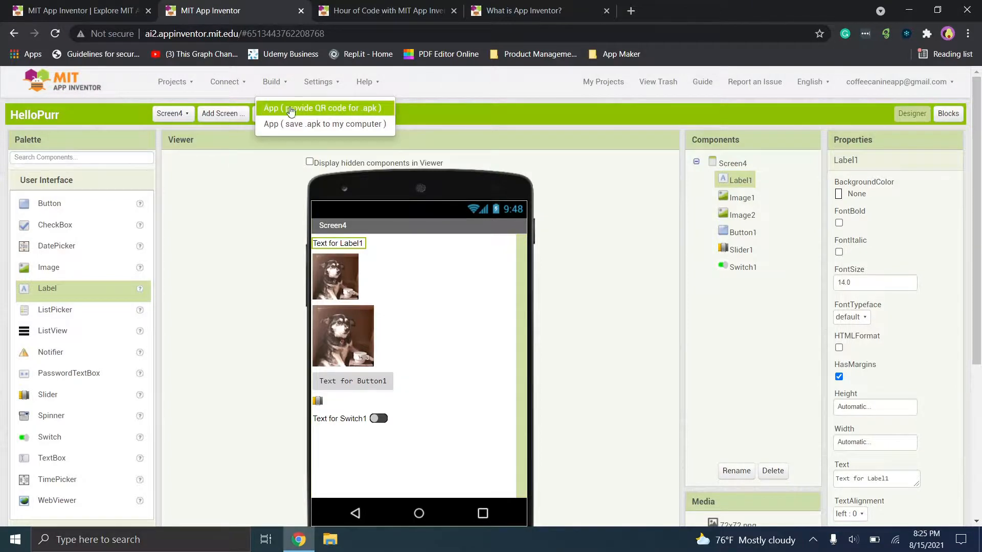
mouse_move(322, 113)
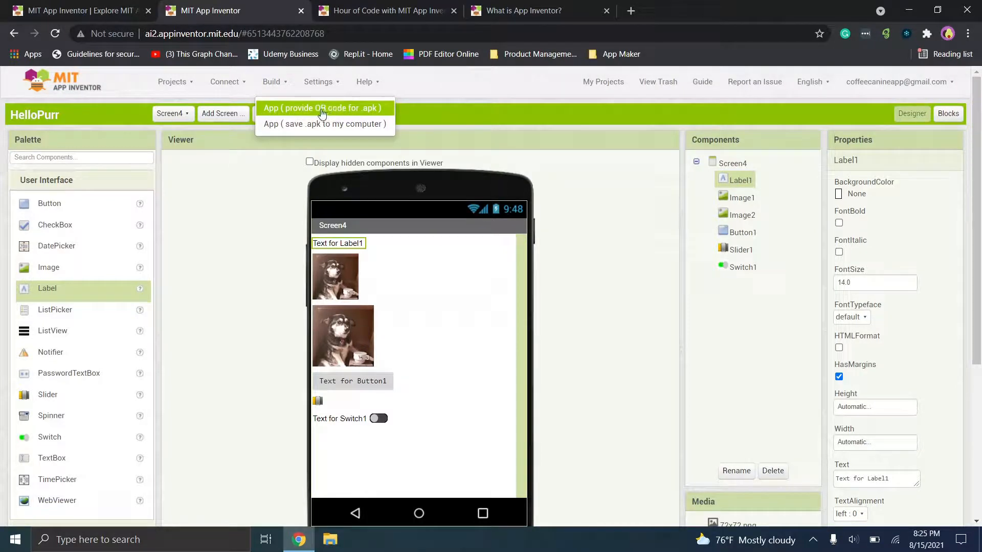
mouse_move(324, 123)
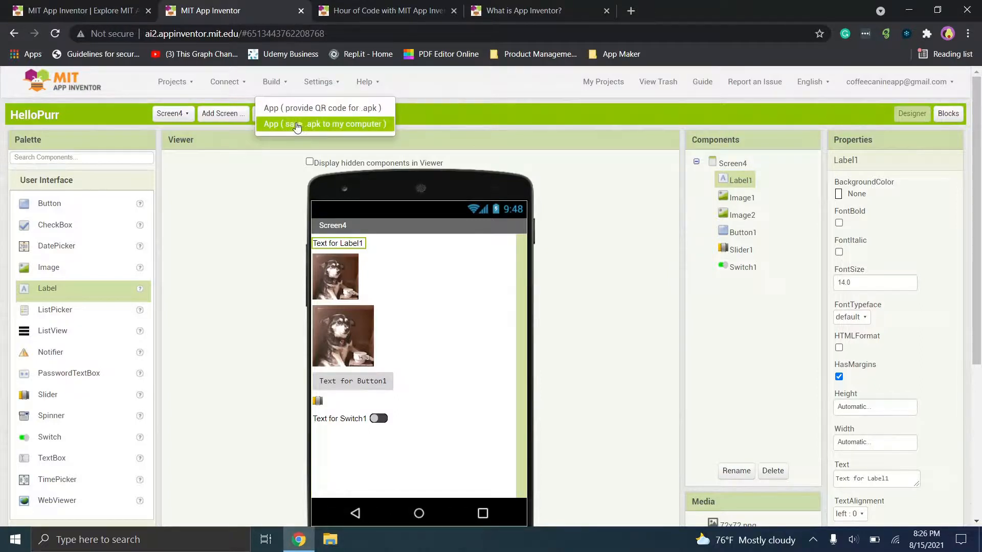
left_click(325, 124)
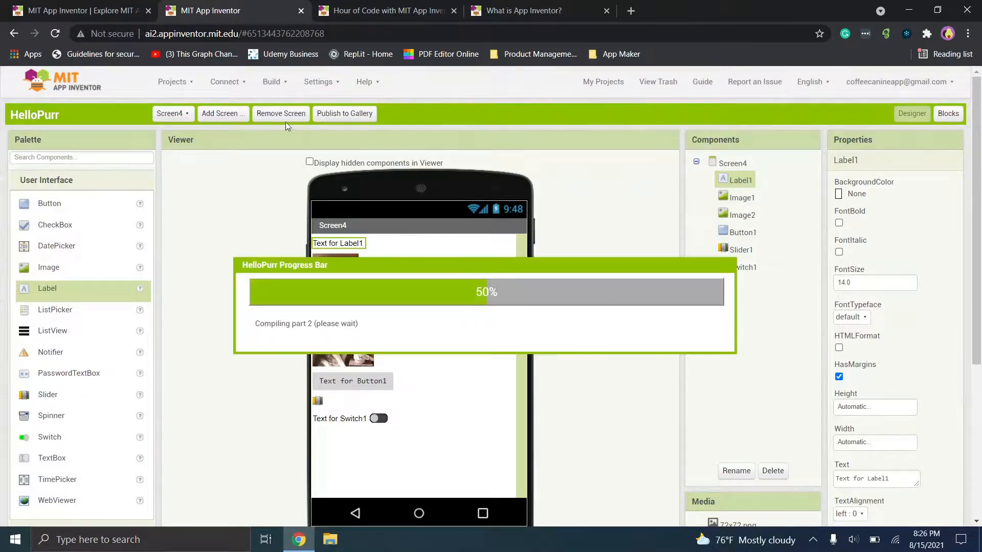
mouse_move(260, 333)
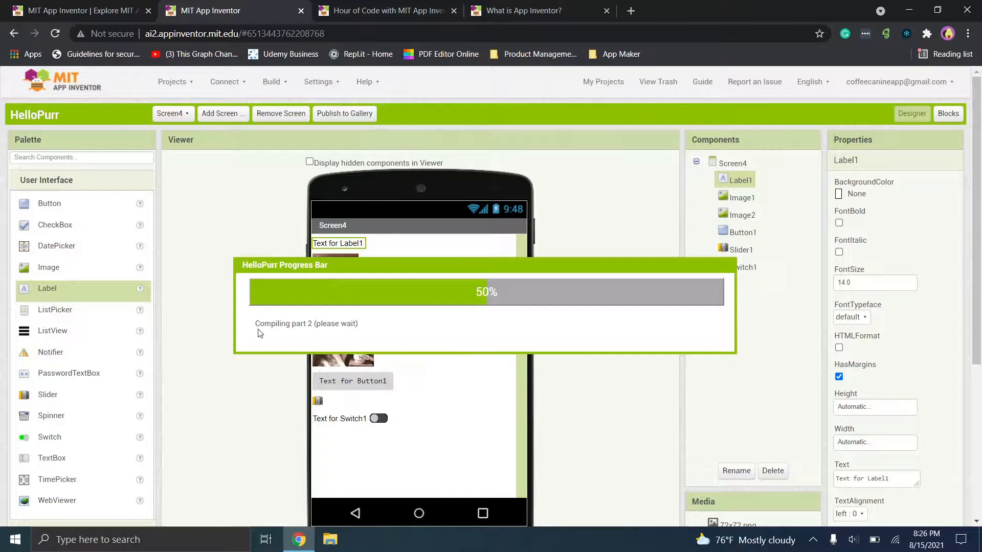
mouse_move(498, 320)
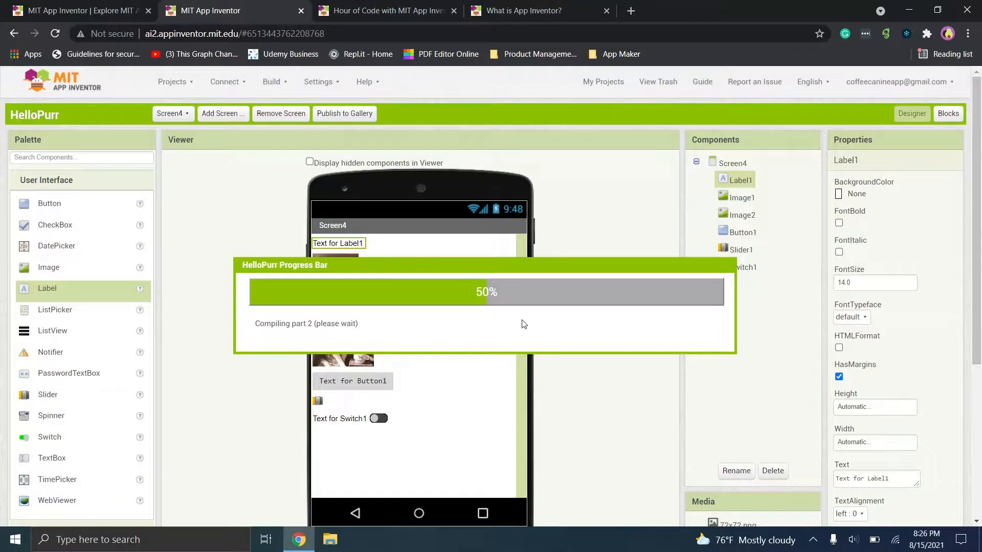
mouse_move(533, 284)
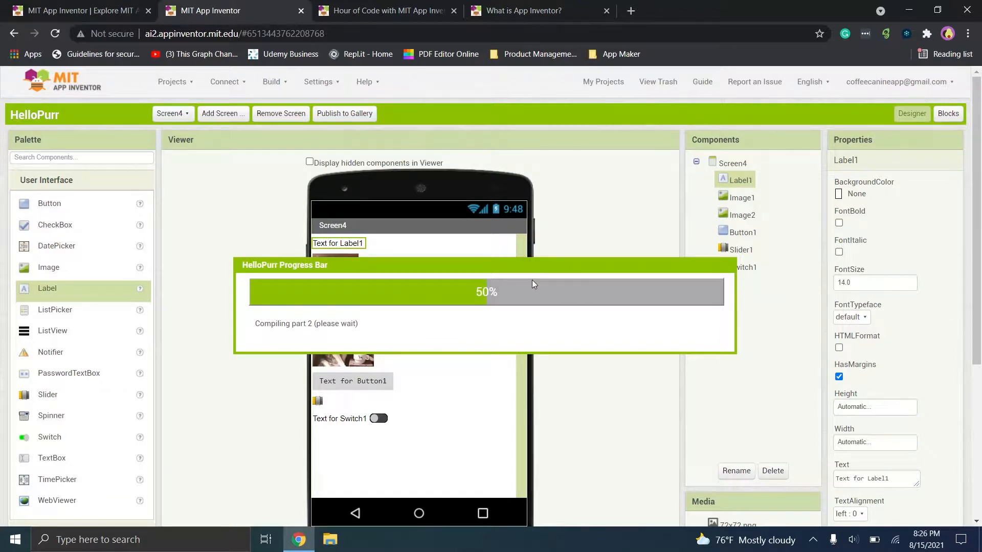
mouse_move(91, 136)
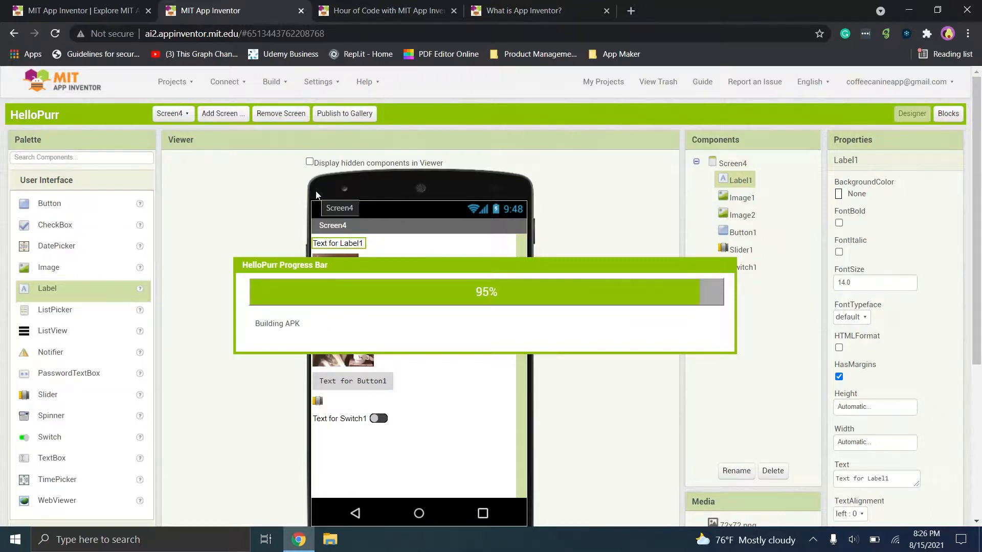
mouse_move(434, 228)
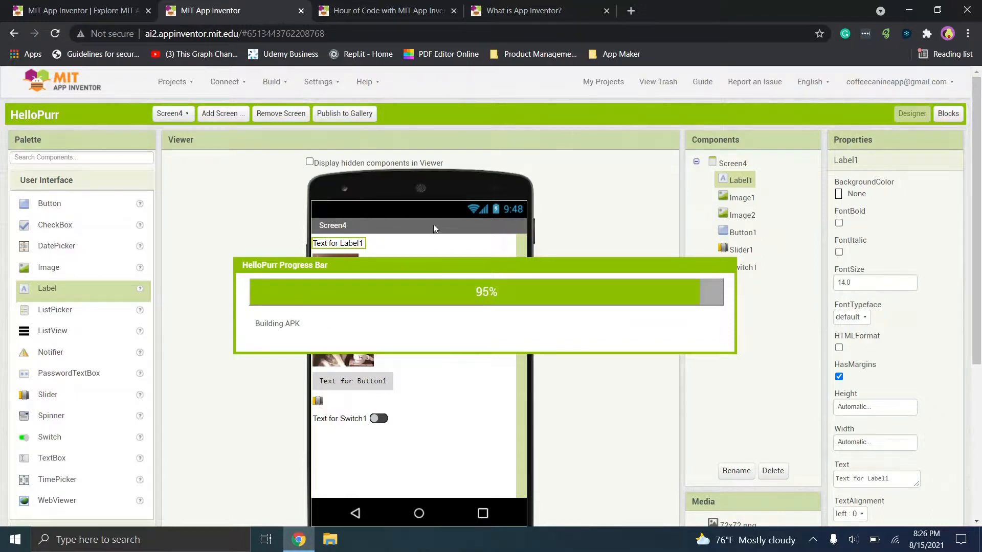
mouse_move(382, 191)
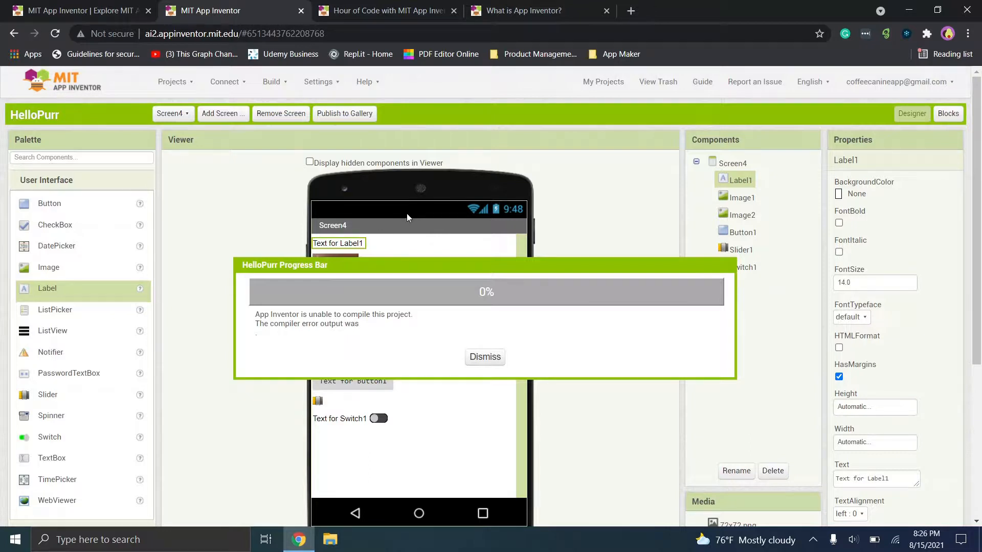
Dismiss the compile error dialog while HelloPurr.apk downloads in Chrome
left_click(484, 357)
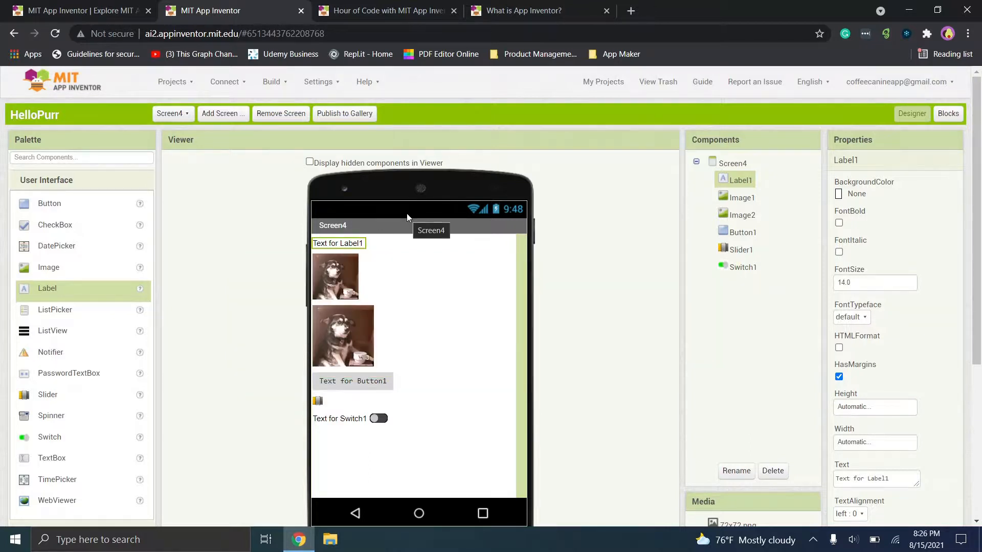
mouse_move(400, 240)
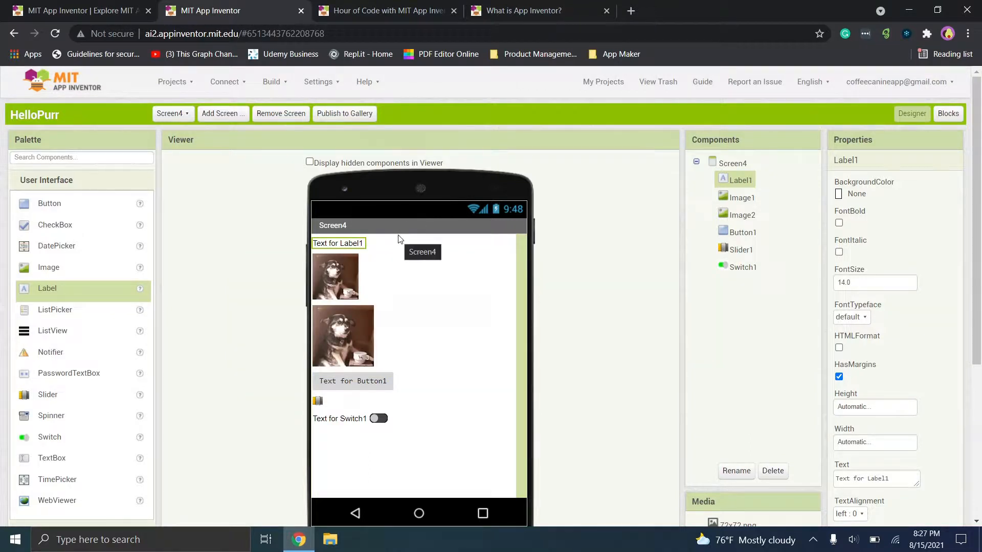
mouse_move(368, 252)
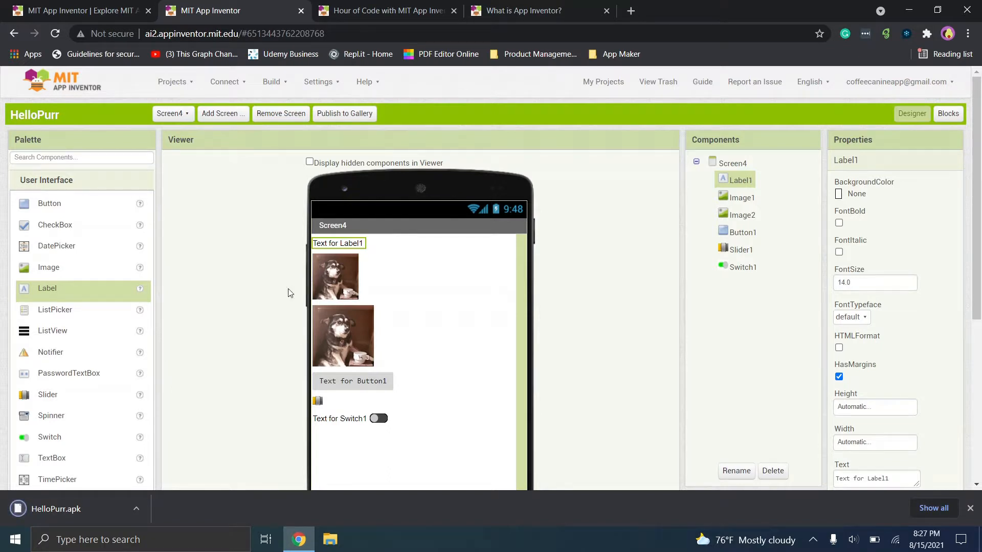
mouse_move(30, 227)
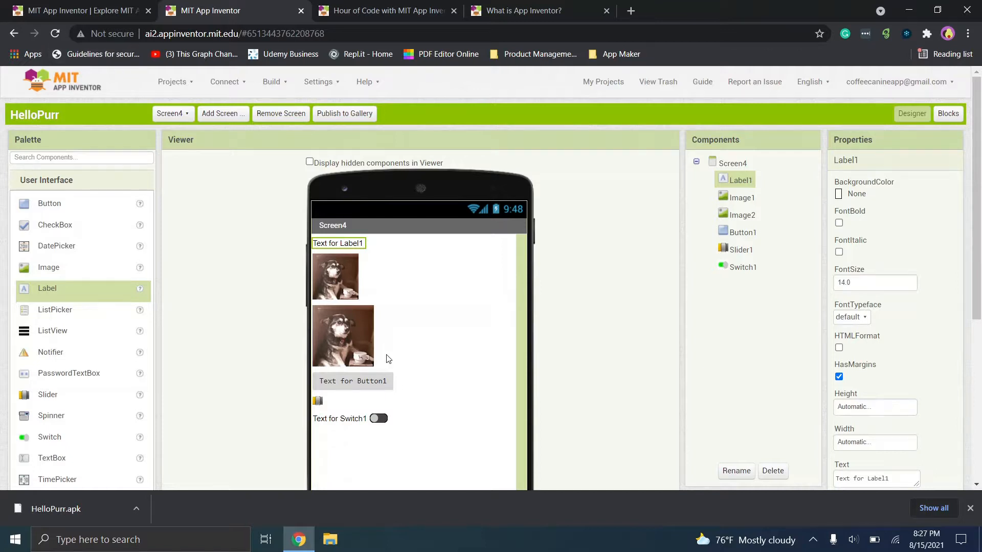
mouse_move(289, 390)
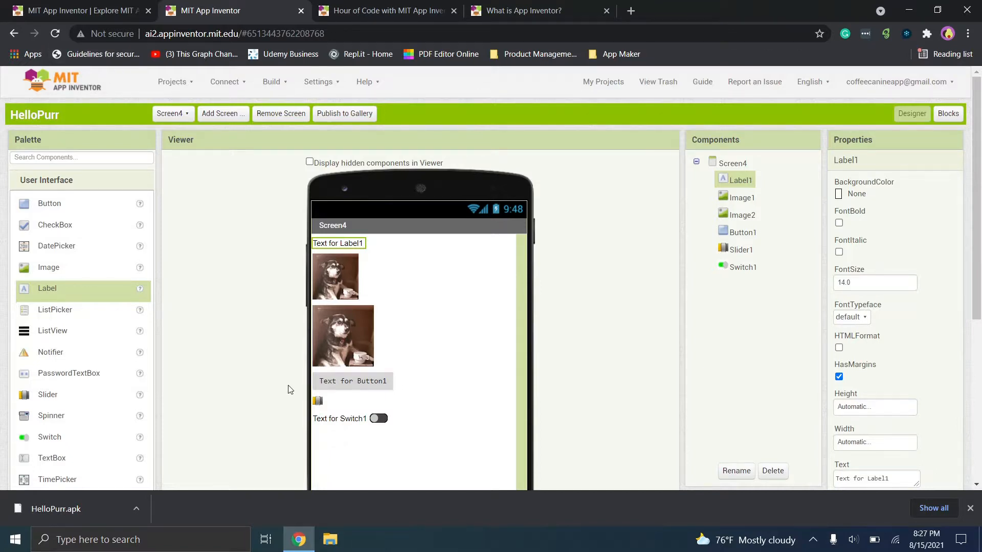
mouse_move(236, 384)
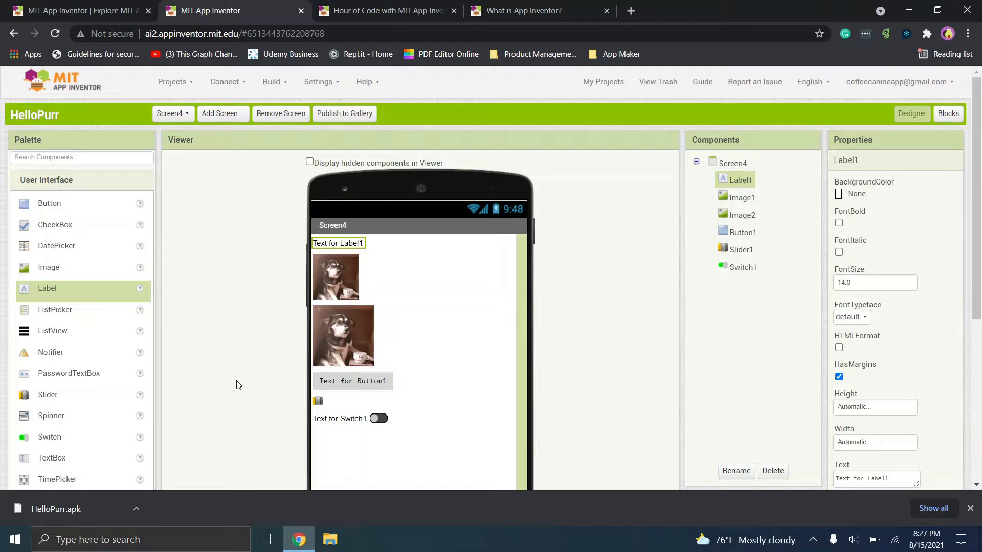
mouse_move(165, 462)
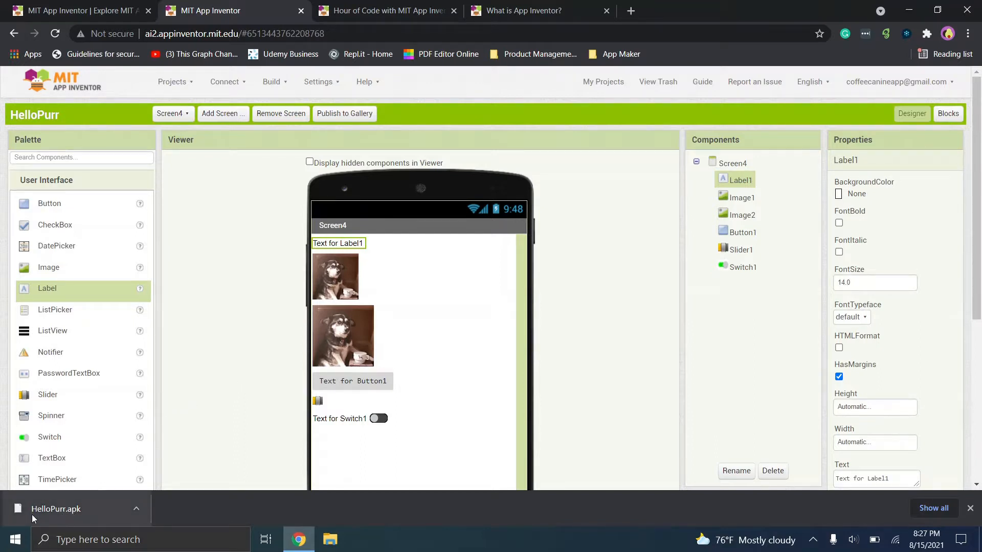
mouse_move(391, 479)
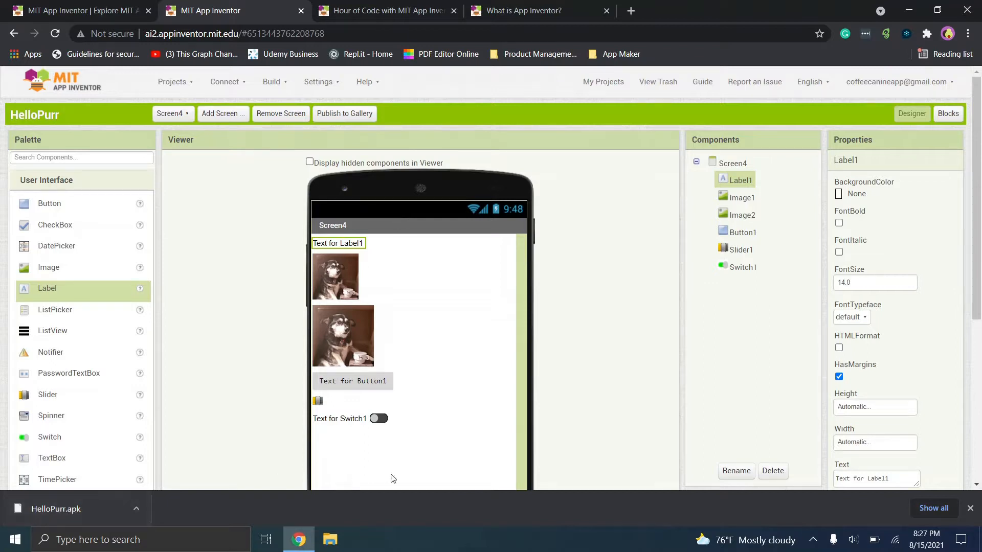
mouse_move(334, 278)
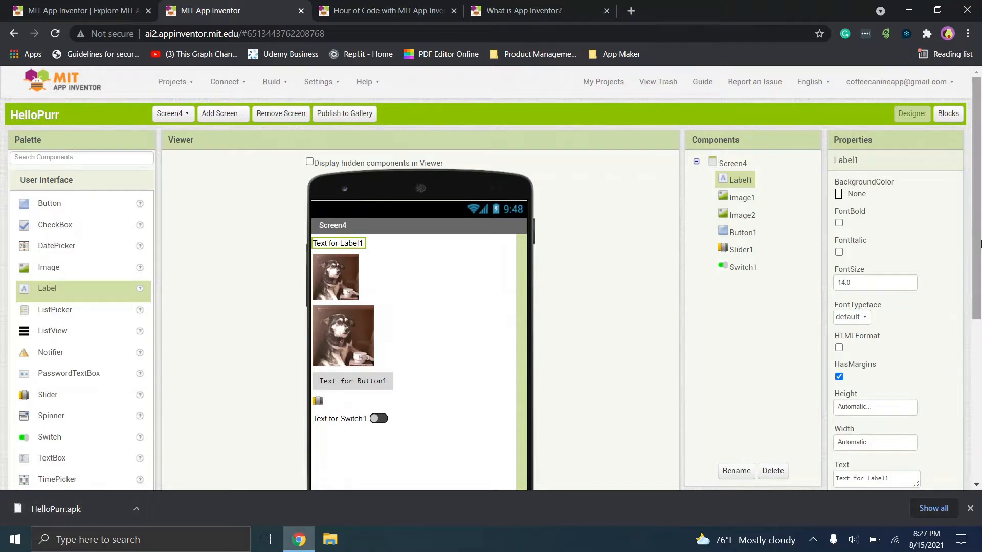
scroll("down", 3)
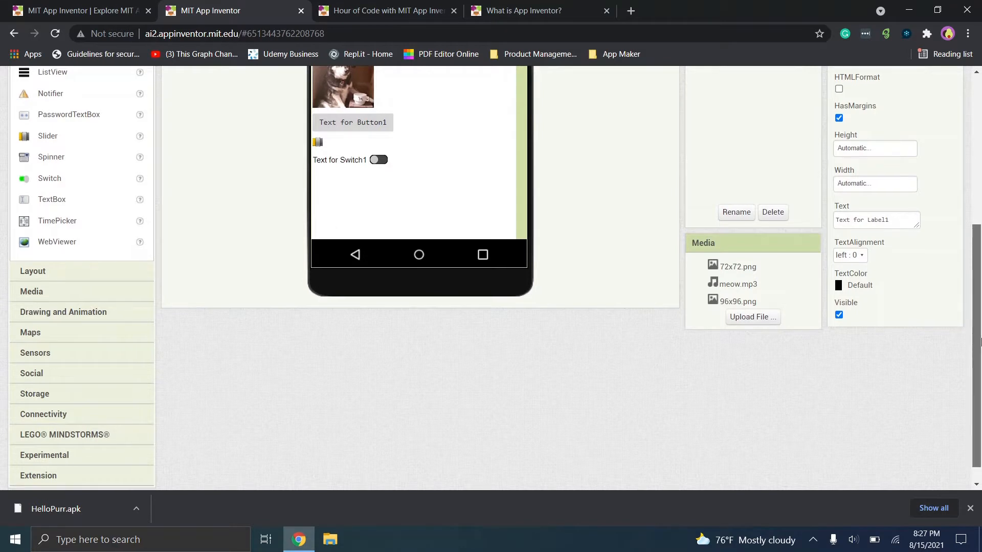
scroll("up", 3)
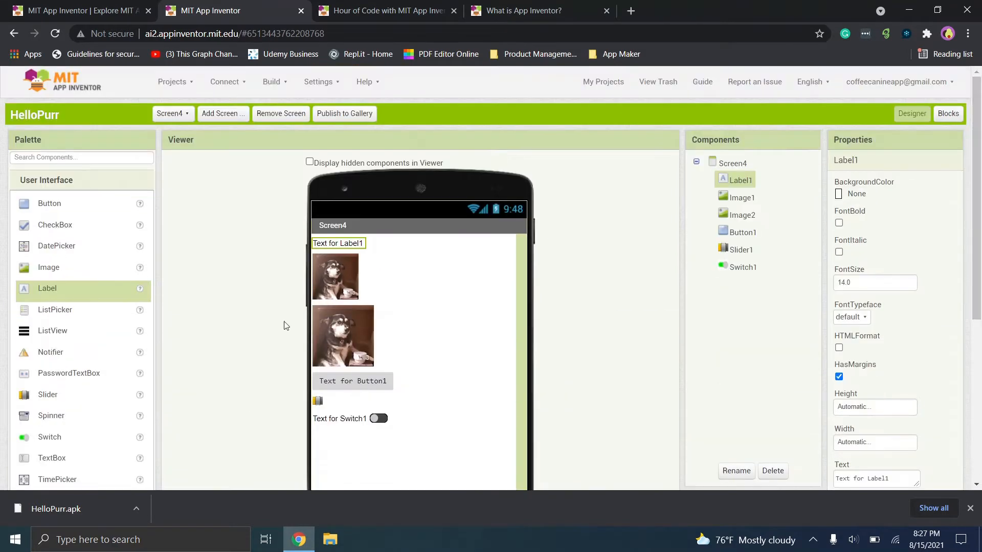
mouse_move(269, 341)
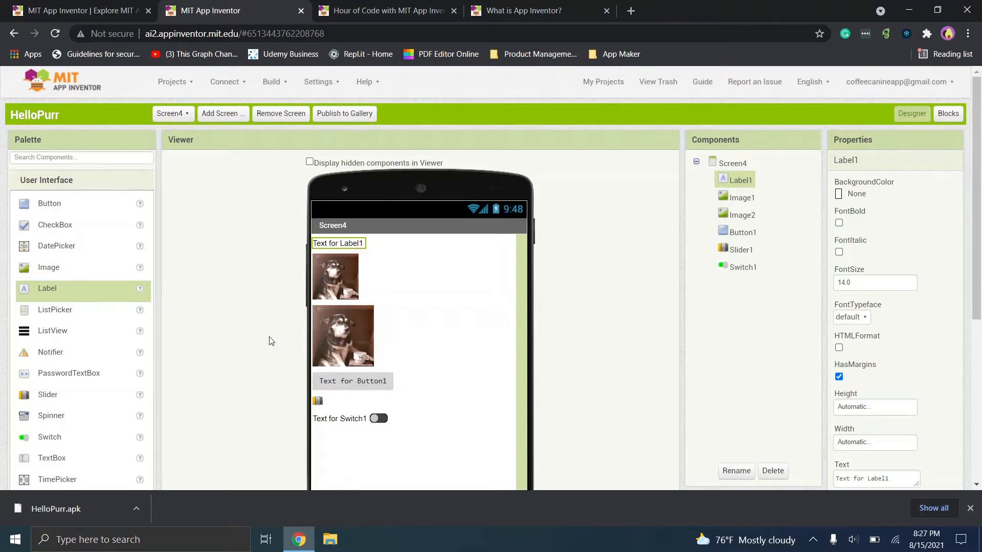
mouse_move(420, 316)
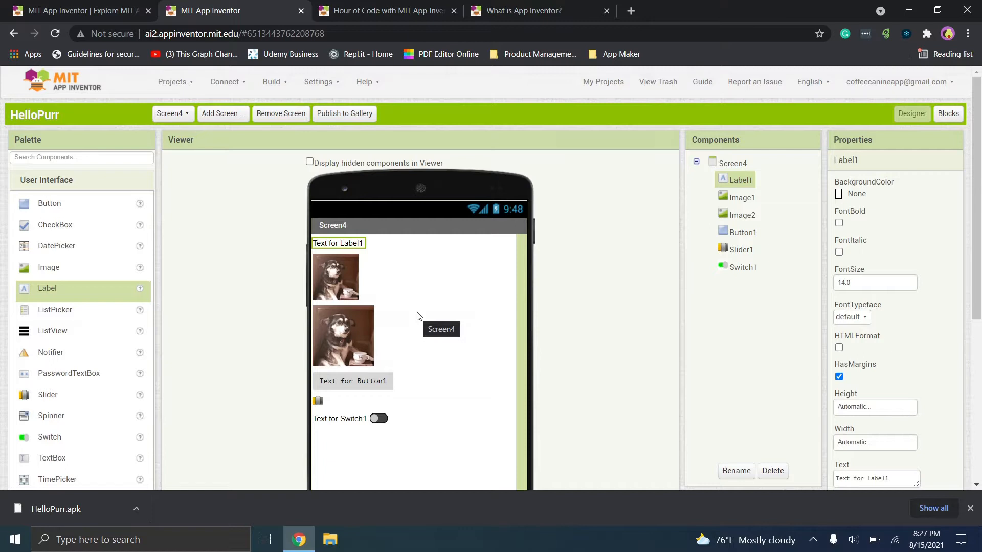
scroll("down", 3)
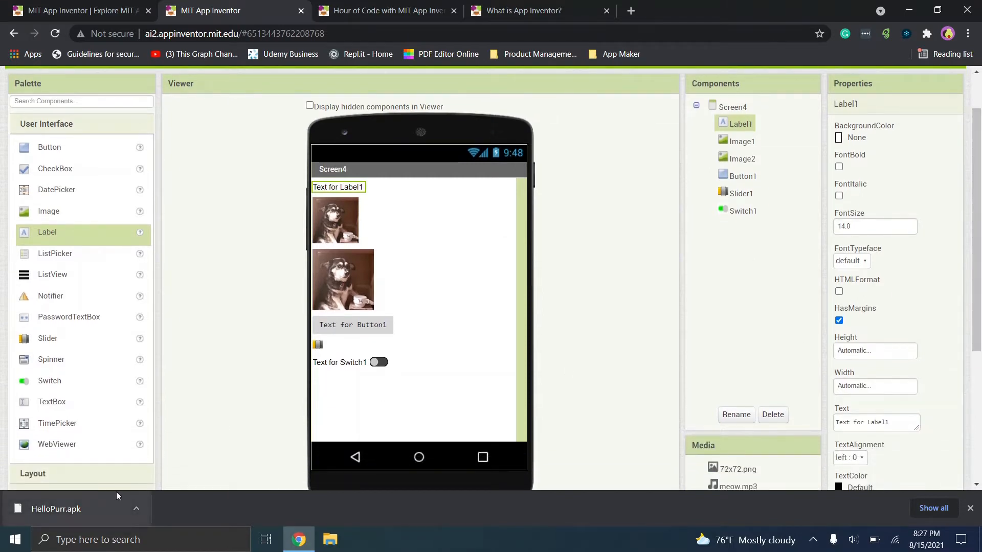
mouse_move(463, 333)
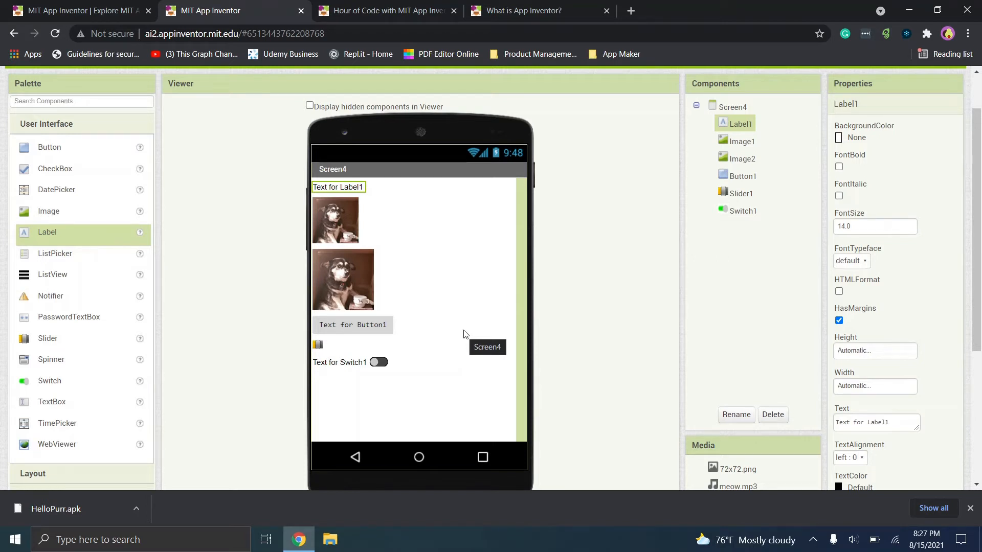
mouse_move(101, 445)
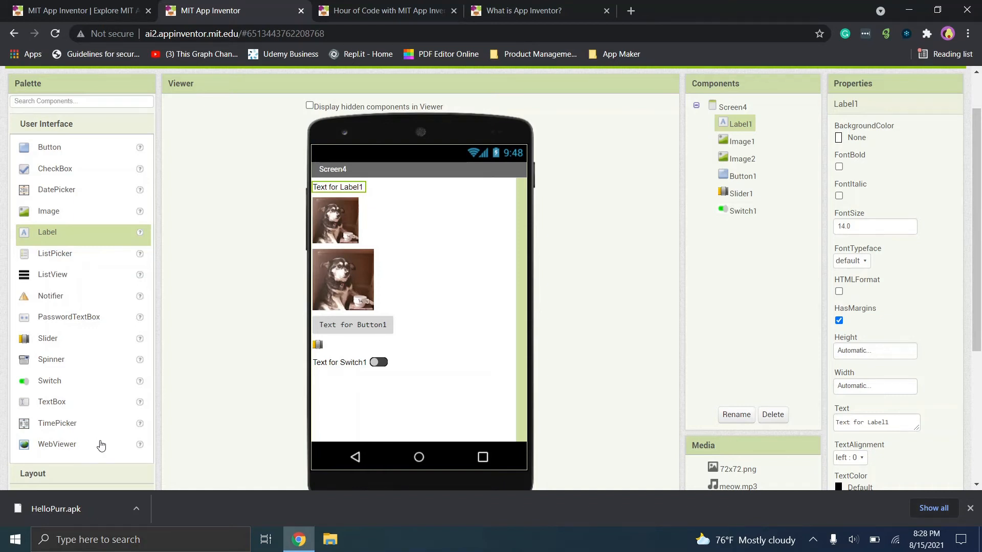
mouse_move(1, 463)
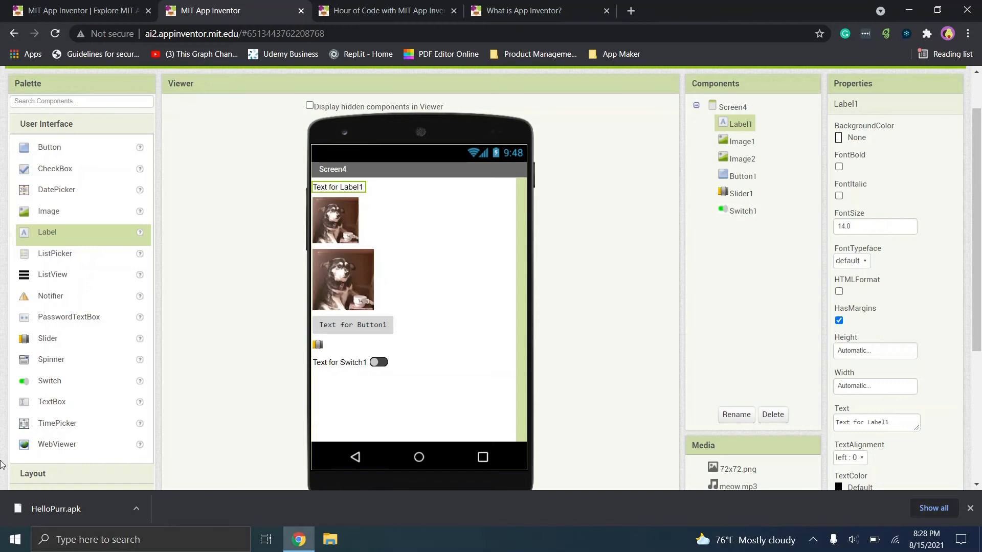
scroll("down", 3)
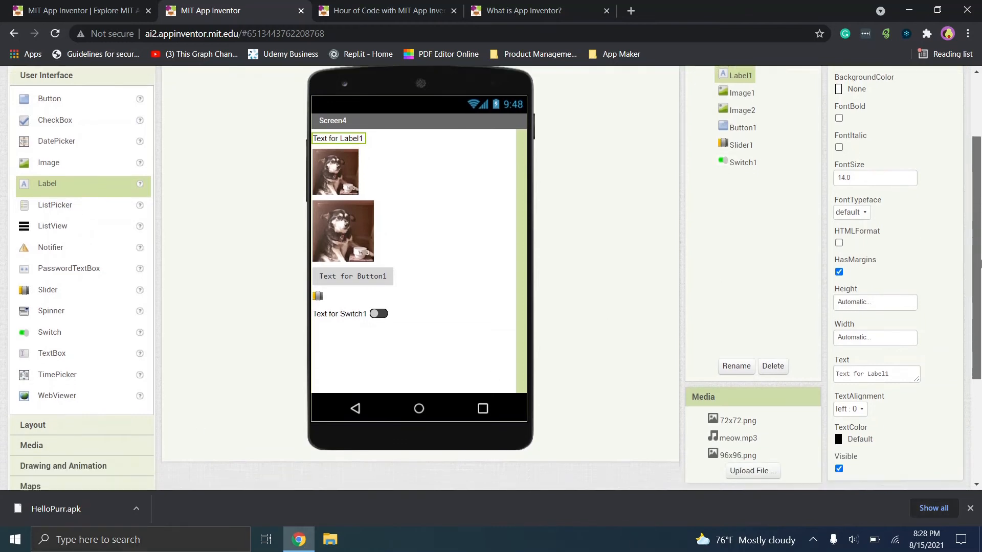
scroll("up", 3)
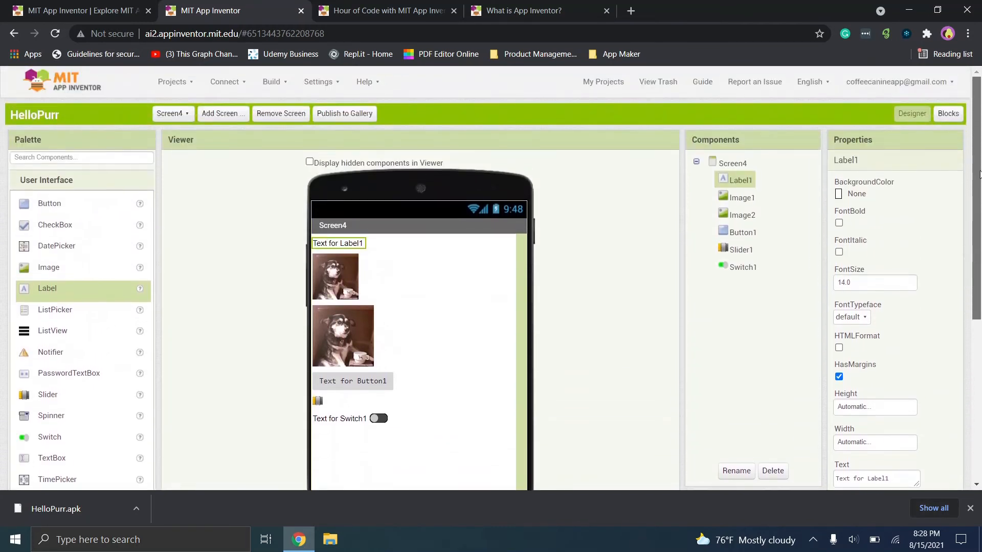